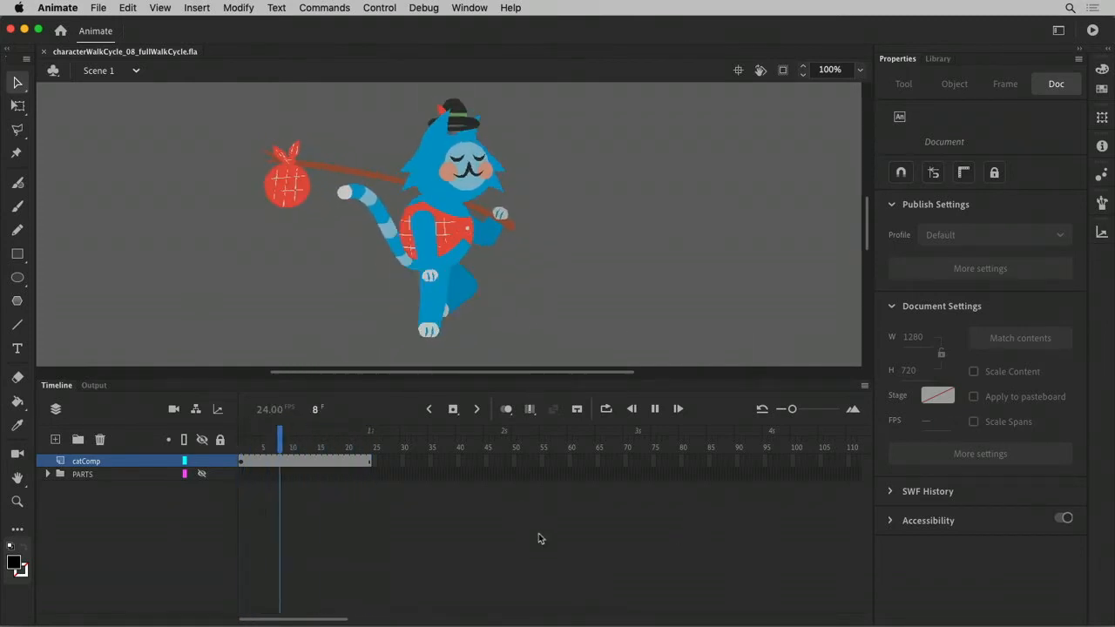
# Save the document as characterWalkCycle_09_fence.fla in the Cat Rebuild folder
pyautogui.click(99, 7)
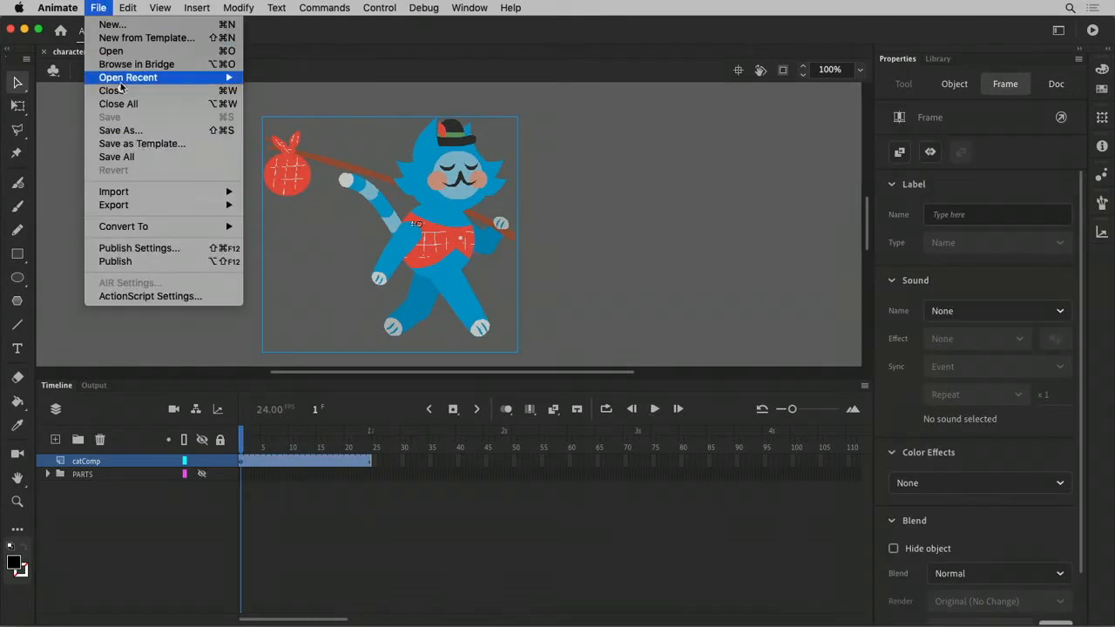
pyautogui.click(120, 130)
pyautogui.write('characterWalkCycle_09_fence.fla')
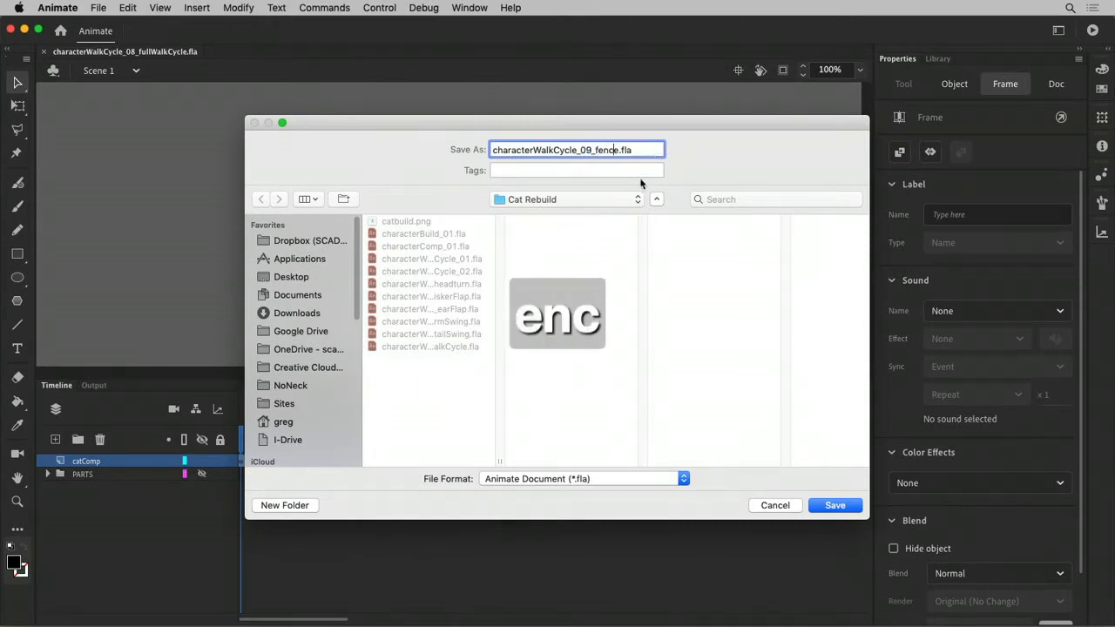
pyautogui.click(833, 505)
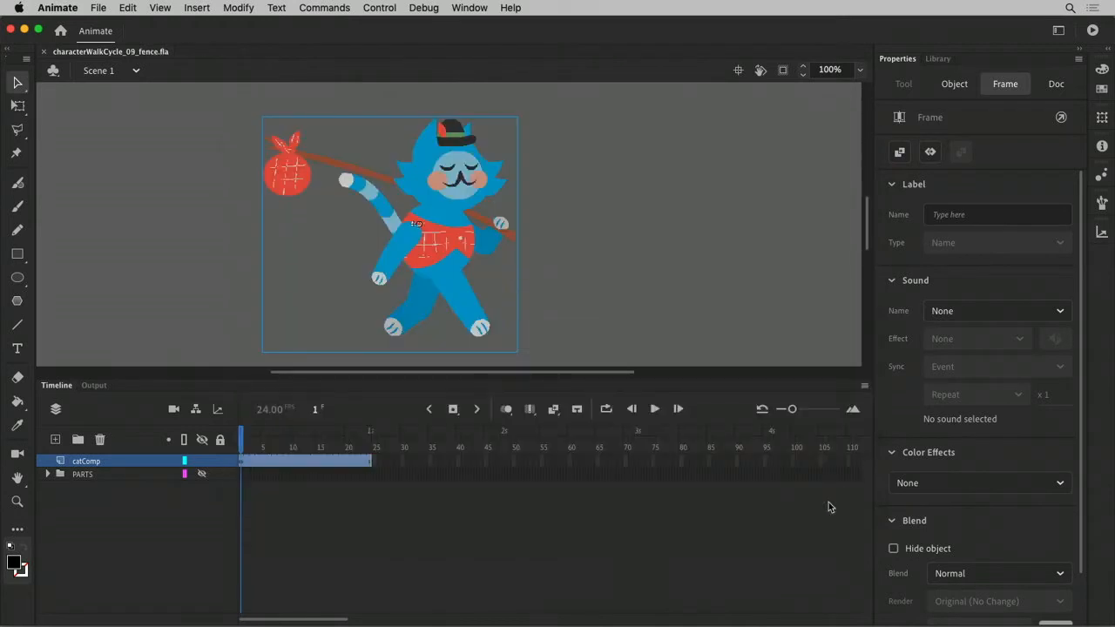
pyautogui.moveTo(497, 255)
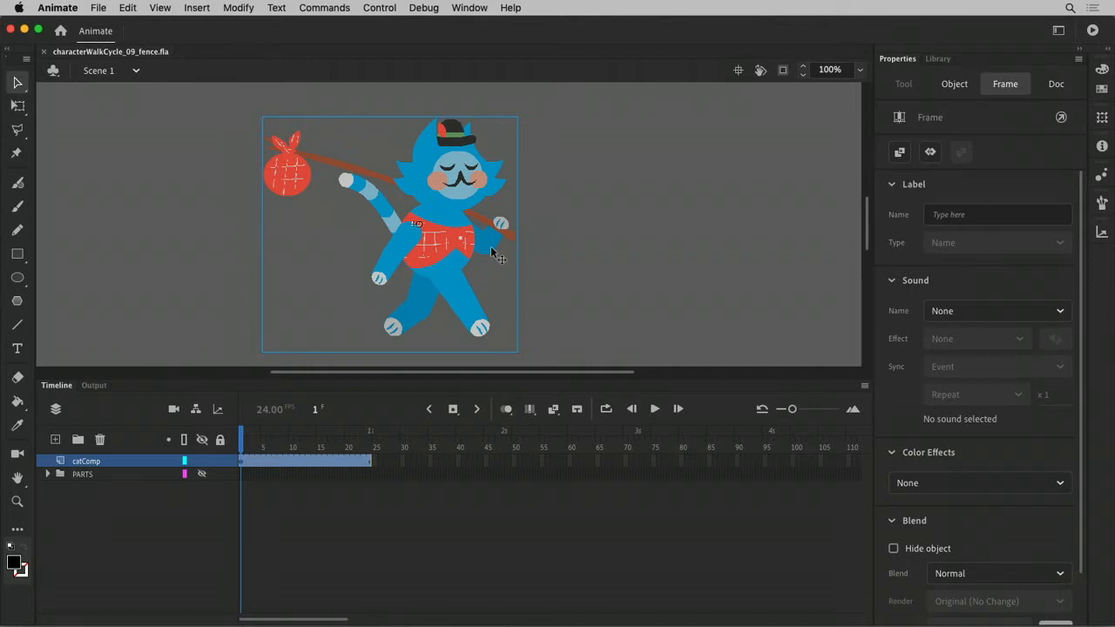
pyautogui.moveTo(395, 431)
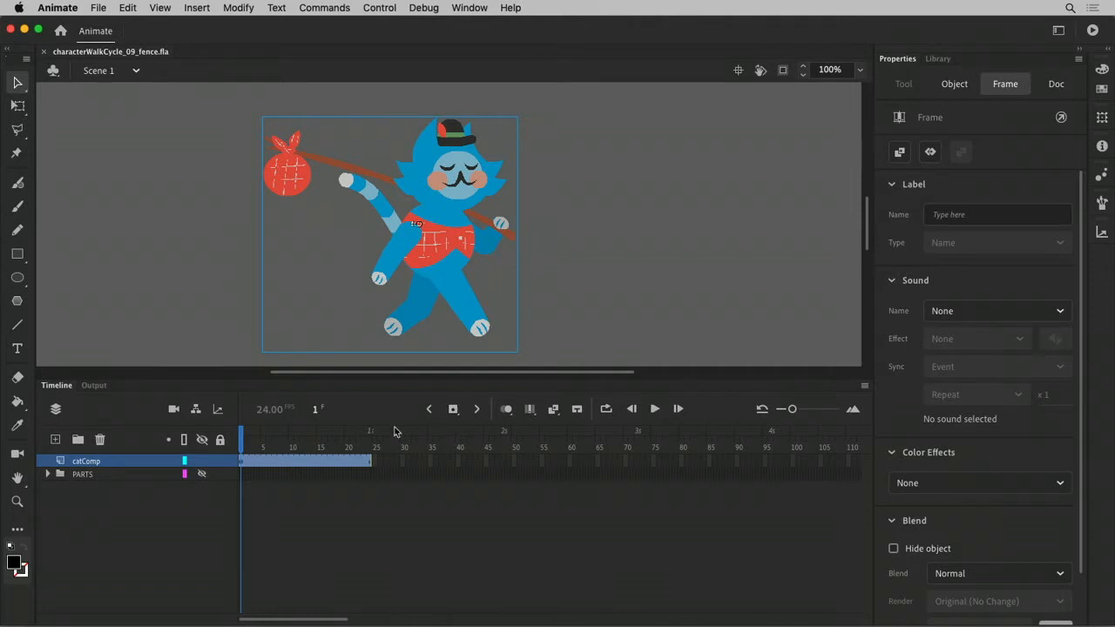
pyautogui.moveTo(467, 272)
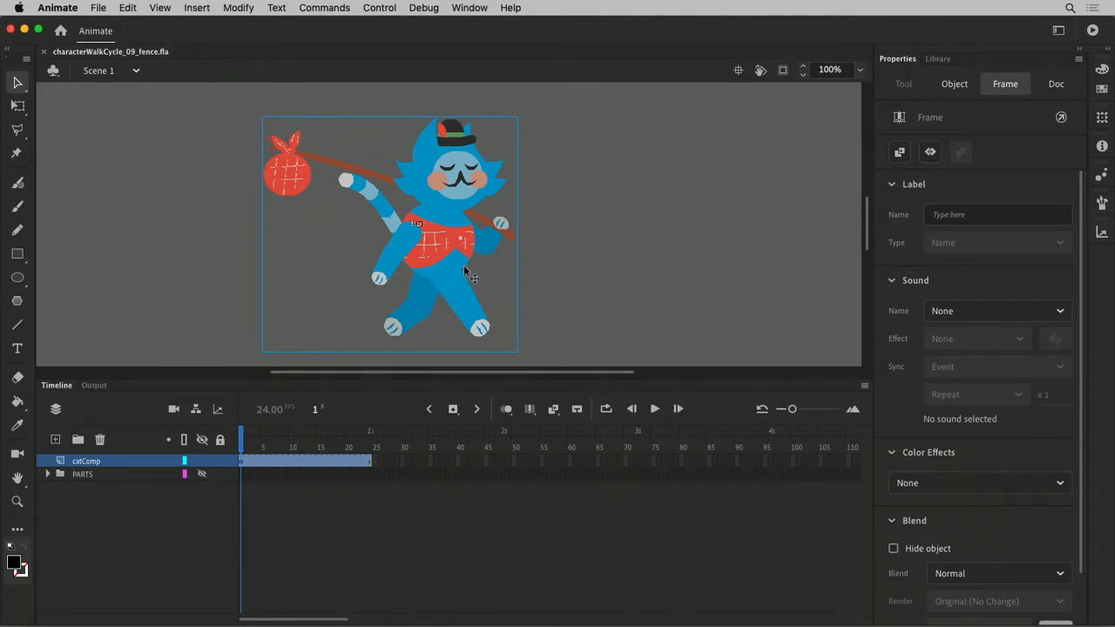
# Enter the catComp instance on the stage to edit its layers
pyautogui.doubleClick(416, 222)
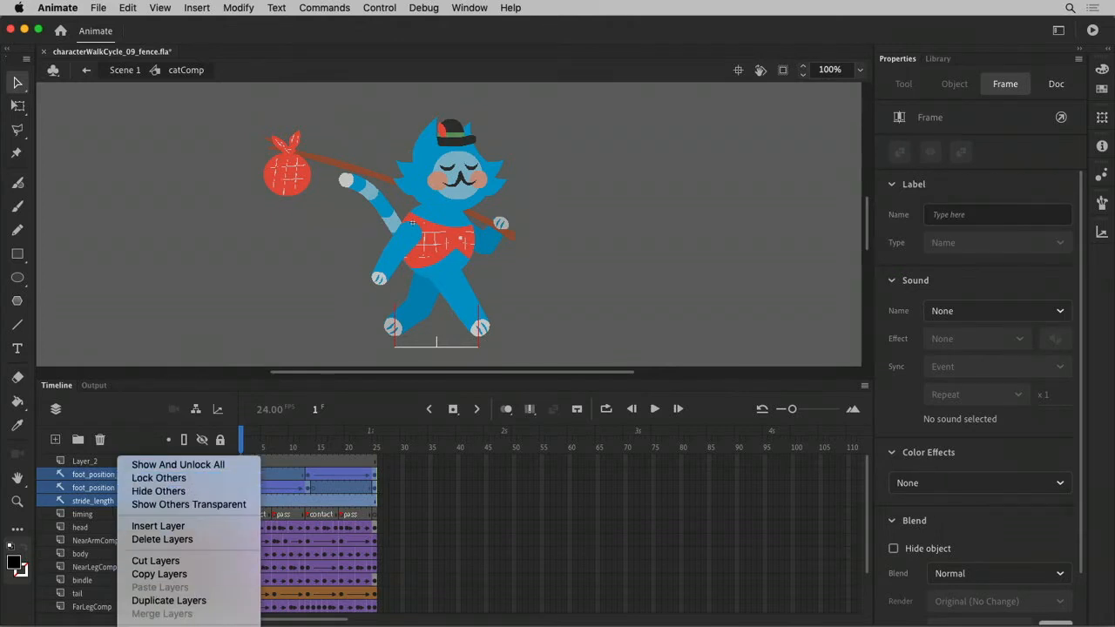
# Lock all layers except the selected foot_position layers and scrub the timeline
pyautogui.click(168, 600)
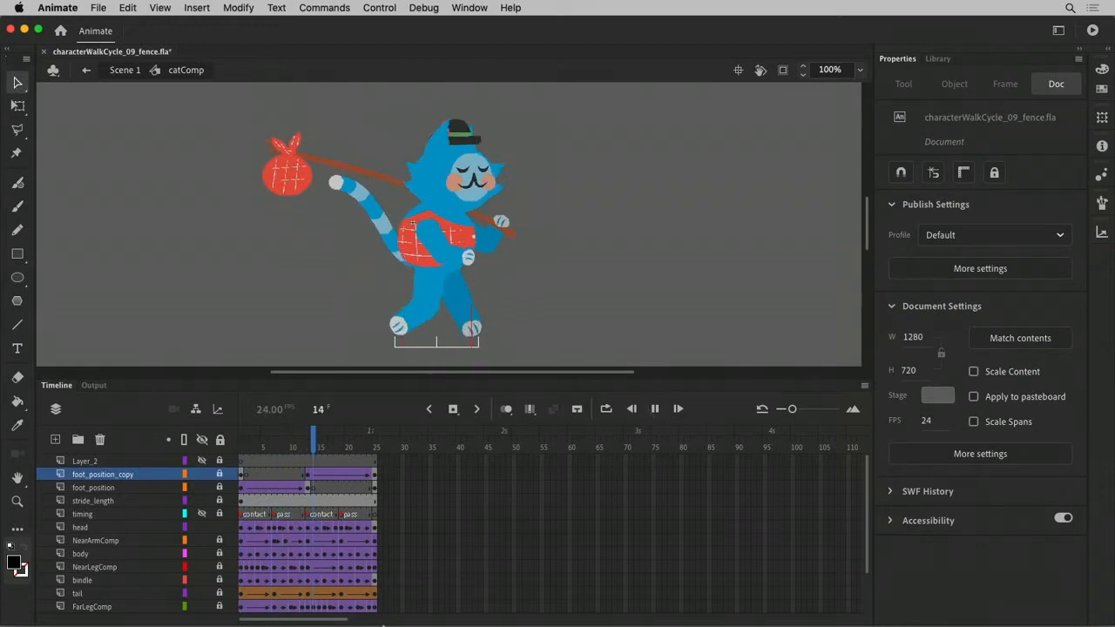
pyautogui.click(275, 439)
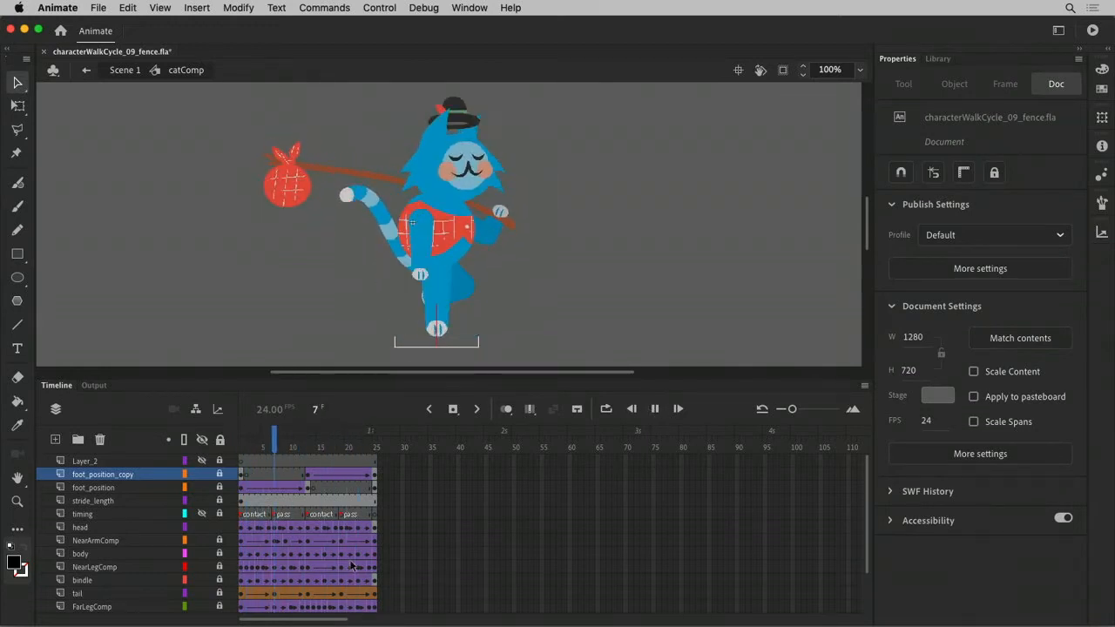
pyautogui.click(241, 440)
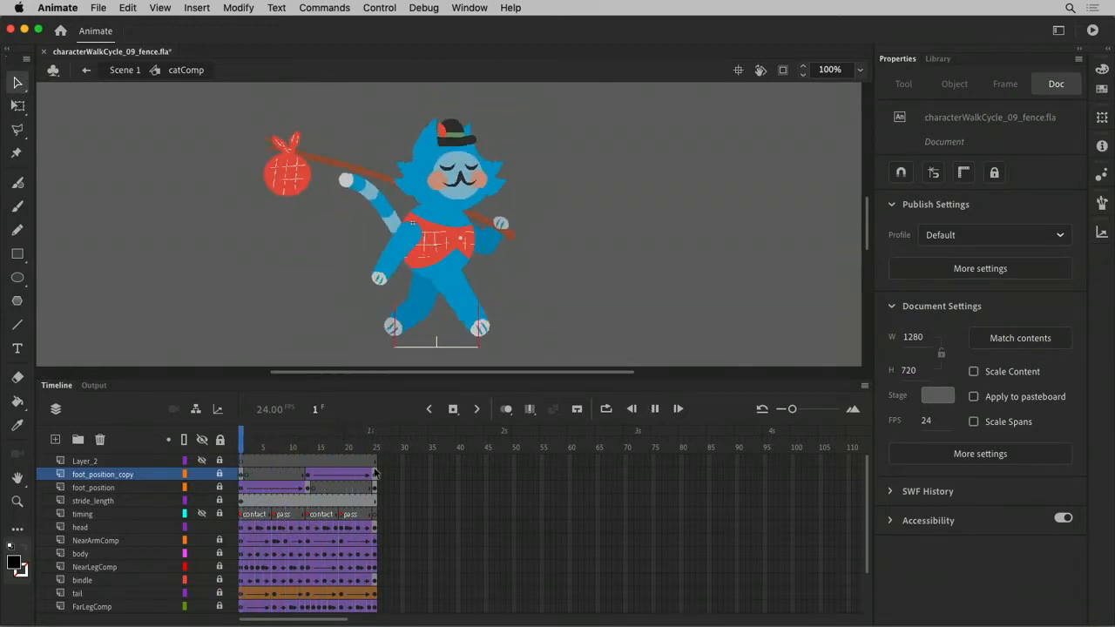
pyautogui.click(336, 435)
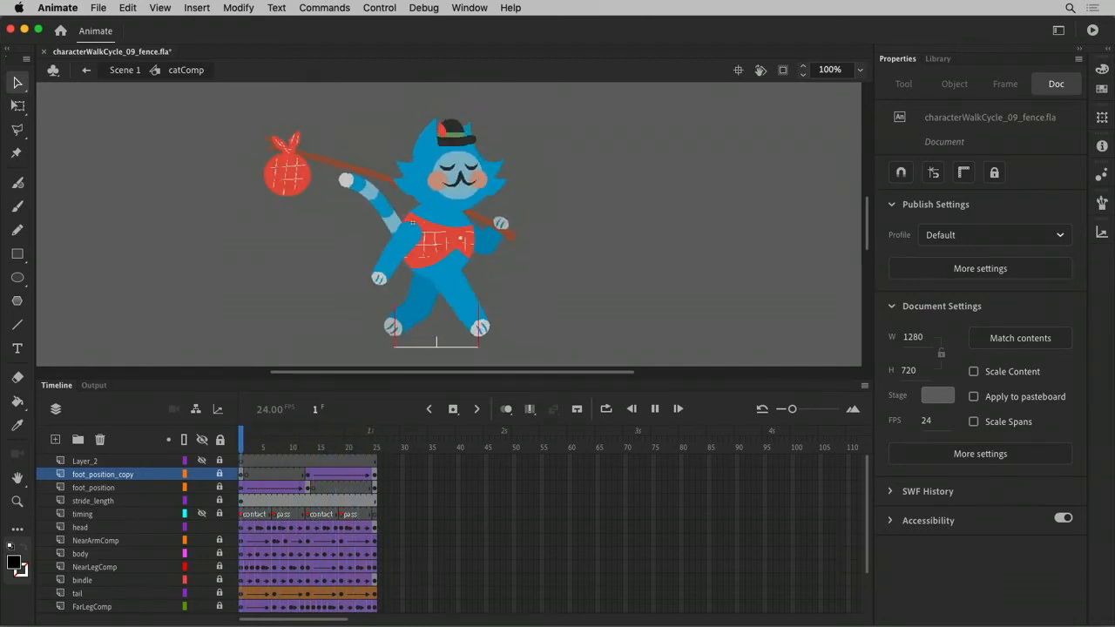
pyautogui.click(348, 431)
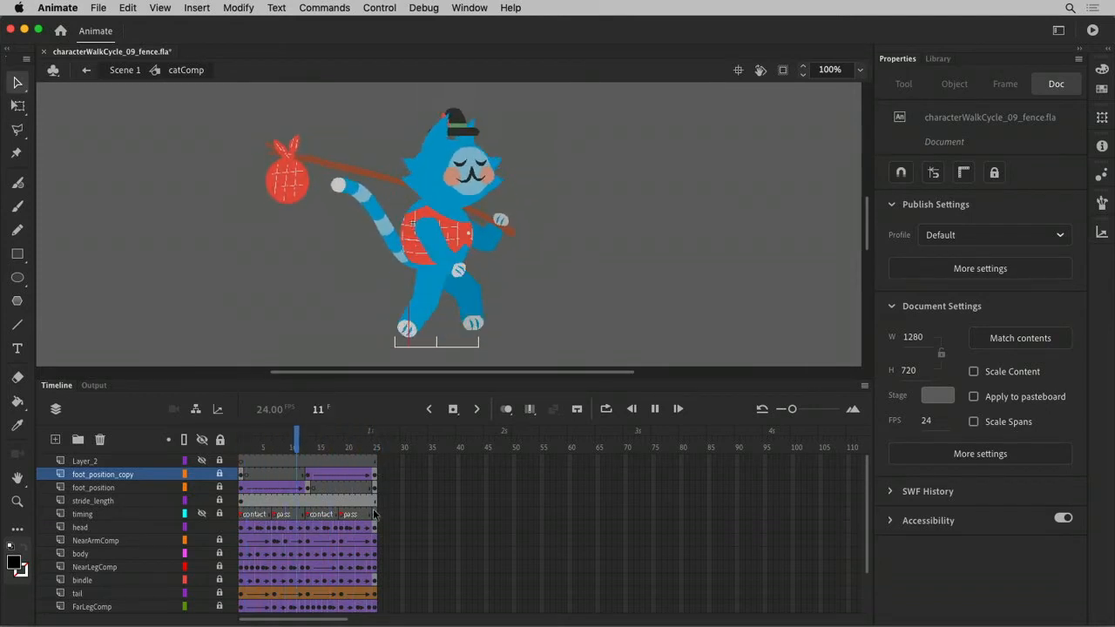
pyautogui.click(245, 446)
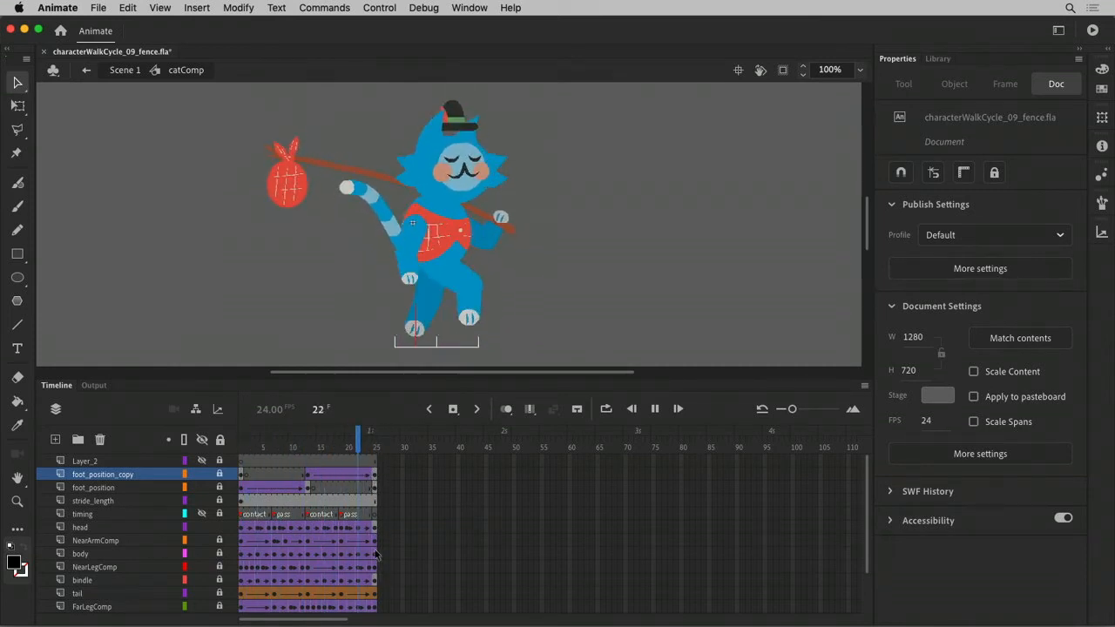
# Keep scrubbing the playhead to check foot positions across the walk cycle
pyautogui.click(302, 431)
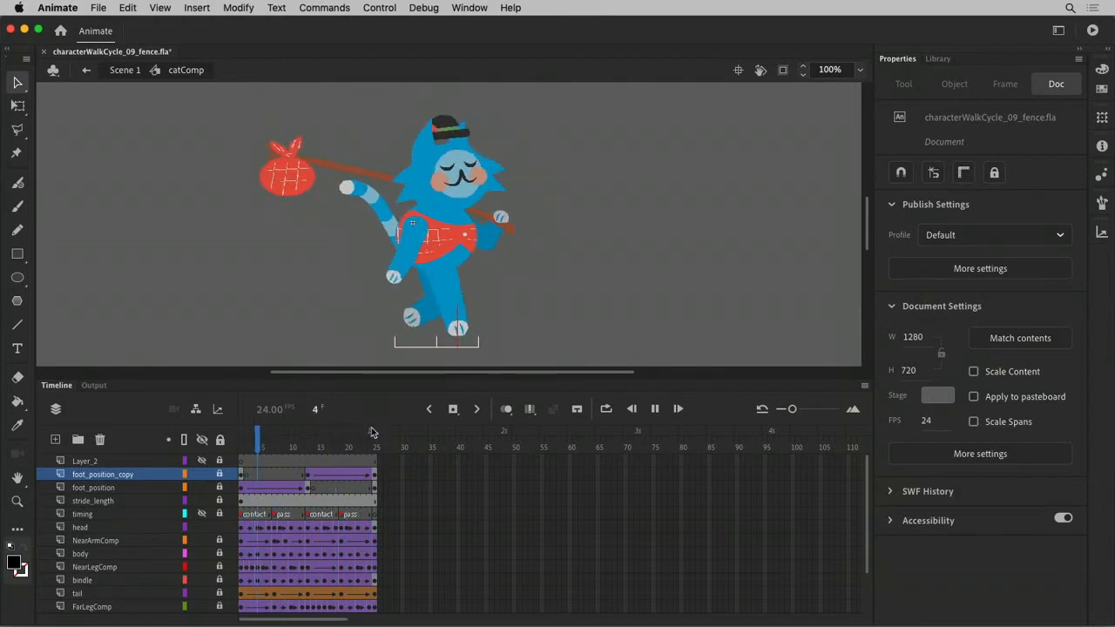
pyautogui.click(357, 440)
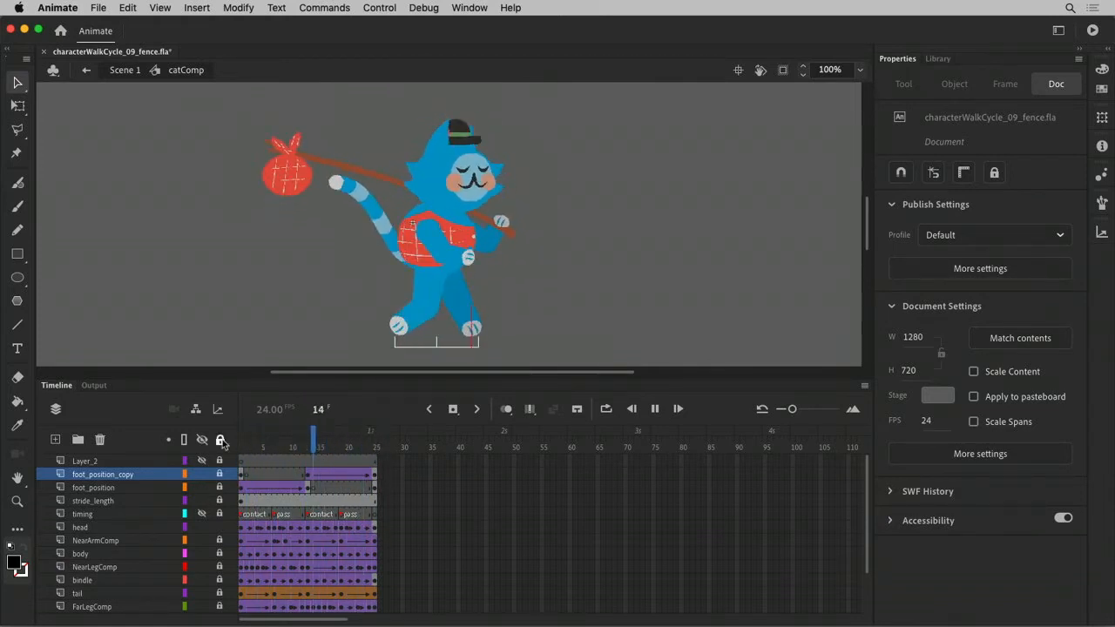
pyautogui.click(263, 435)
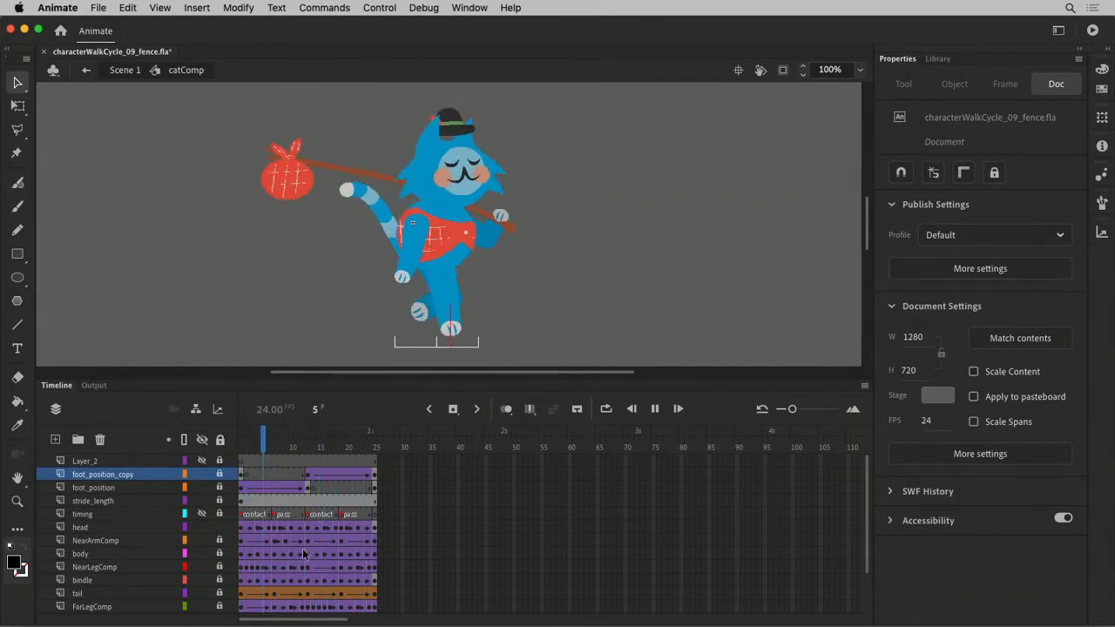
pyautogui.click(374, 433)
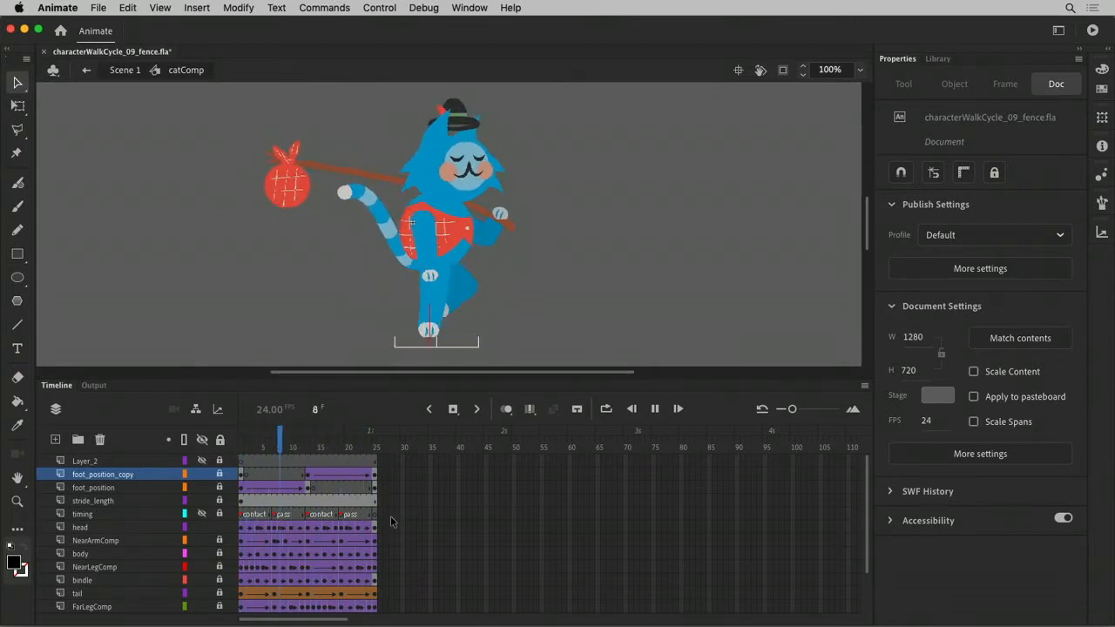
pyautogui.click(241, 440)
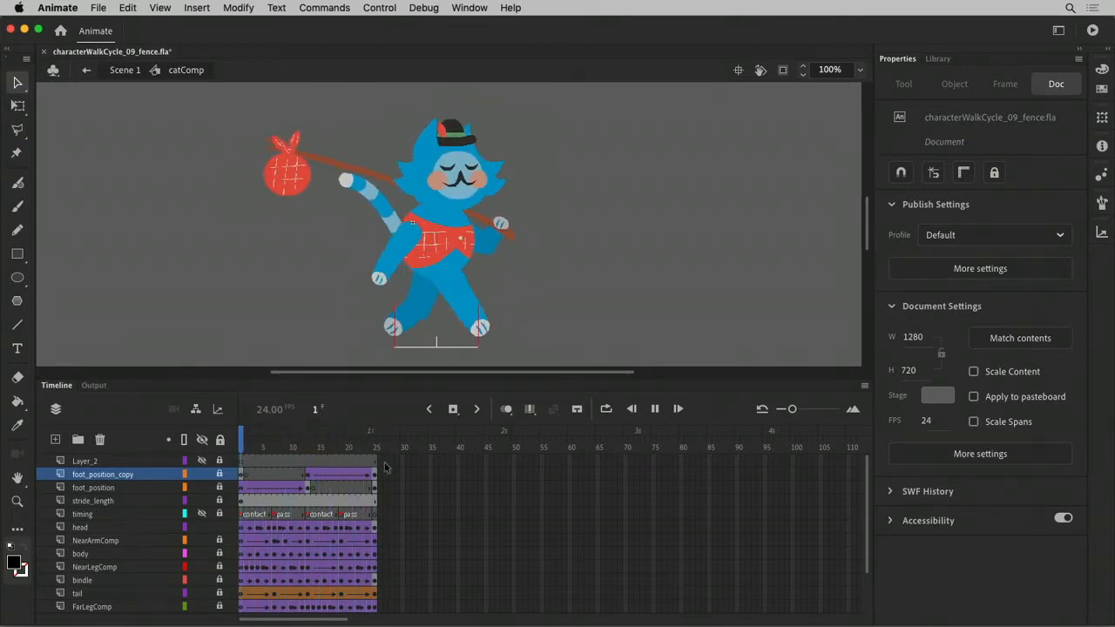
pyautogui.click(335, 432)
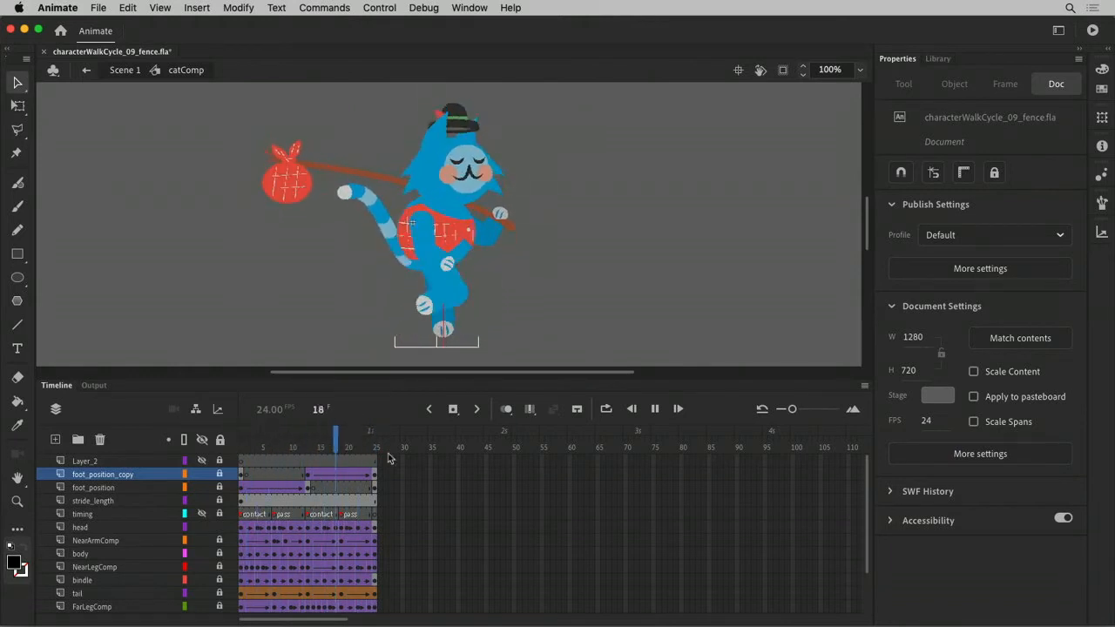
pyautogui.click(291, 435)
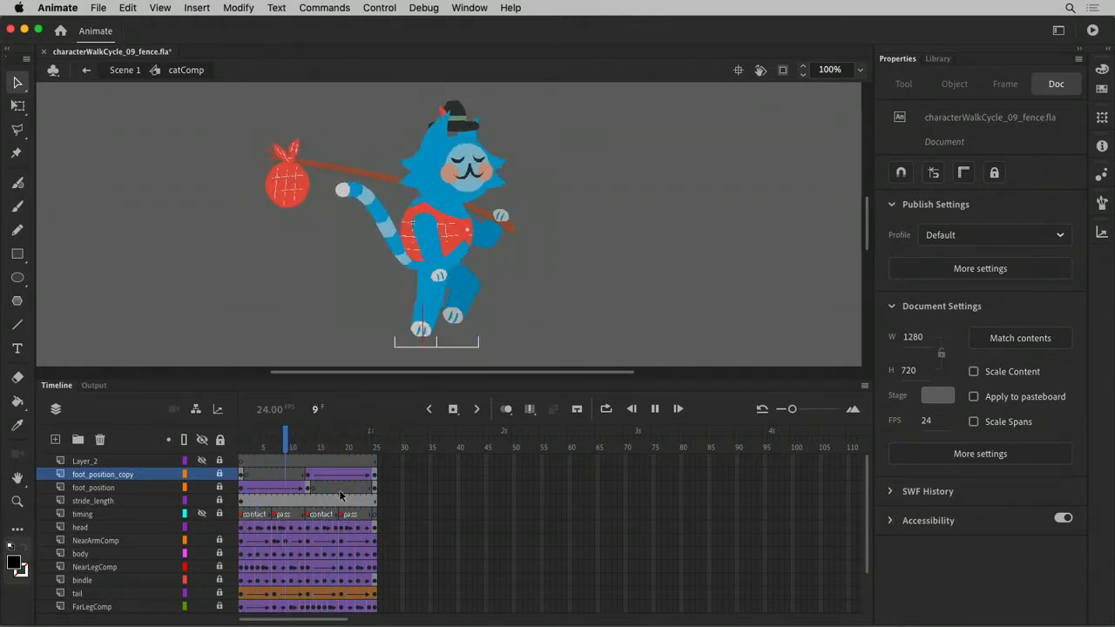
# Select frame 25 across all catComp layers, extend them, and preview the cycle
pyautogui.moveTo(287, 440); pyautogui.dragTo(379, 440)
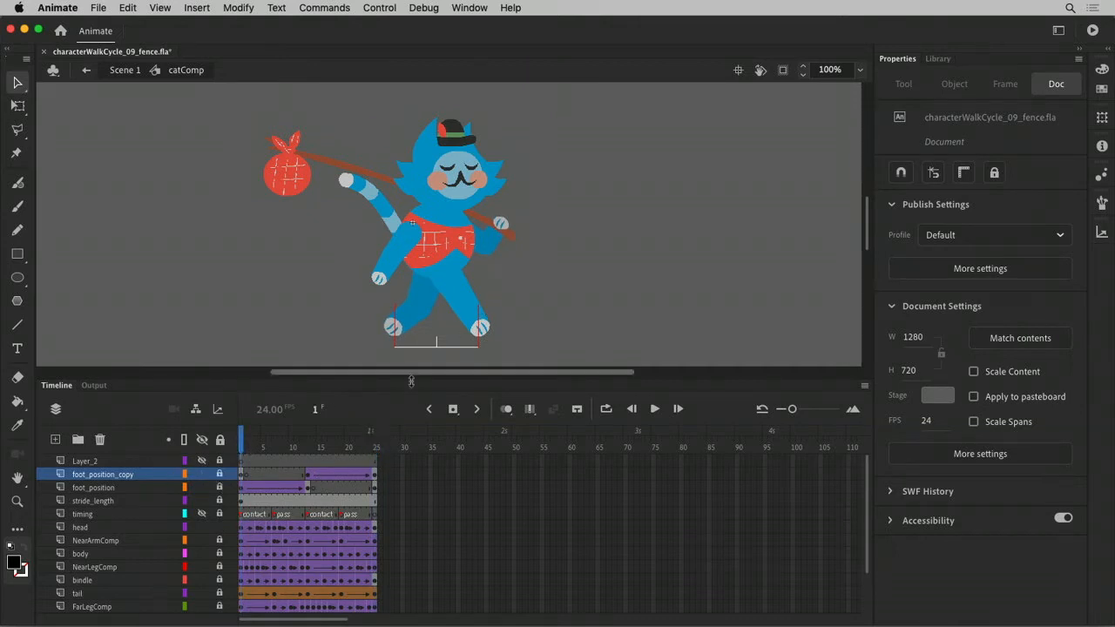
pyautogui.moveTo(492, 222)
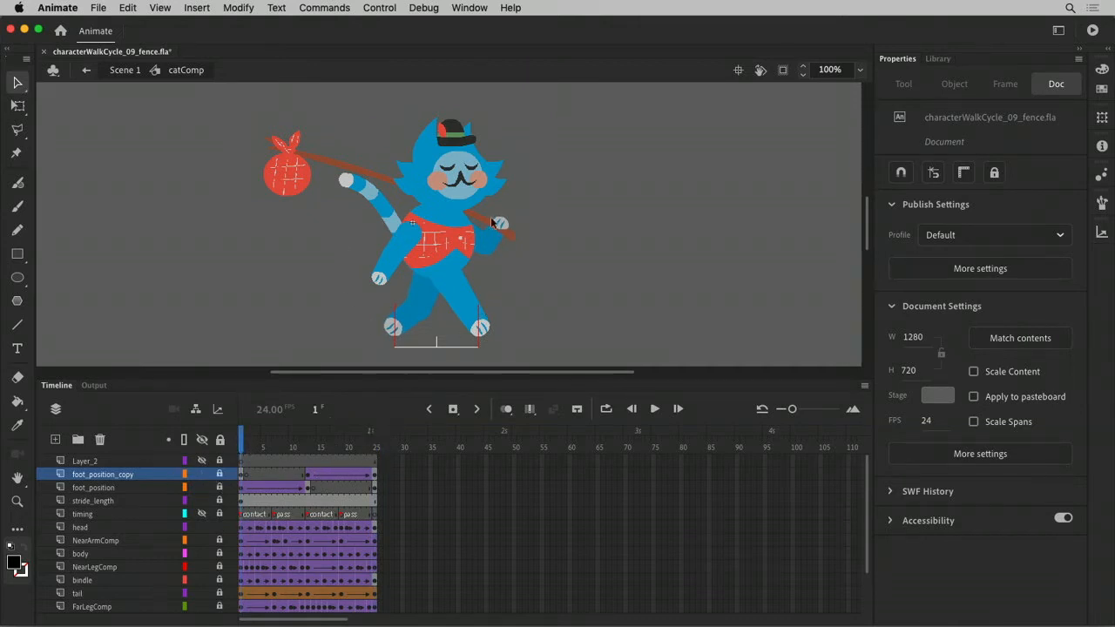
pyautogui.moveTo(366, 316)
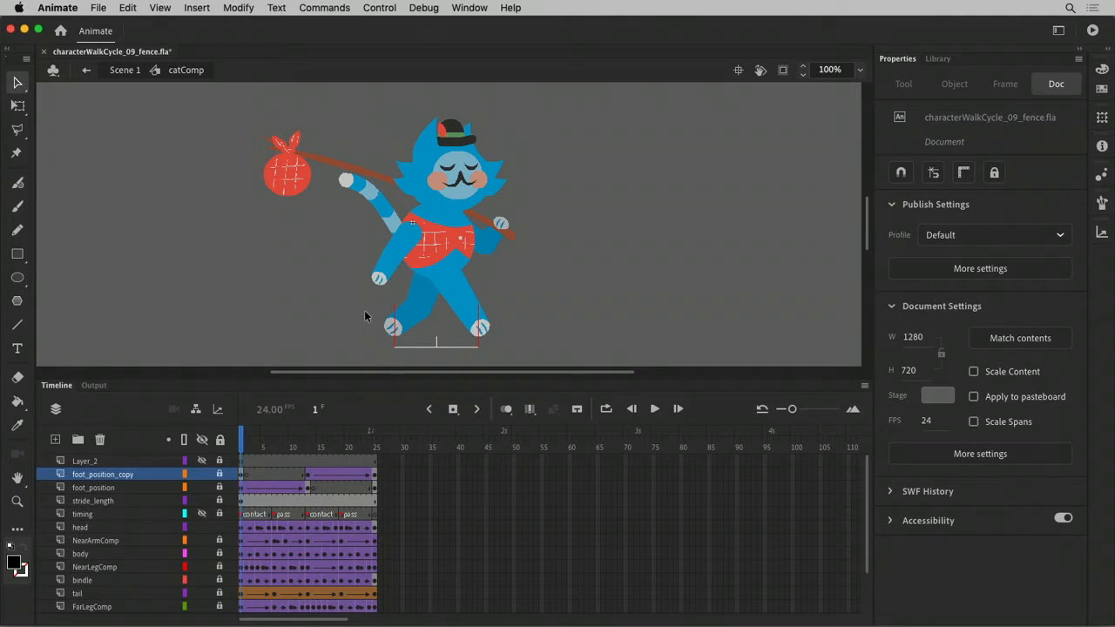
pyautogui.click(302, 446)
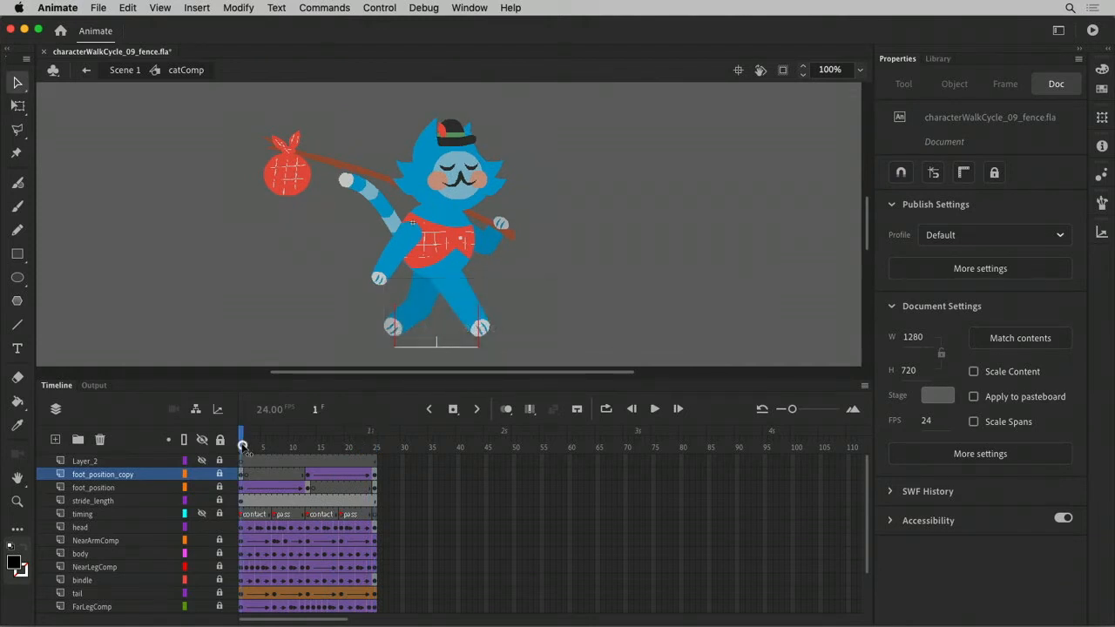
pyautogui.click(654, 407)
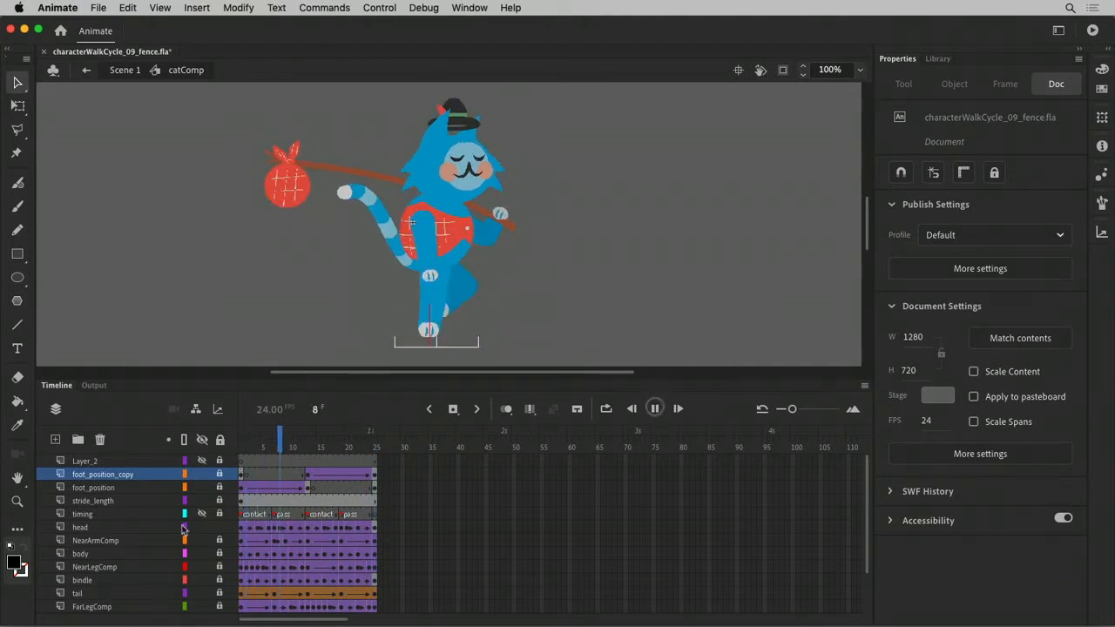
pyautogui.click(677, 408)
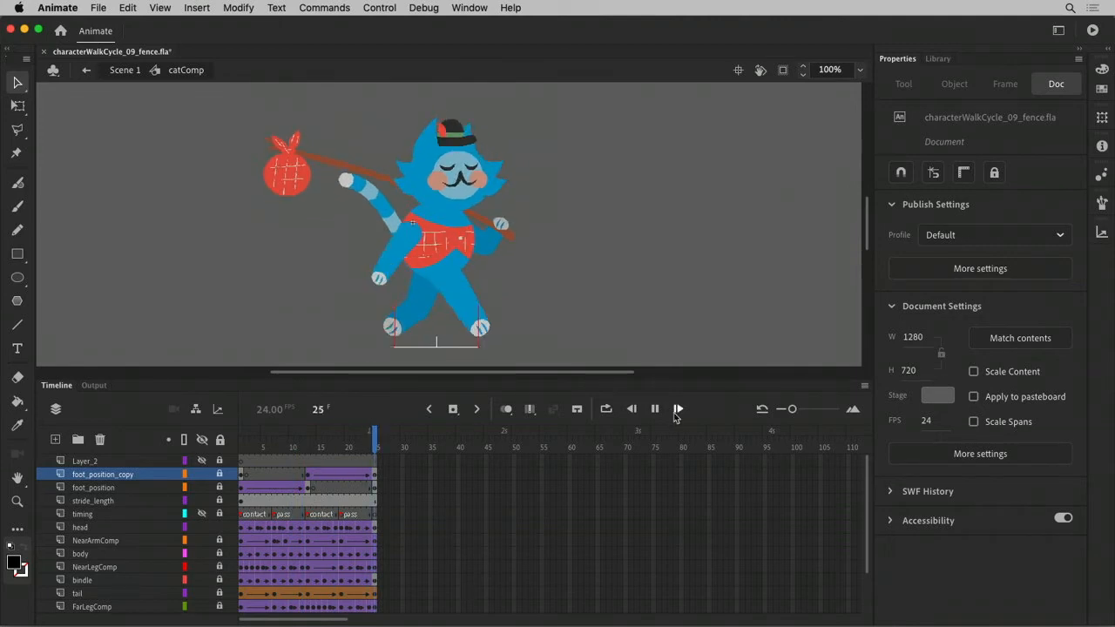
pyautogui.click(654, 408)
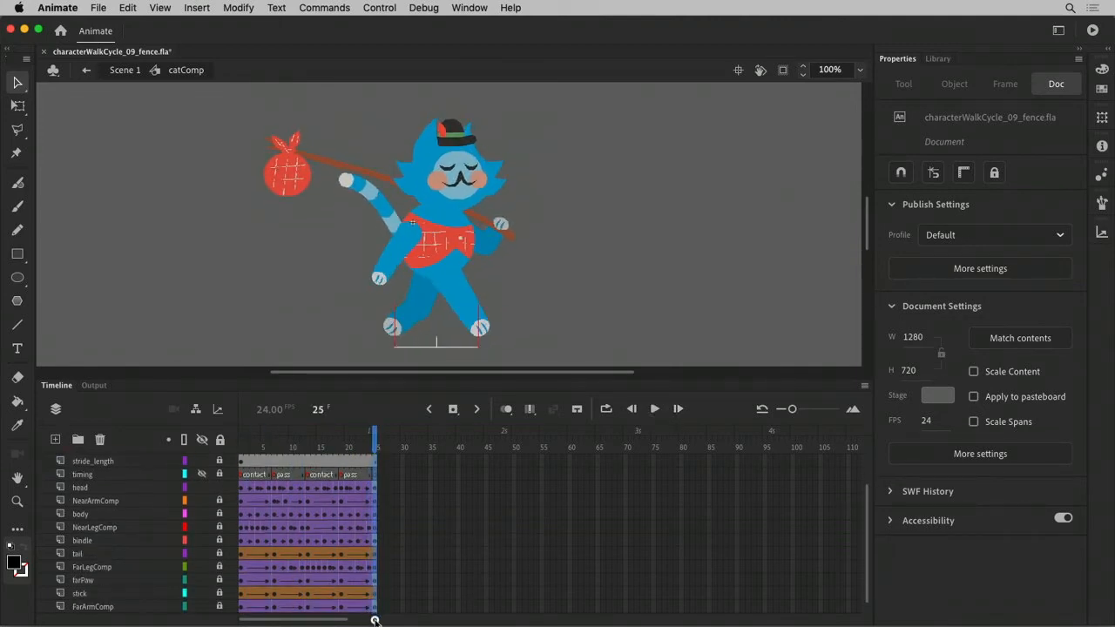
pyautogui.click(80, 487)
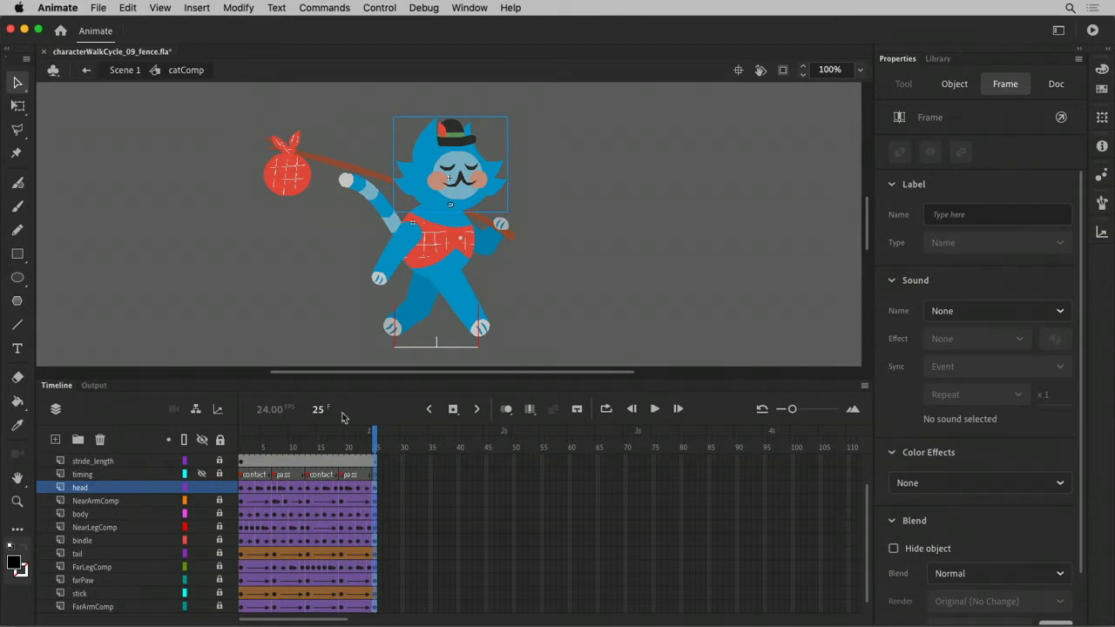
pyautogui.press('shift+F5')
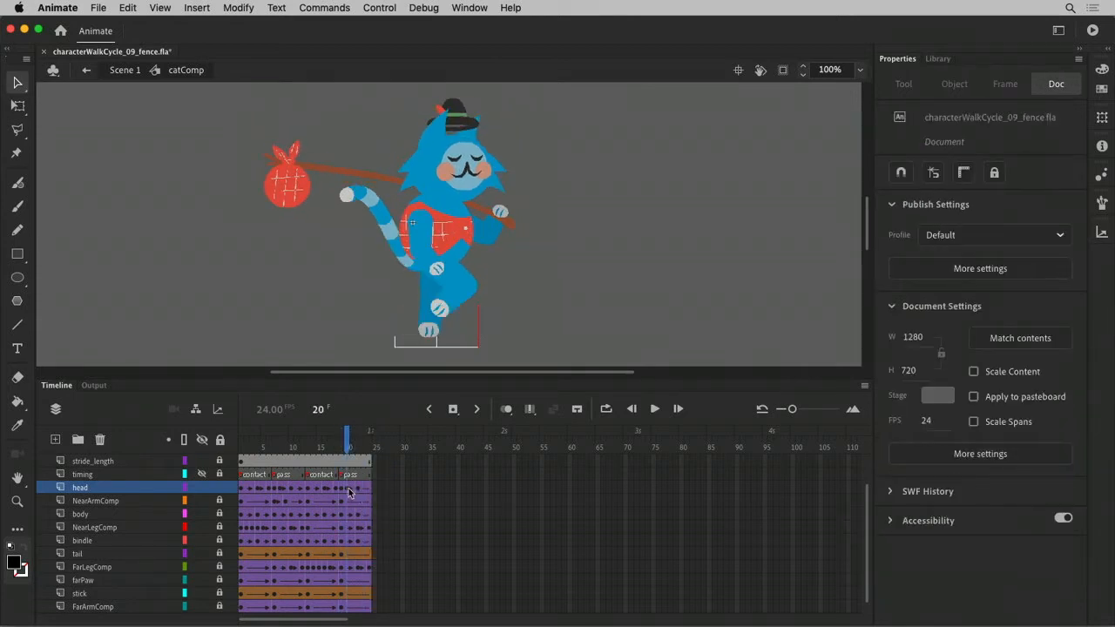
pyautogui.click(654, 409)
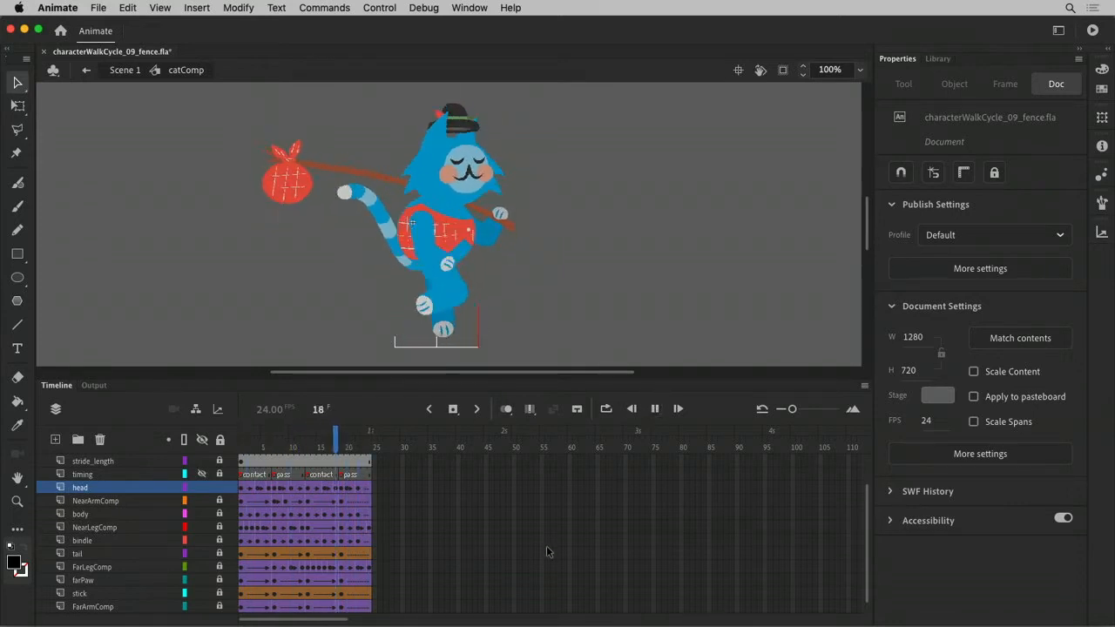
pyautogui.click(319, 435)
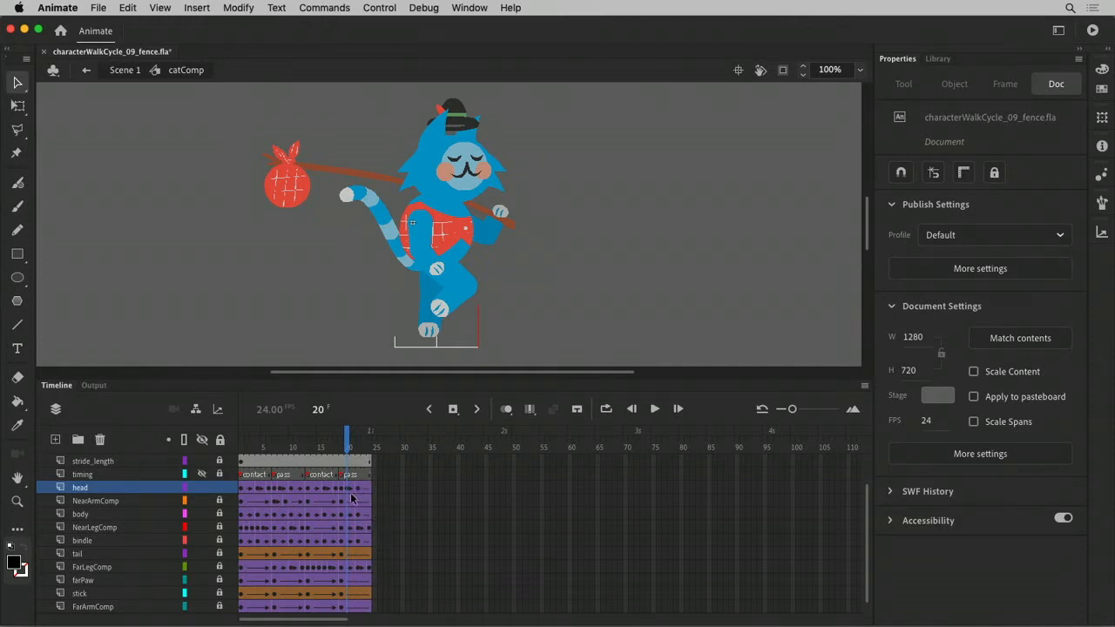
pyautogui.moveTo(351, 503)
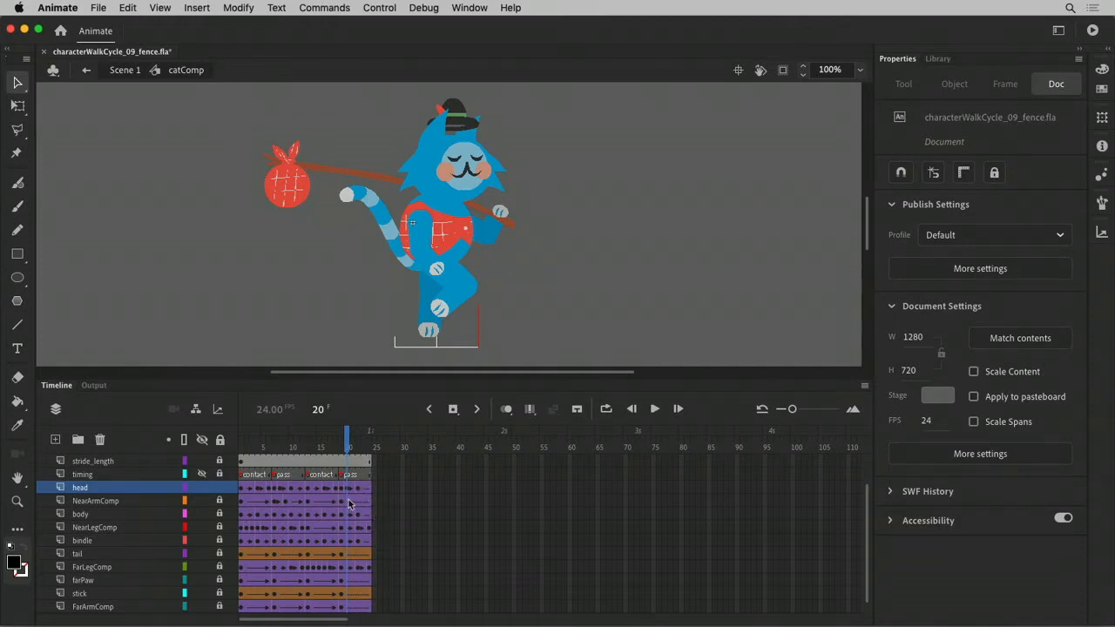
pyautogui.moveTo(348, 433); pyautogui.dragTo(365, 433)
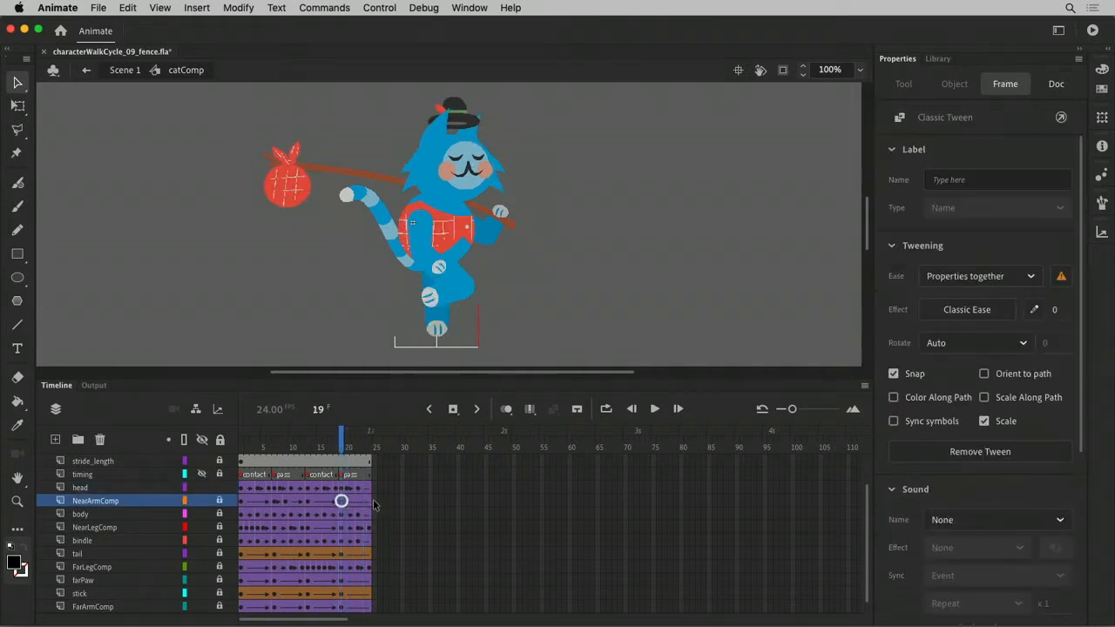
pyautogui.press('cmd+z')
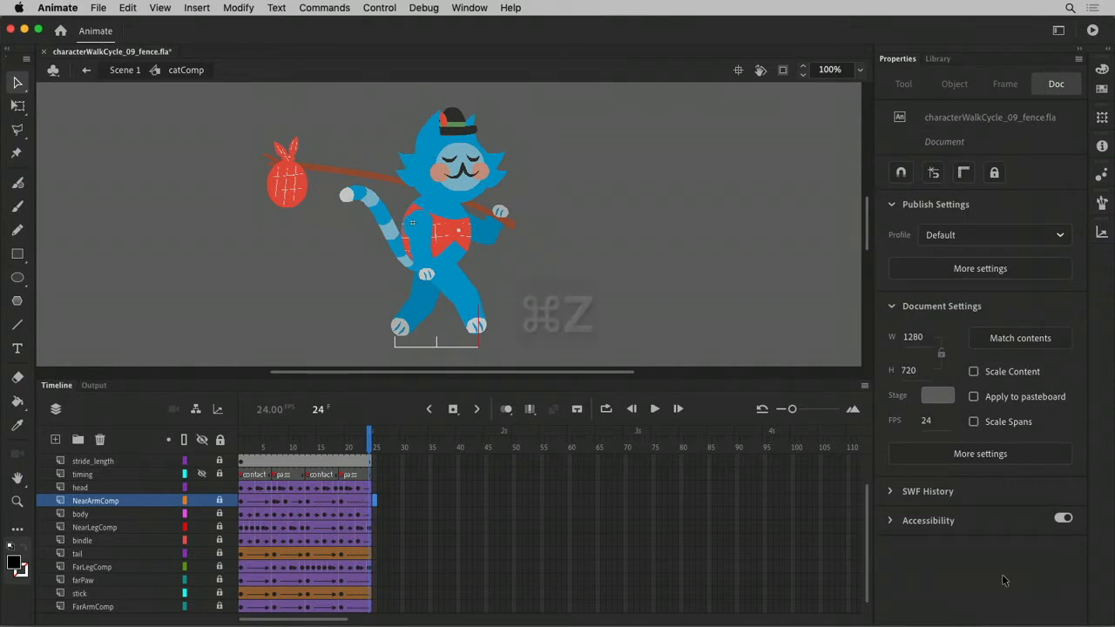
pyautogui.press('cmd+z')
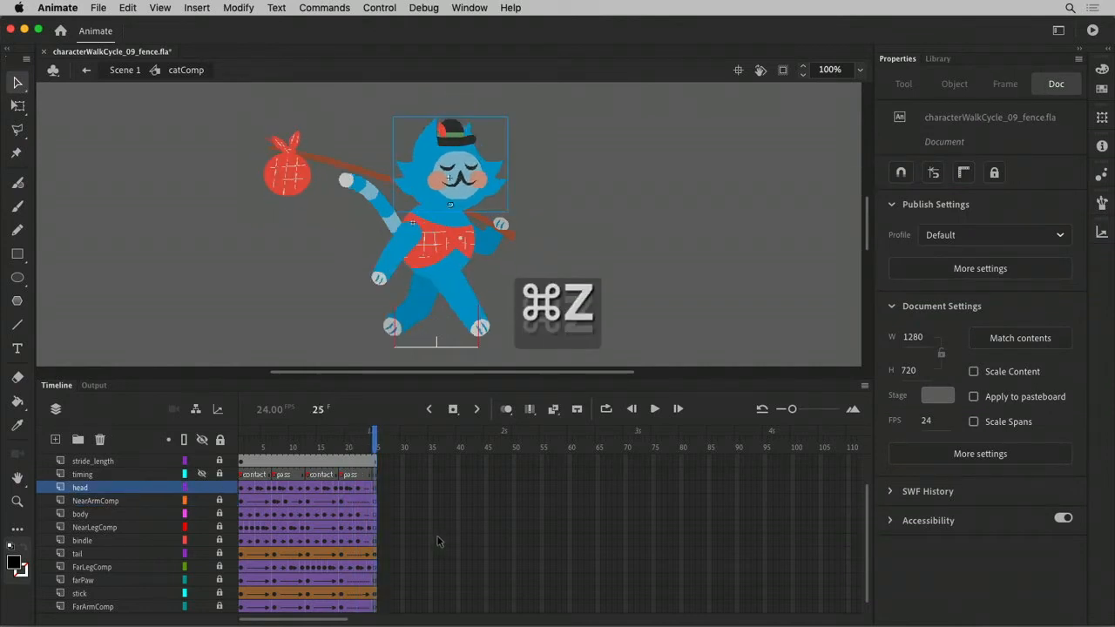
pyautogui.press('cmd+z')
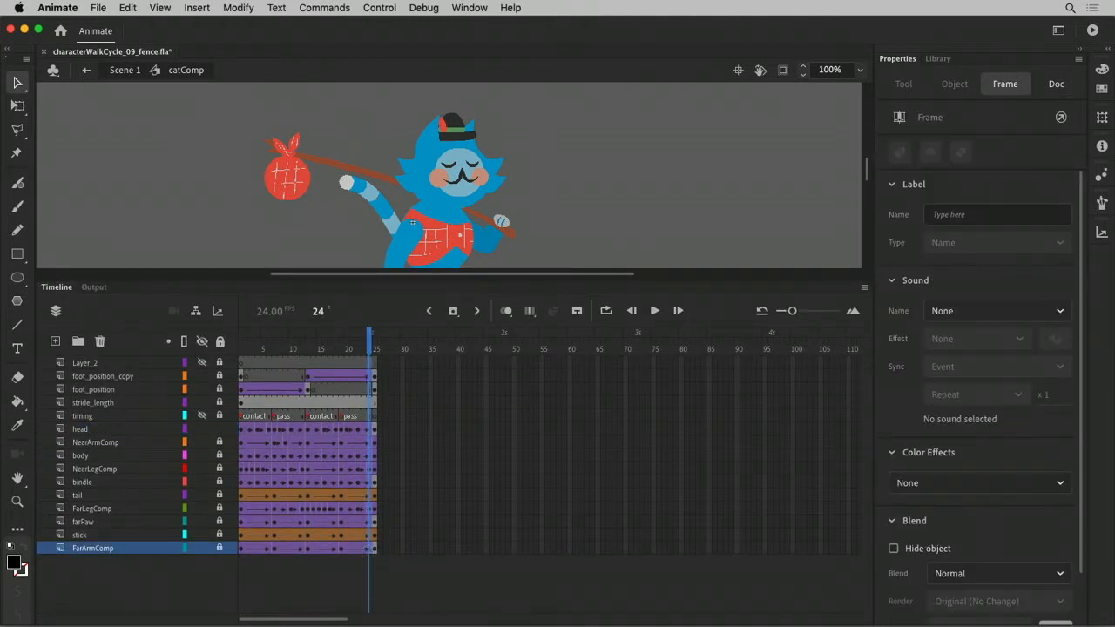
pyautogui.click(80, 429)
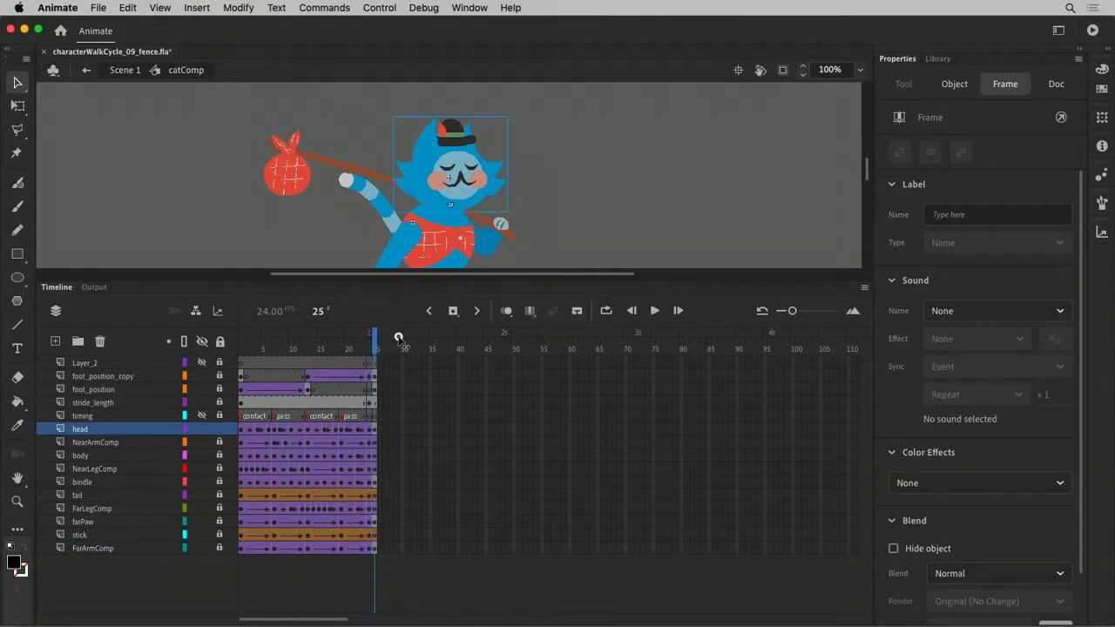
pyautogui.click(1055, 83)
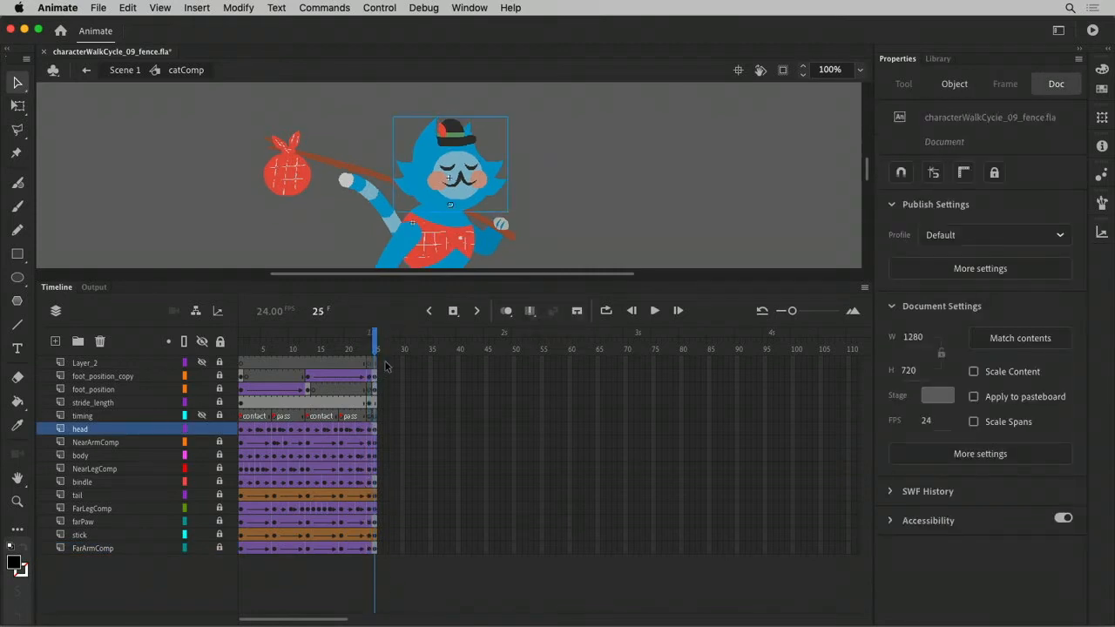
pyautogui.click(92, 546)
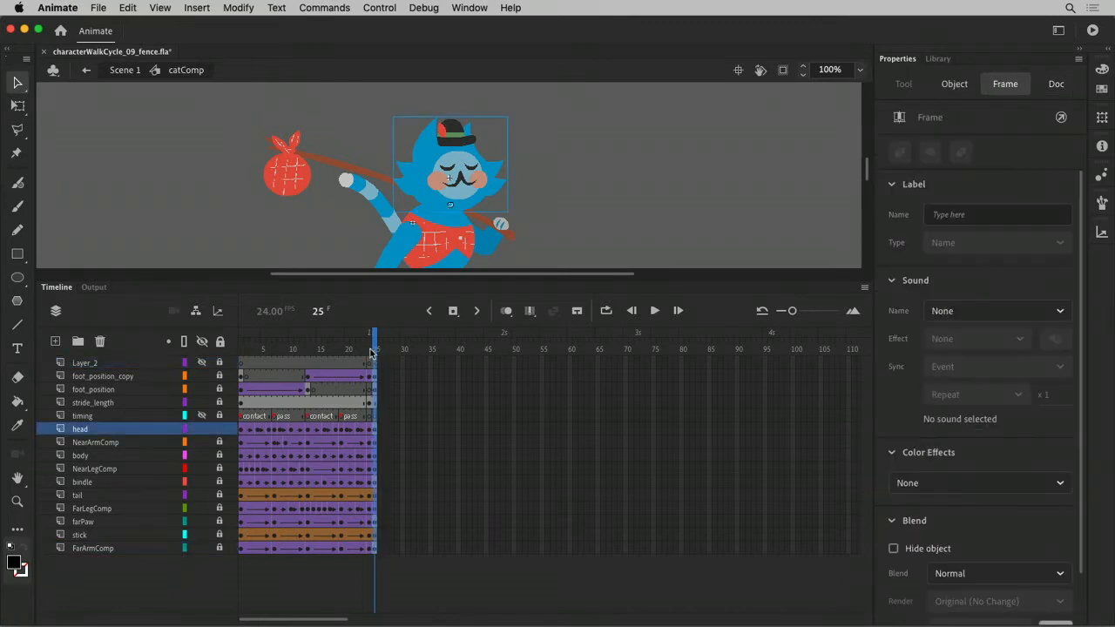
# Remove the extra frame 25 and loop-play the 24-frame walk cycle
pyautogui.press('f5')
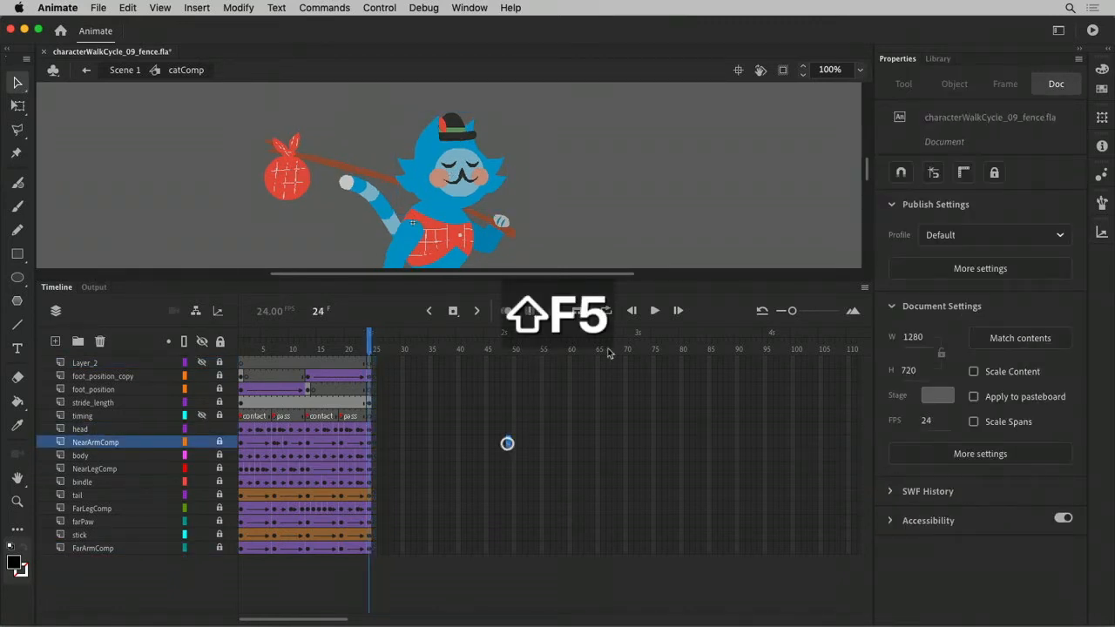
pyautogui.press('f5')
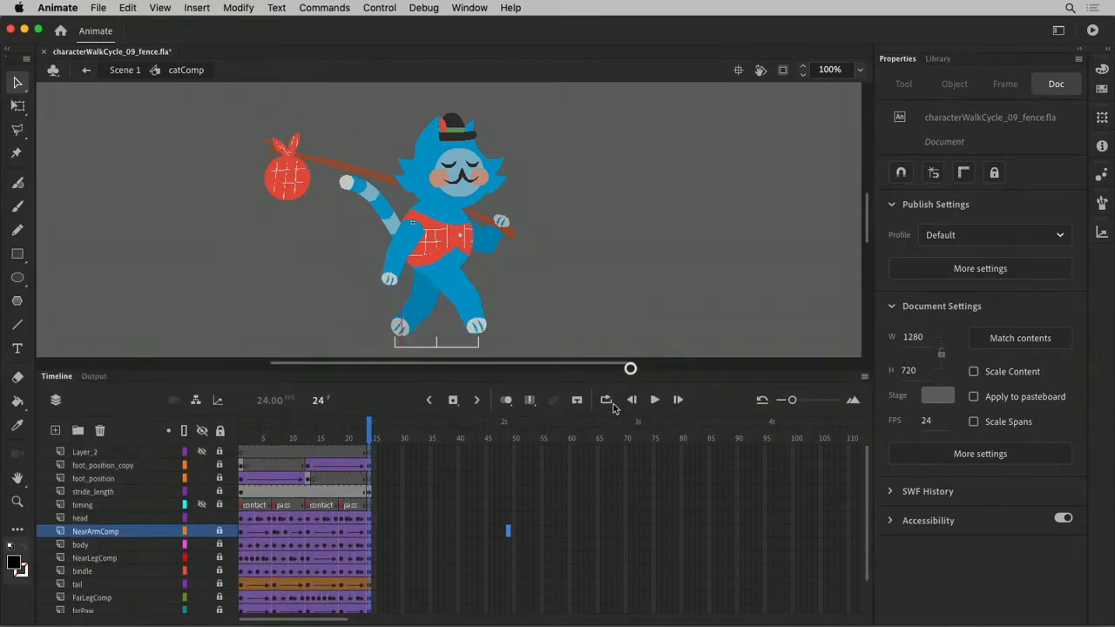
pyautogui.click(654, 399)
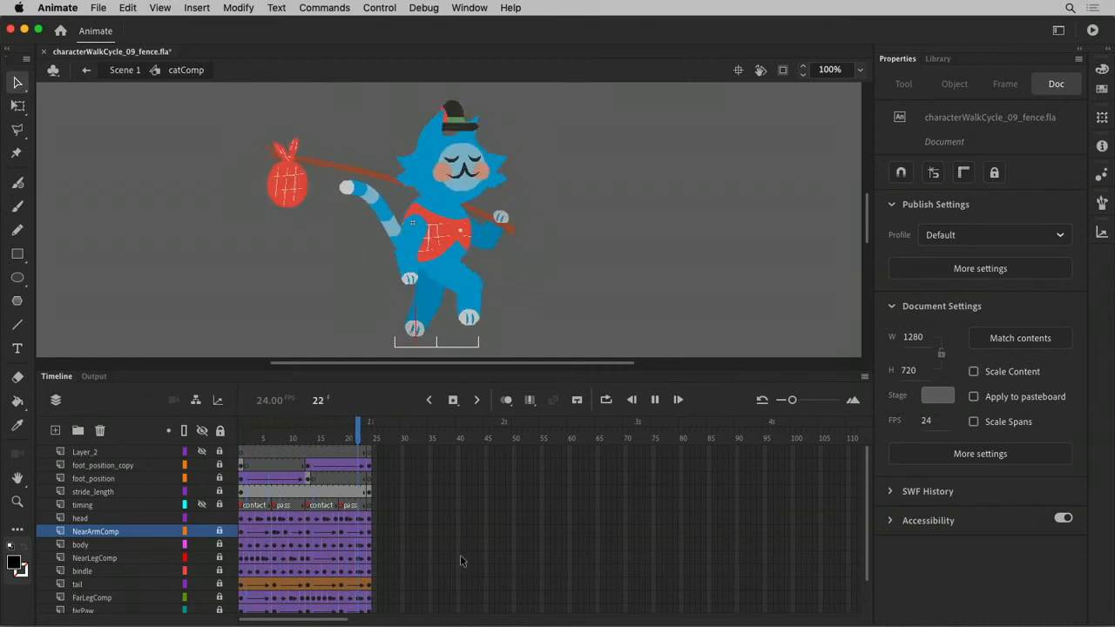
pyautogui.click(367, 438)
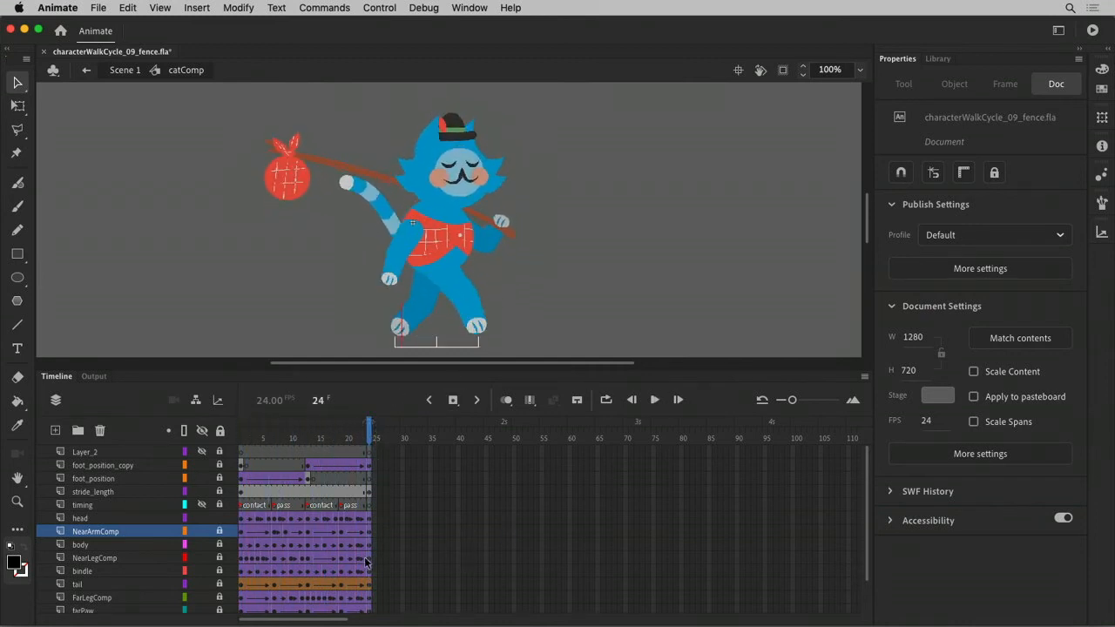
# Check the first and last frames, then save the file
pyautogui.click(241, 421)
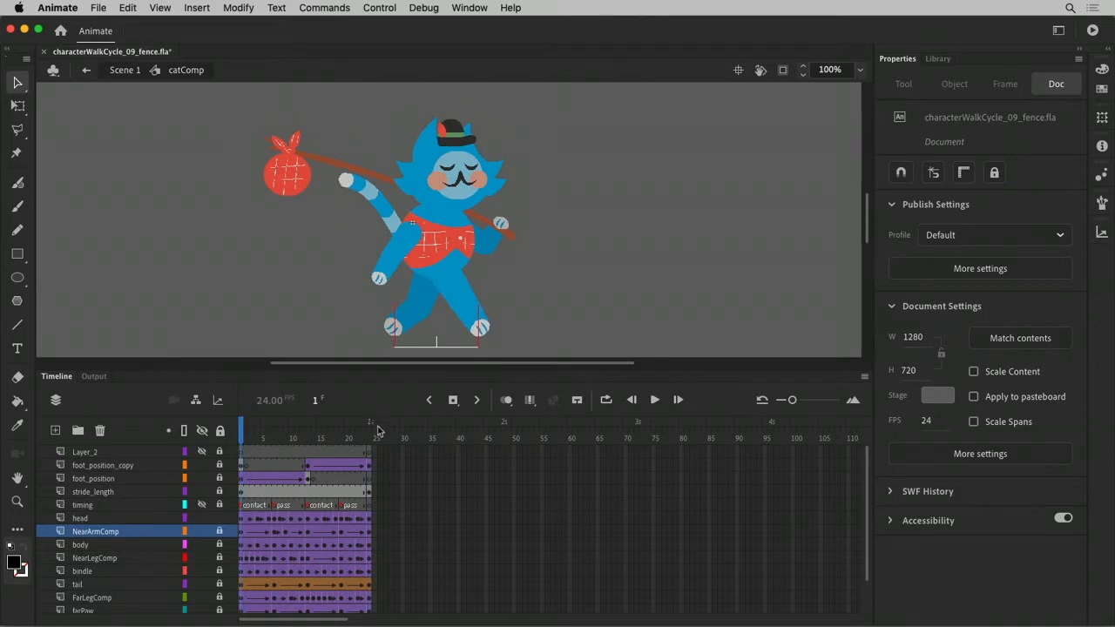
pyautogui.click(368, 421)
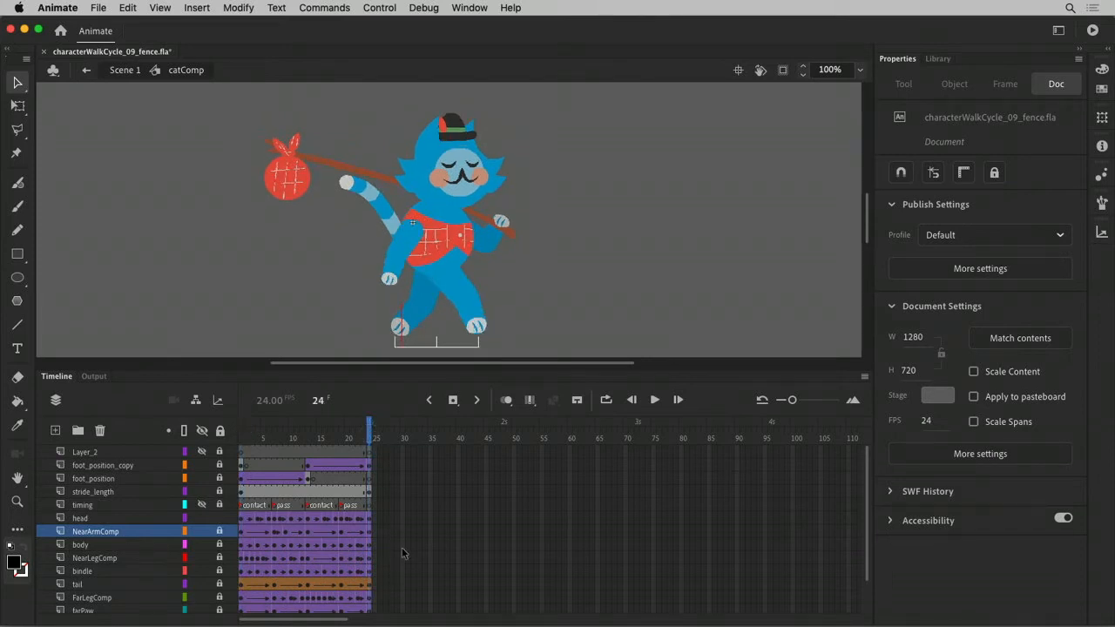
pyautogui.moveTo(561, 462)
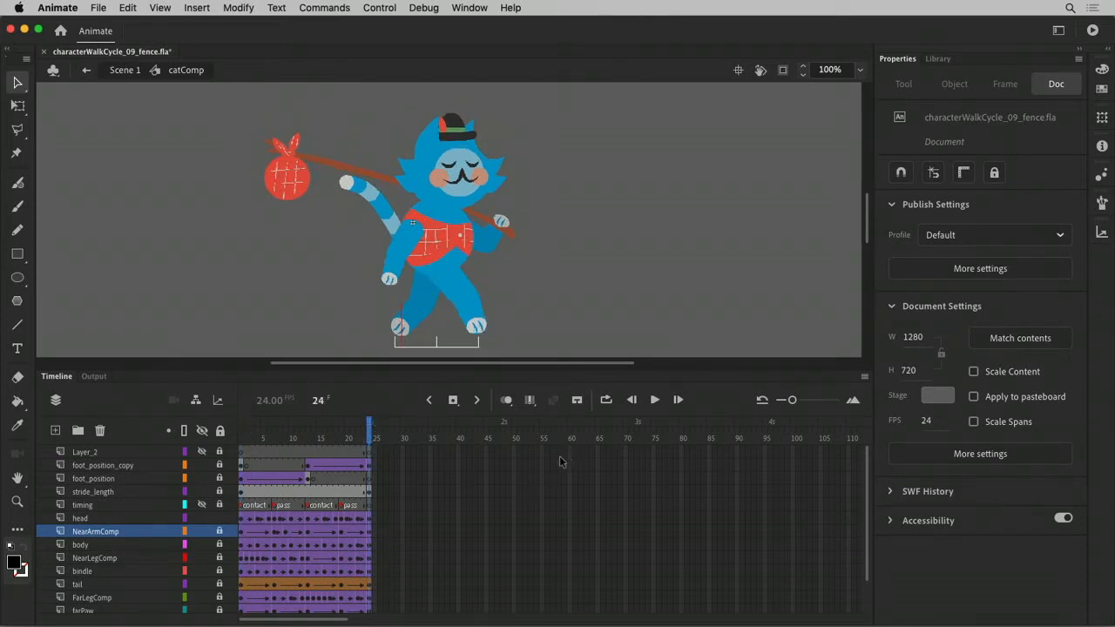
pyautogui.press('cmd+s')
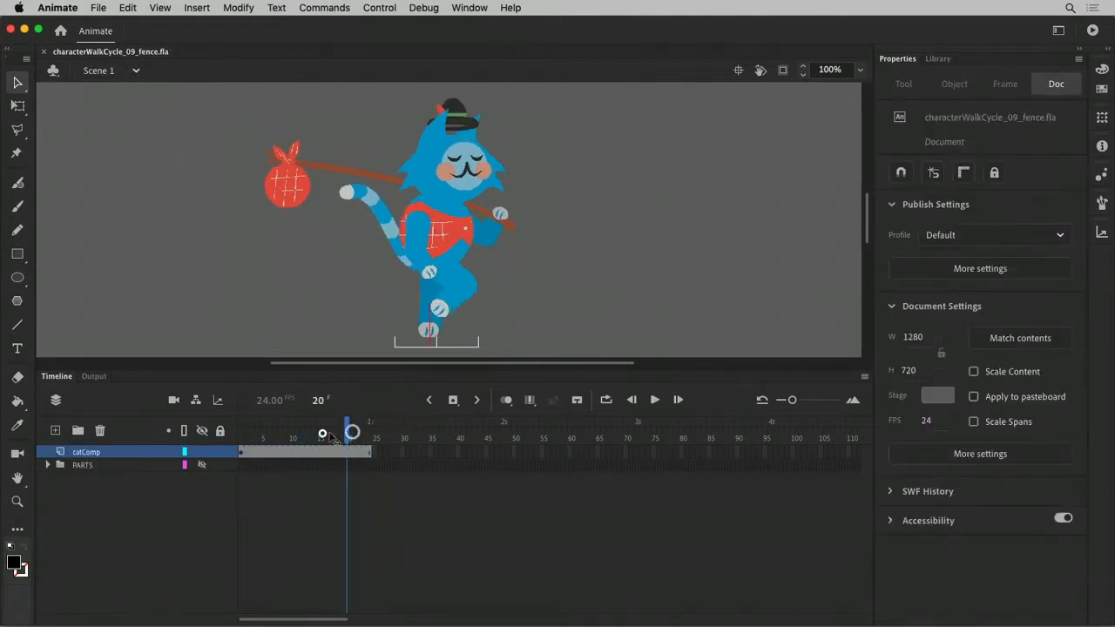
# On Scene 1, add layers named 'fence' and 'notes' above catComp
pyautogui.click(240, 433)
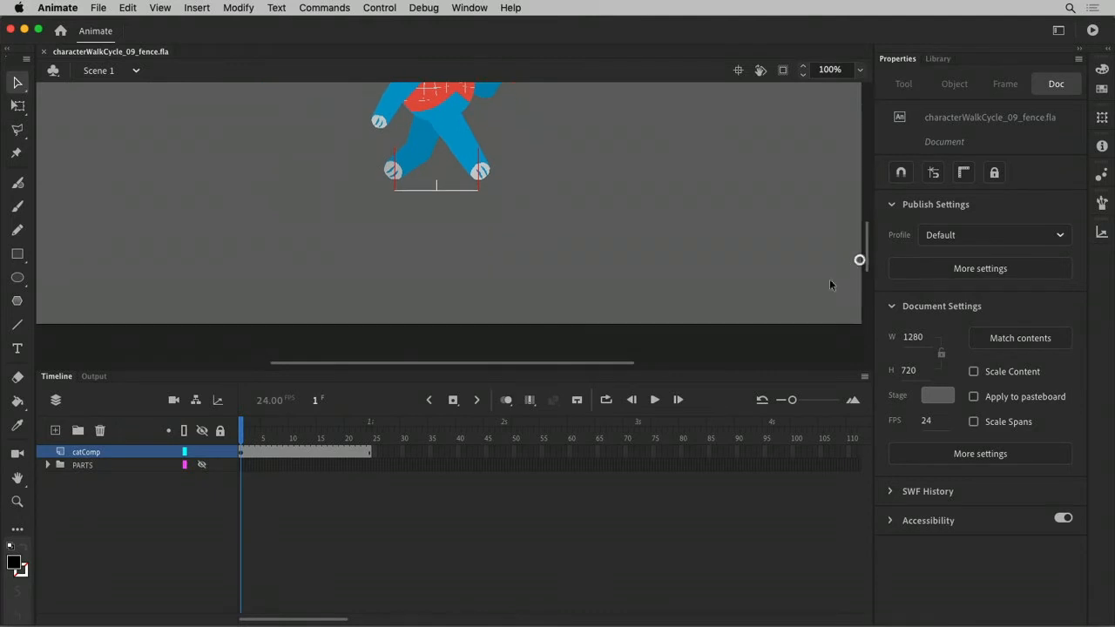
pyautogui.click(56, 430)
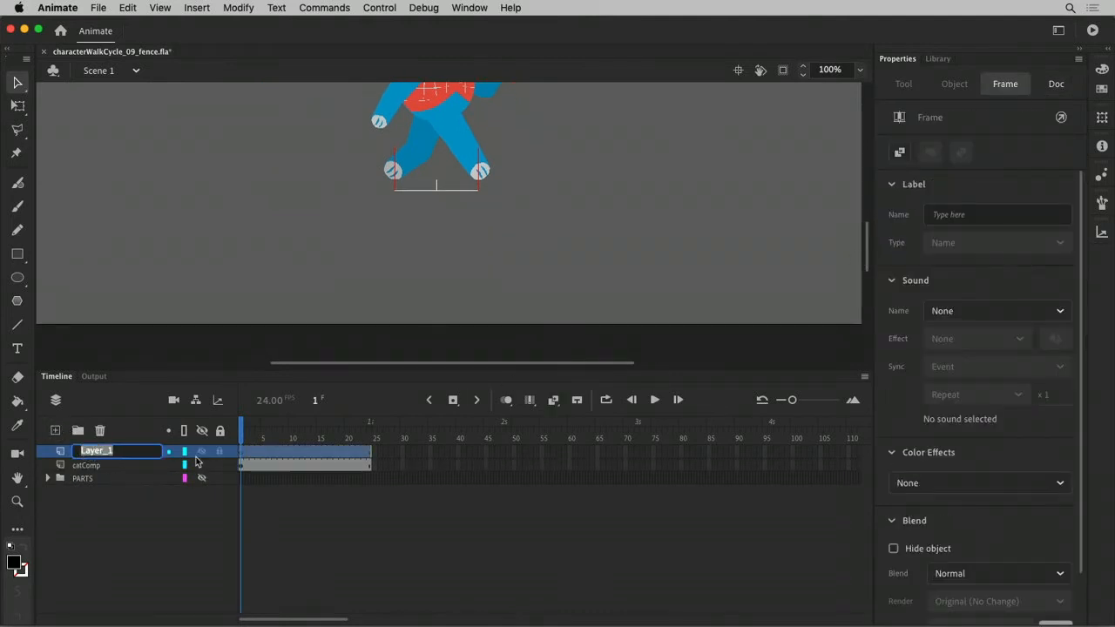
pyautogui.write('fe')
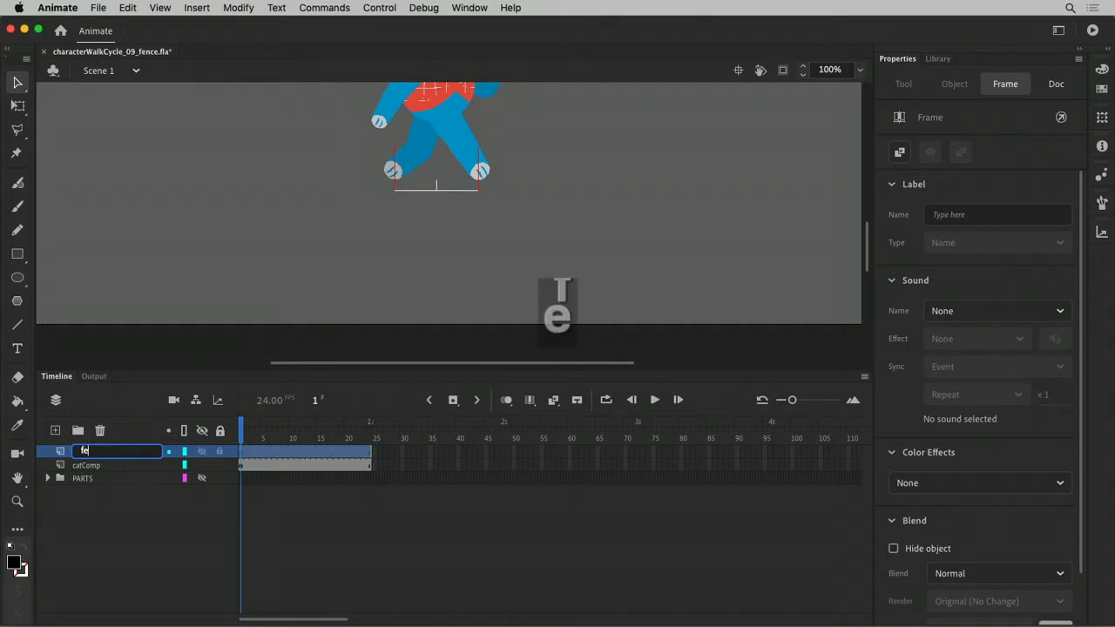
pyautogui.press('Return')
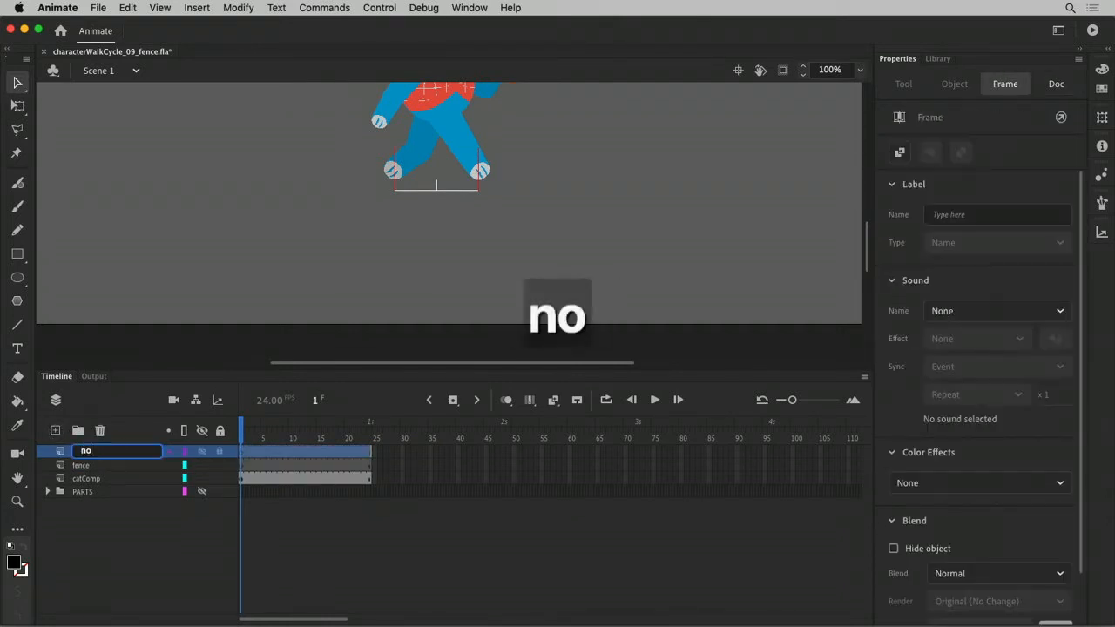
pyautogui.write('notes')
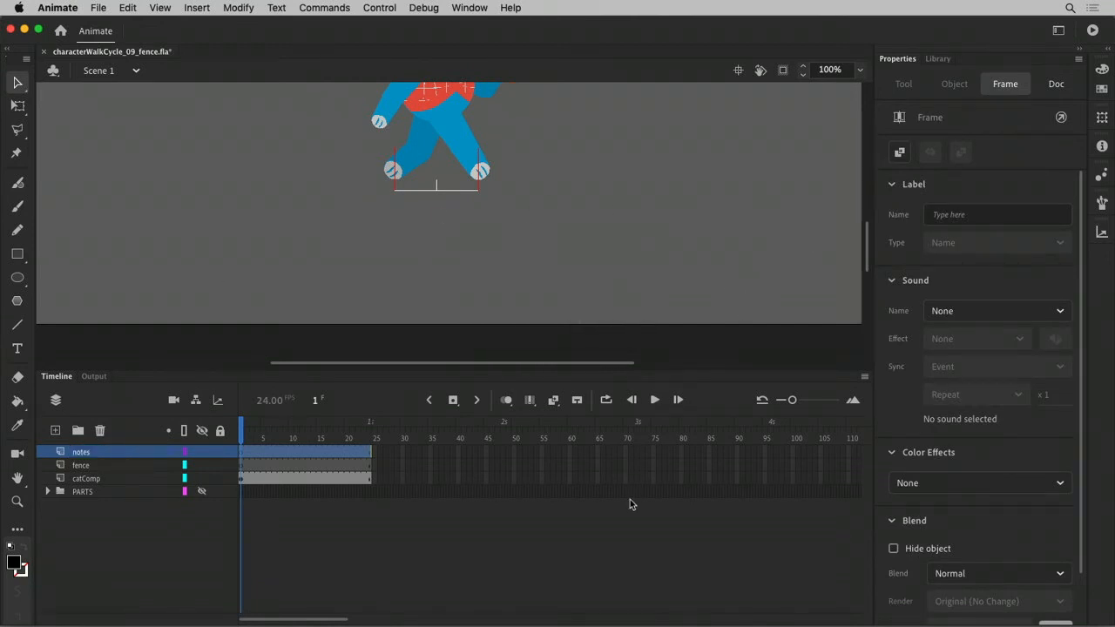
pyautogui.click(81, 464)
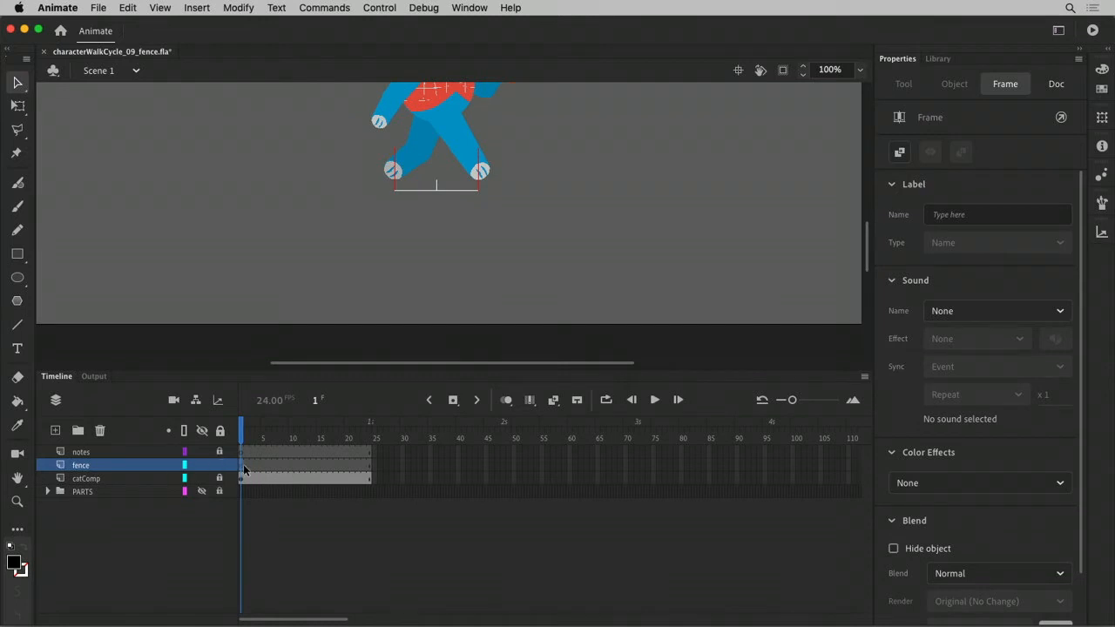
pyautogui.moveTo(18, 255)
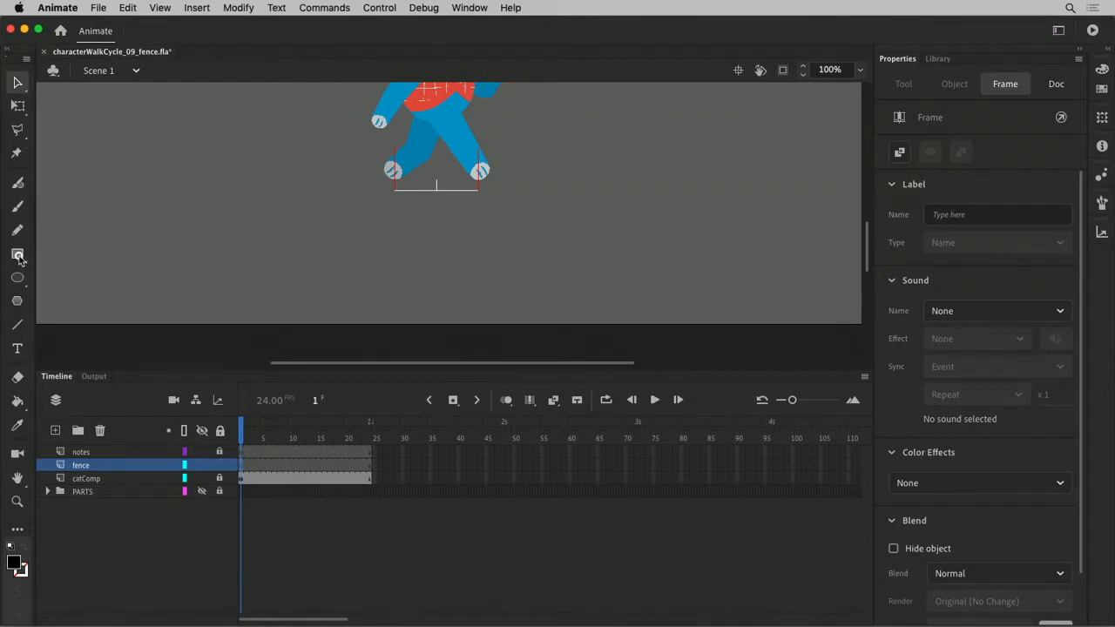
# Draw a tall rectangle on the fence layer and fill it light grey
pyautogui.click(17, 254)
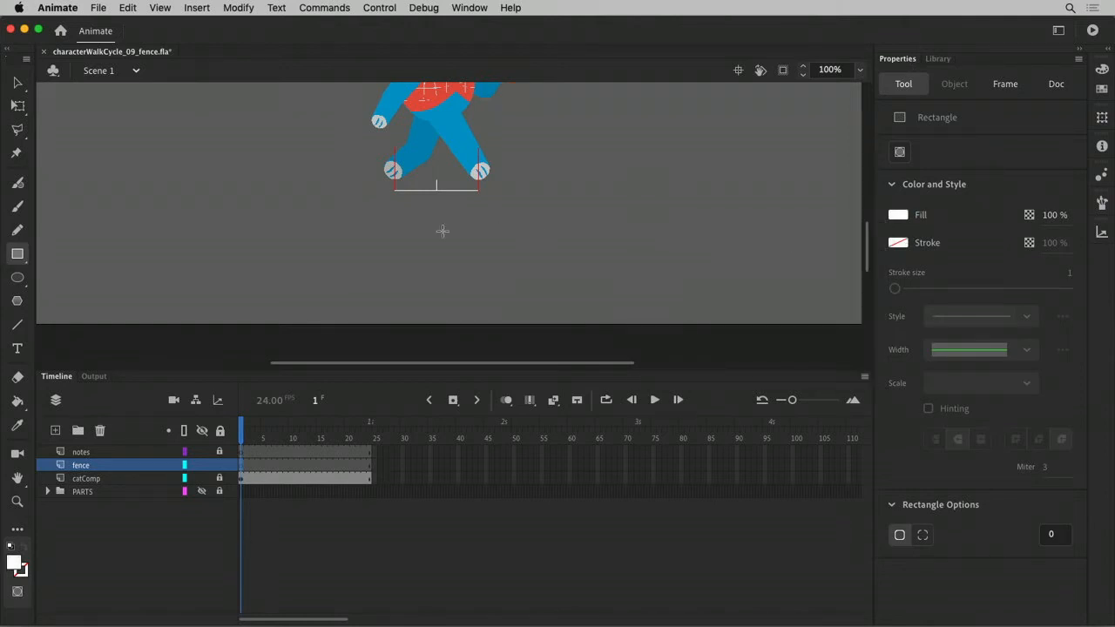
pyautogui.moveTo(399, 194); pyautogui.dragTo(413, 340)
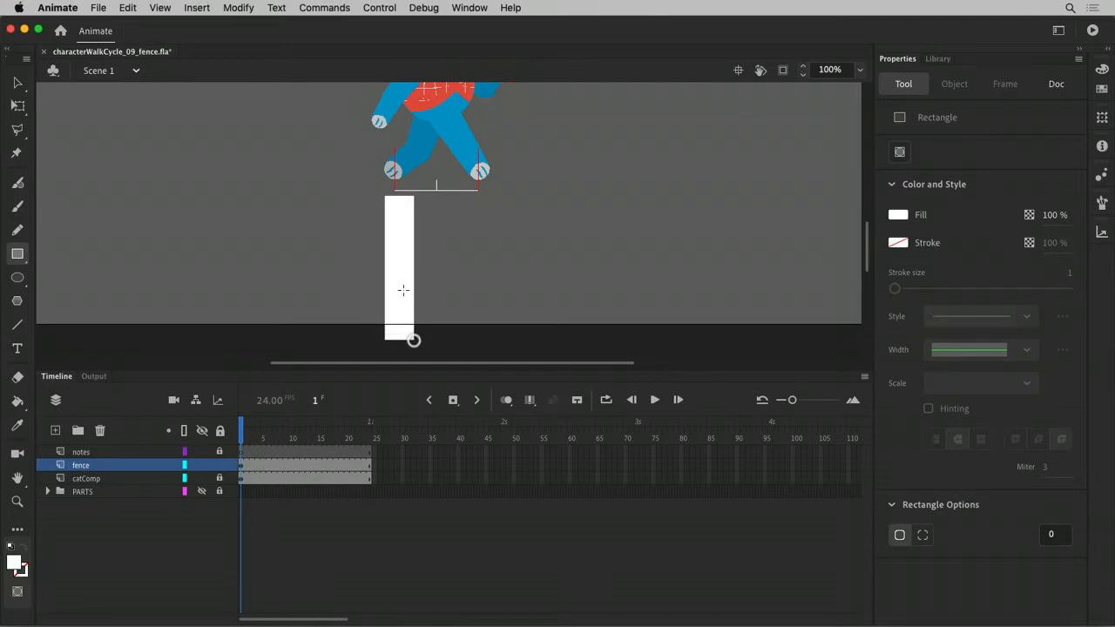
pyautogui.click(898, 316)
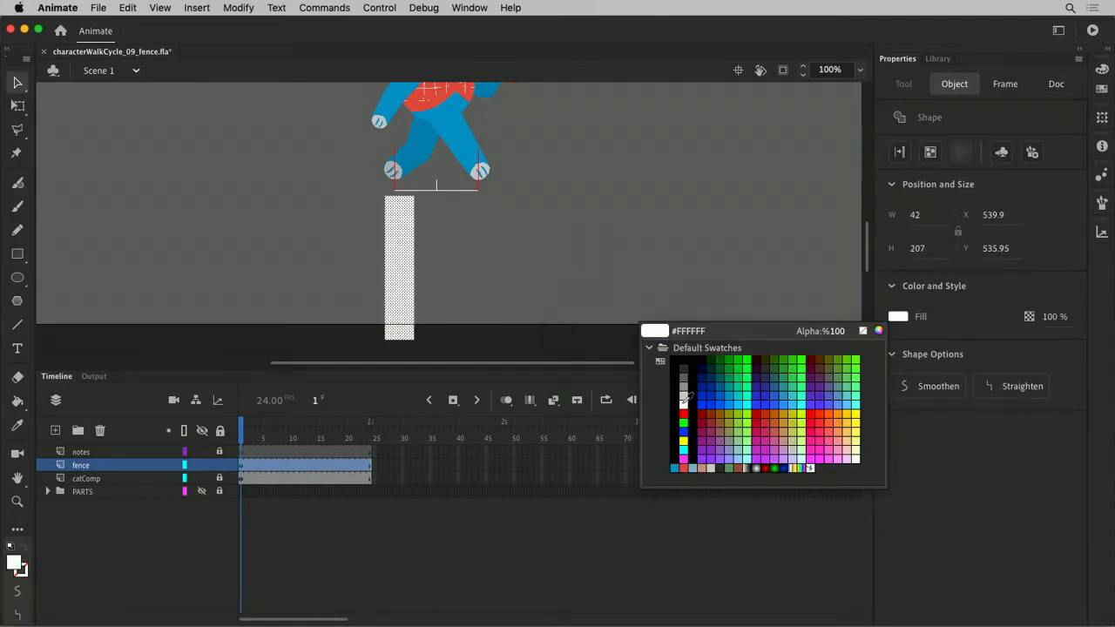
pyautogui.click(530, 266)
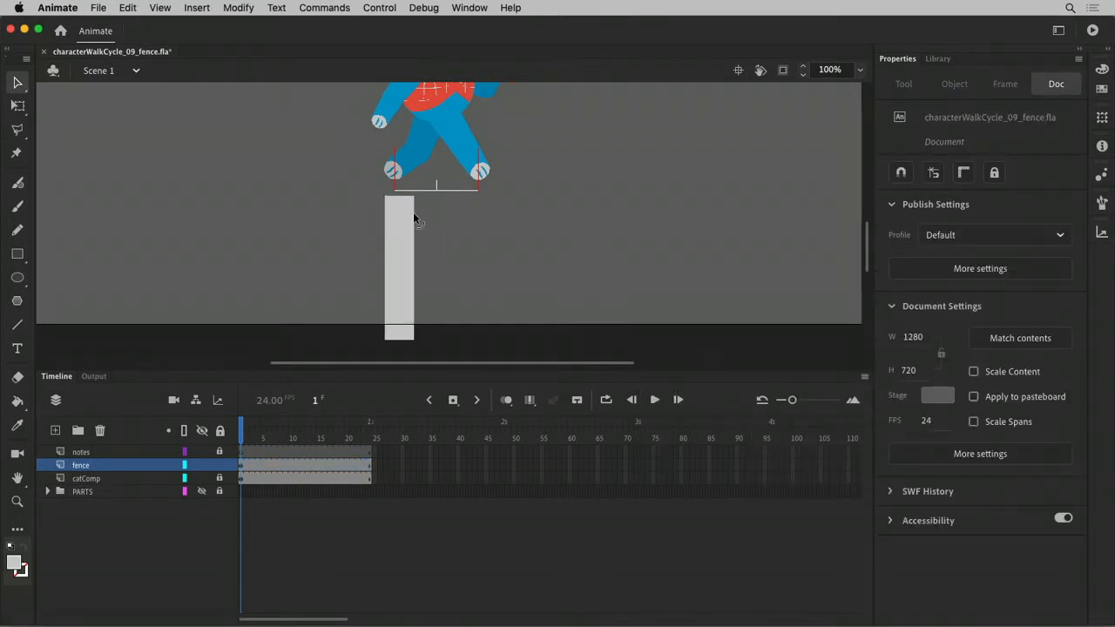
pyautogui.moveTo(385, 200)
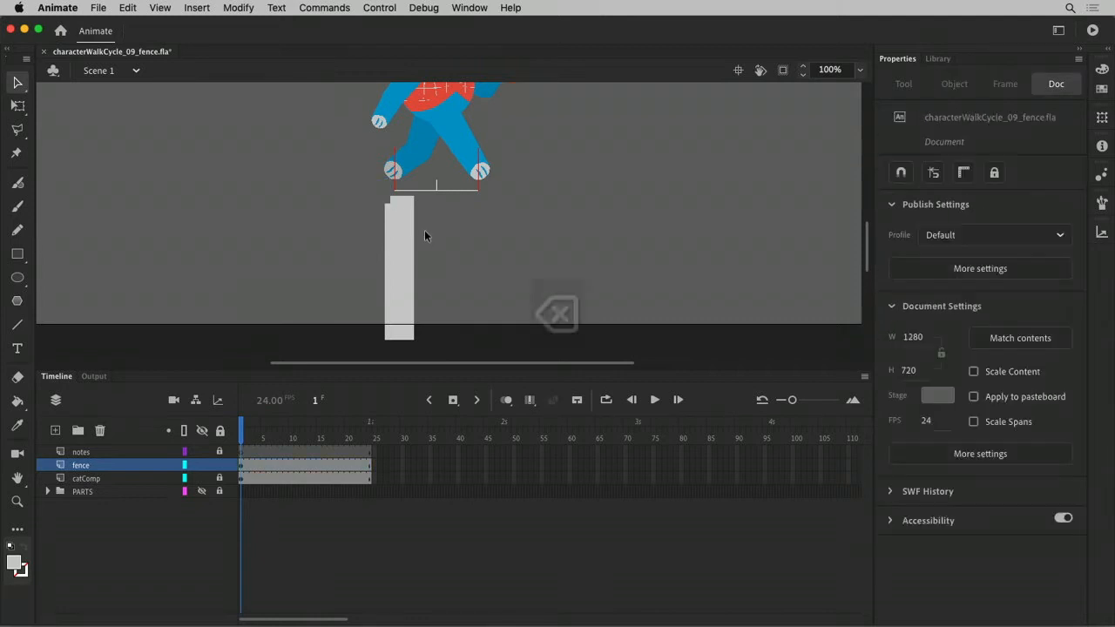
pyautogui.moveTo(376, 219)
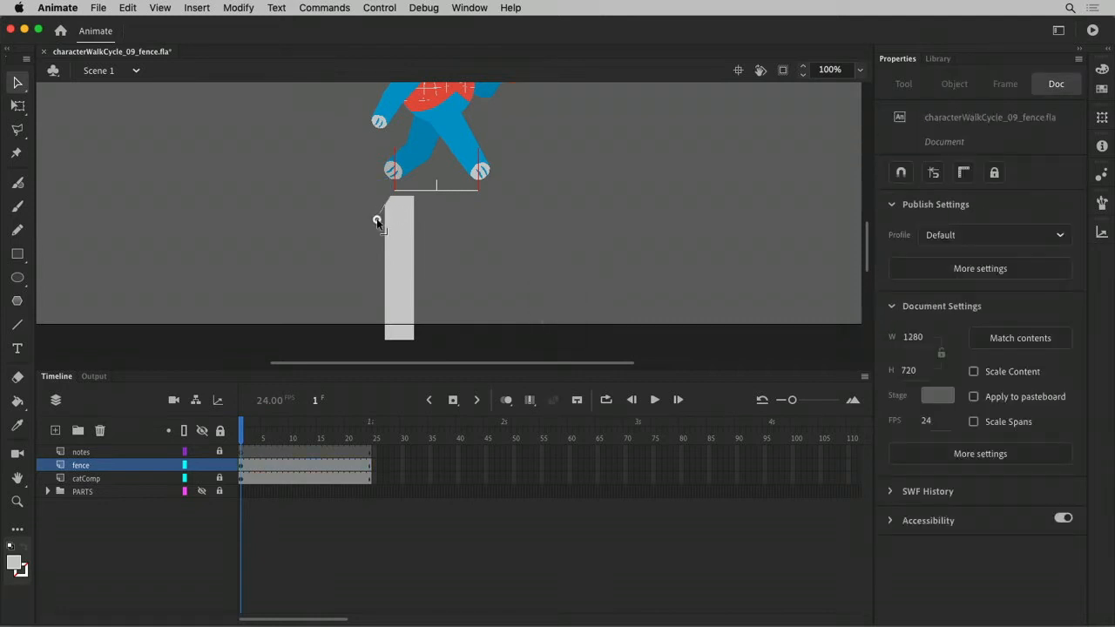
pyautogui.moveTo(390, 203)
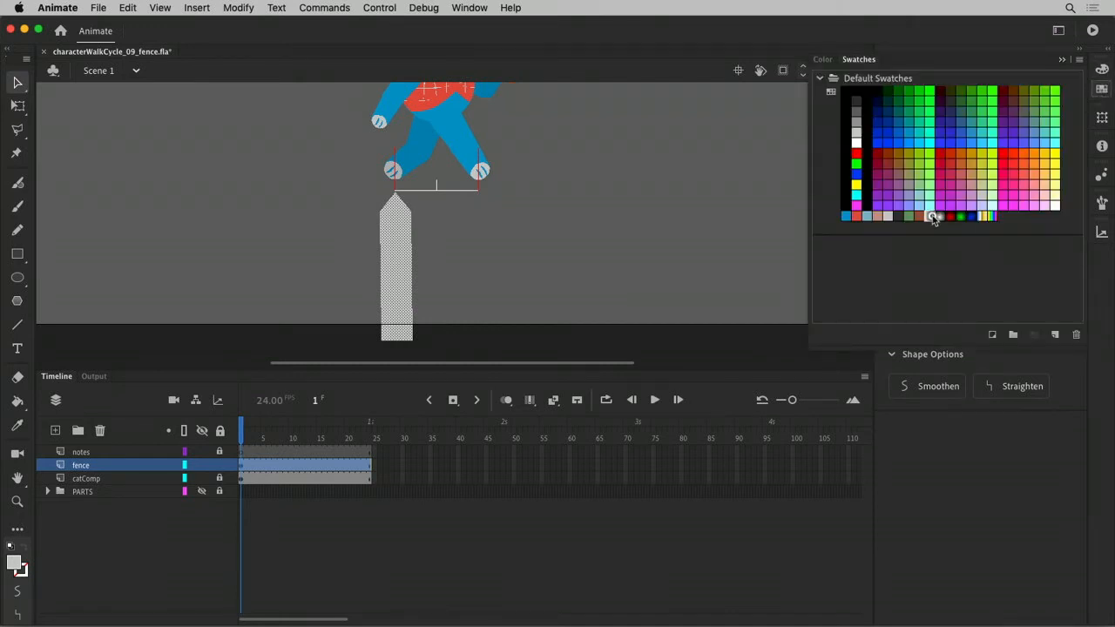
# Apply the black-and-white linear gradient swatch to the picket, then deselect it
pyautogui.click(938, 216)
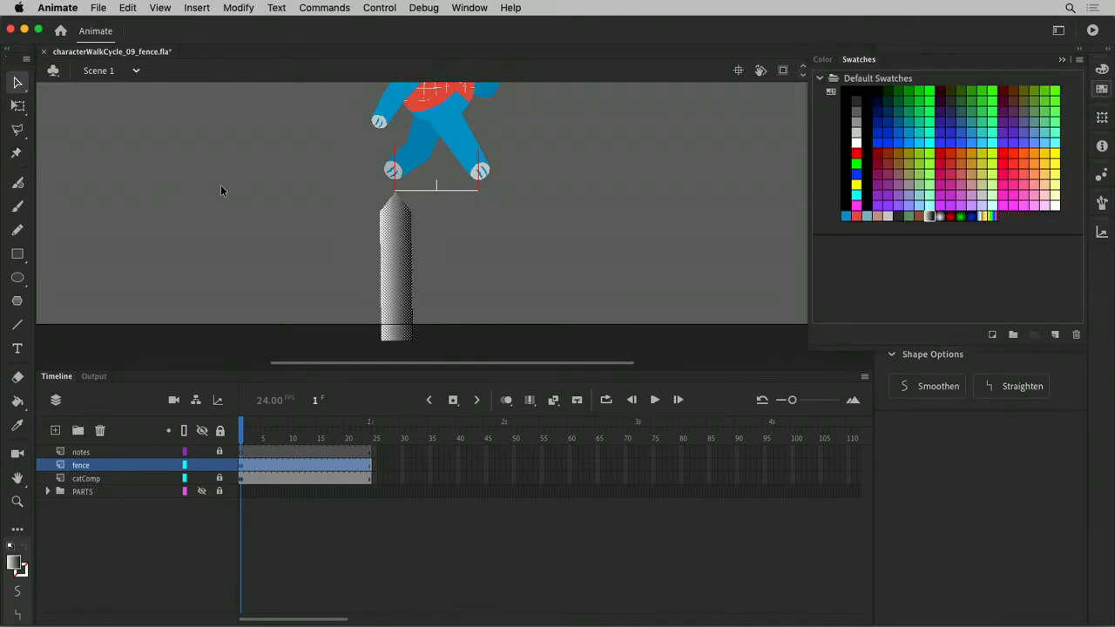
pyautogui.moveTo(110, 107)
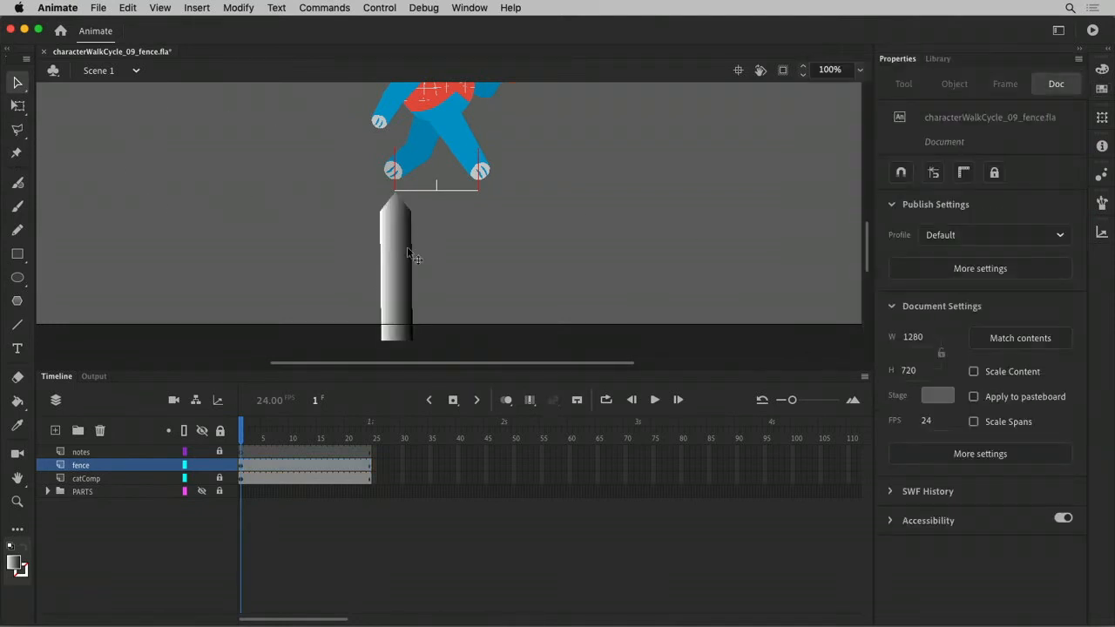
pyautogui.click(17, 105)
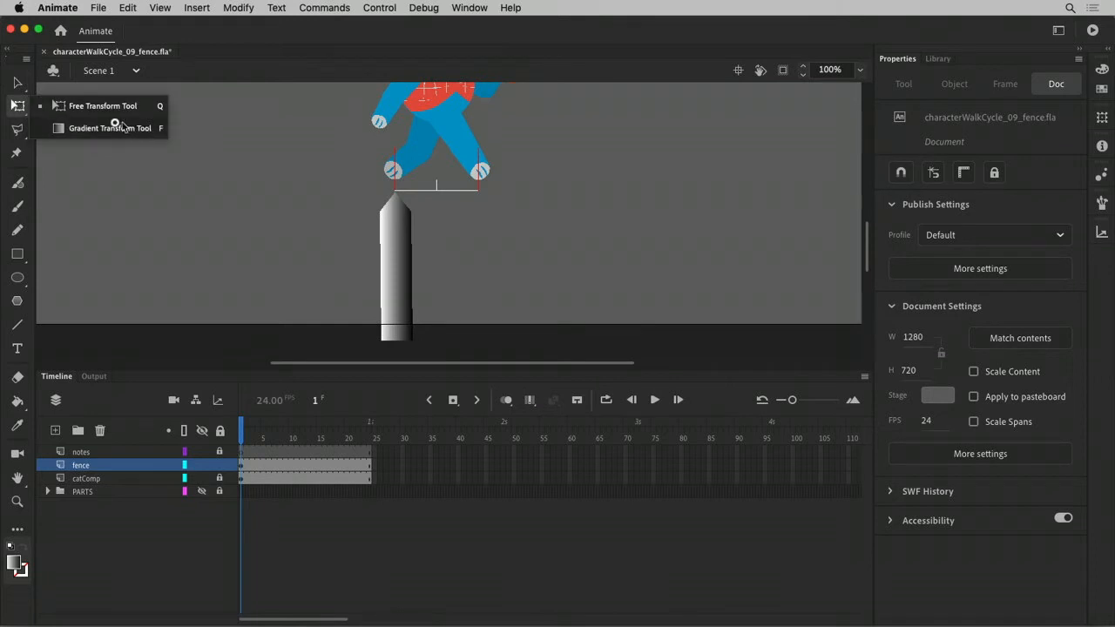
pyautogui.moveTo(91, 128)
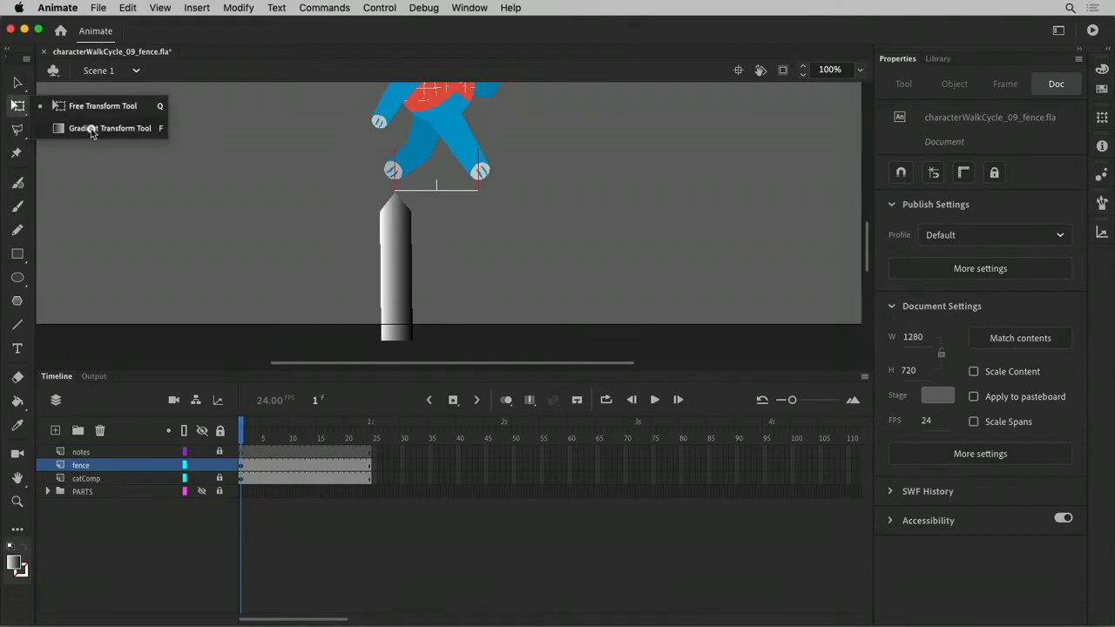
pyautogui.moveTo(165, 150)
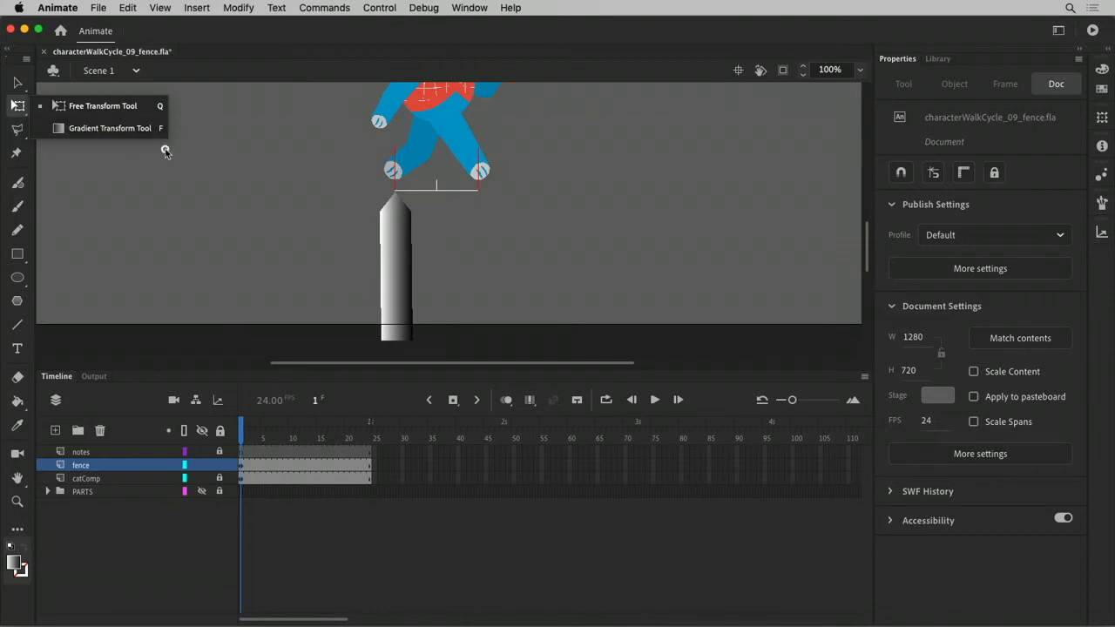
pyautogui.moveTo(96, 159)
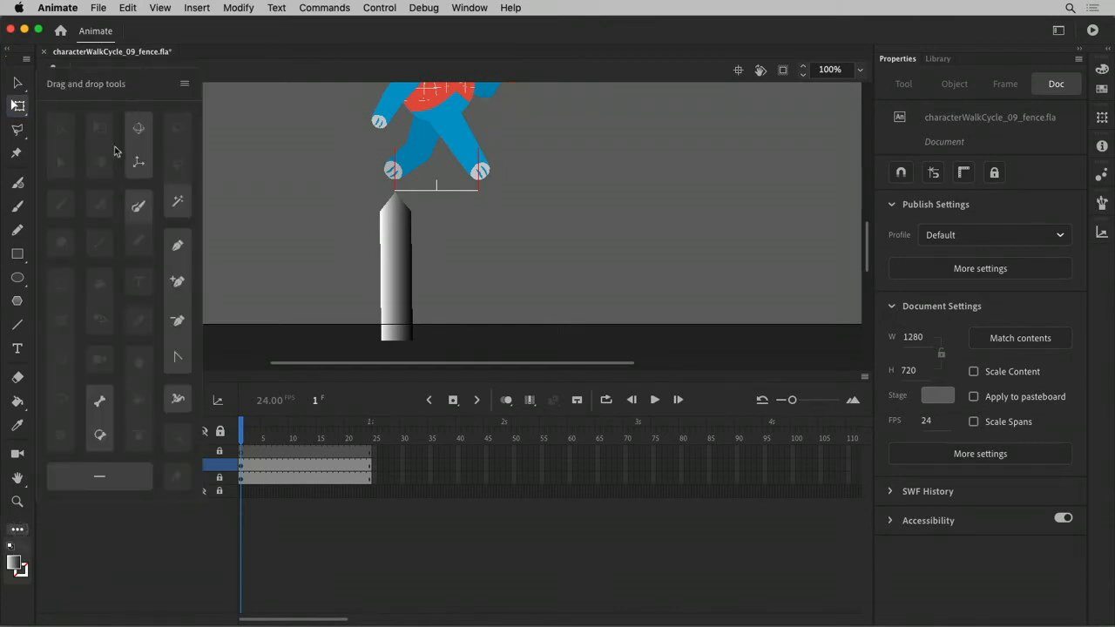
pyautogui.moveTo(102, 161)
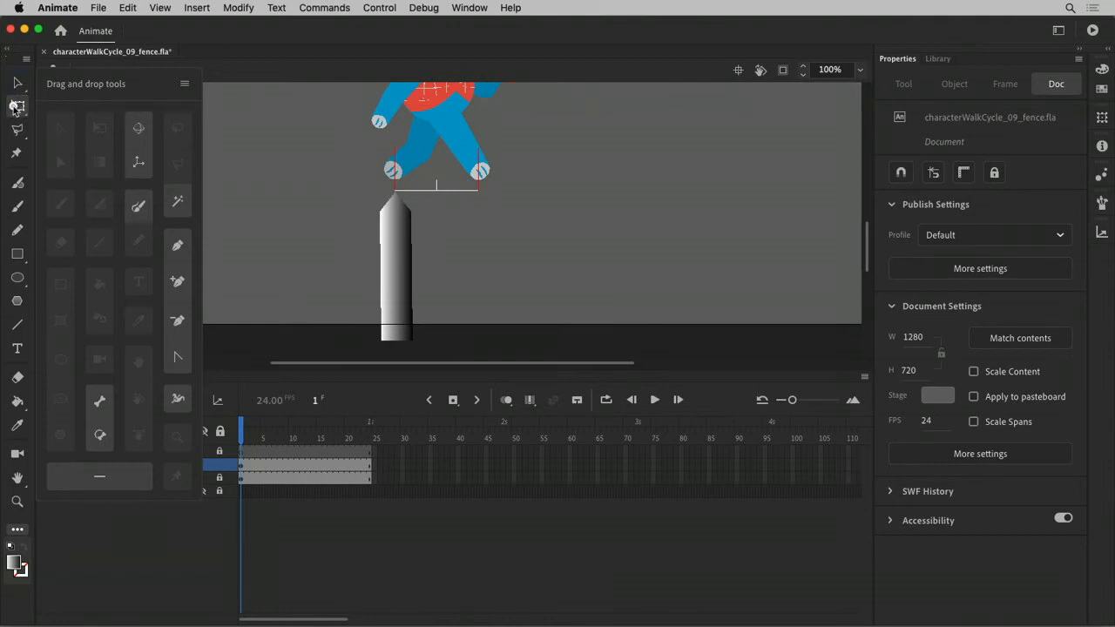
pyautogui.moveTo(85, 192)
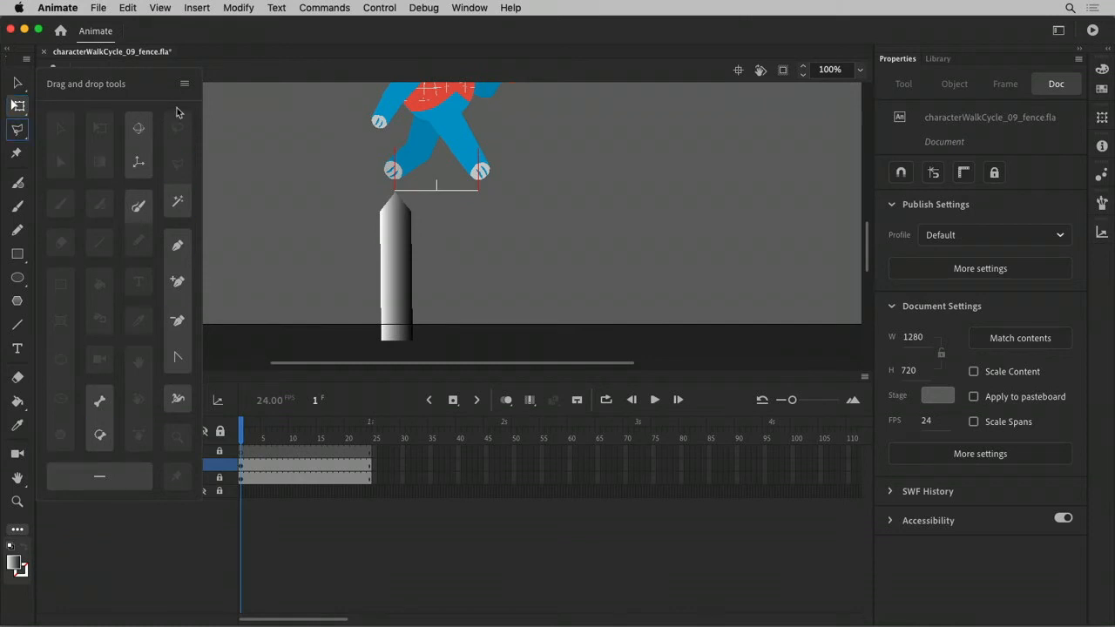
# Close the Drag and drop tools panel from its options menu
pyautogui.click(183, 82)
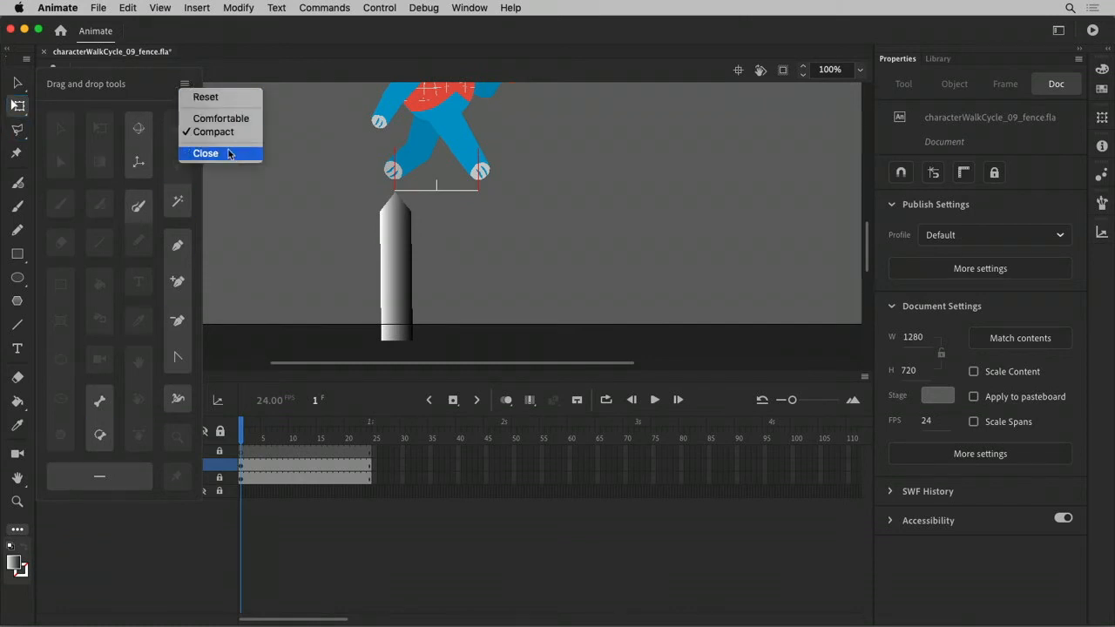
pyautogui.click(206, 153)
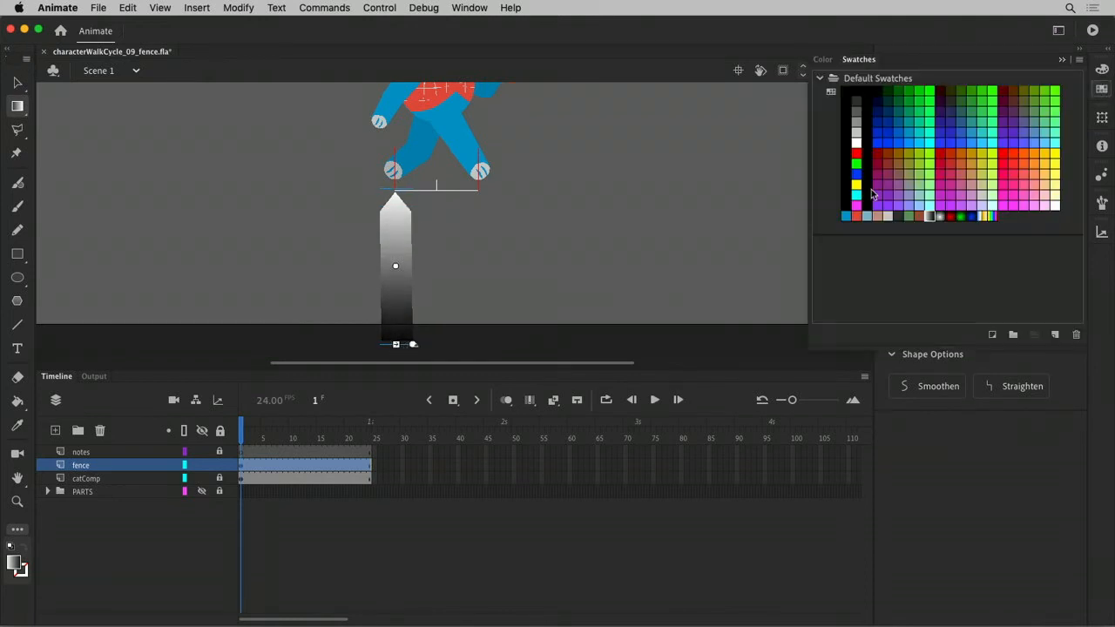
# Set the right gradient stop to Saturation 20%, Brightness 80%, green hue BACCA3
pyautogui.click(822, 59)
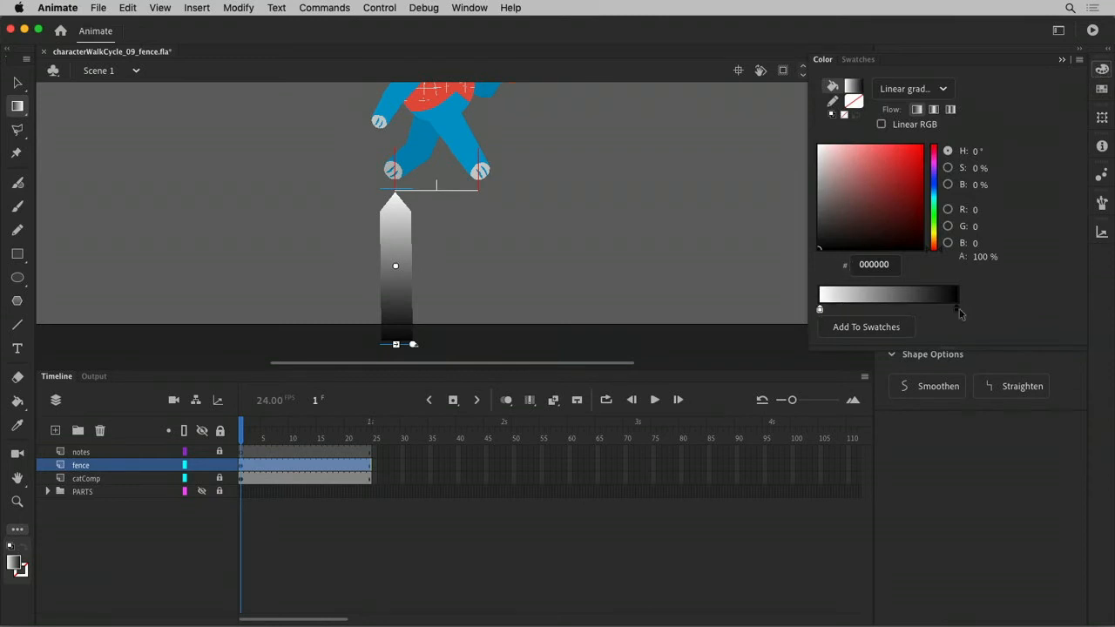
pyautogui.moveTo(957, 311)
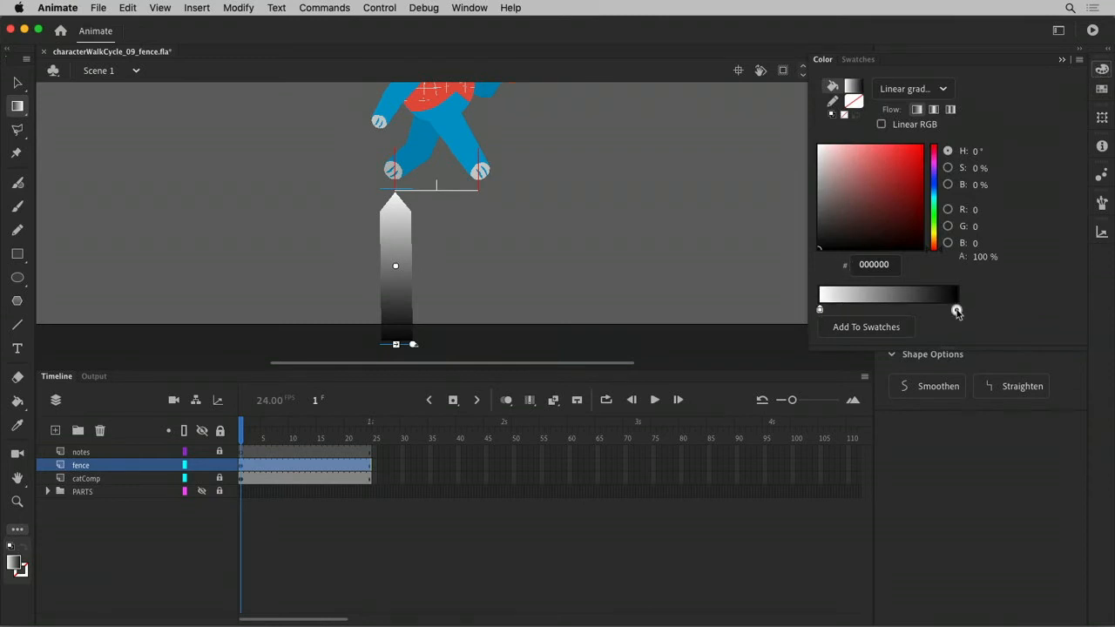
pyautogui.click(956, 310)
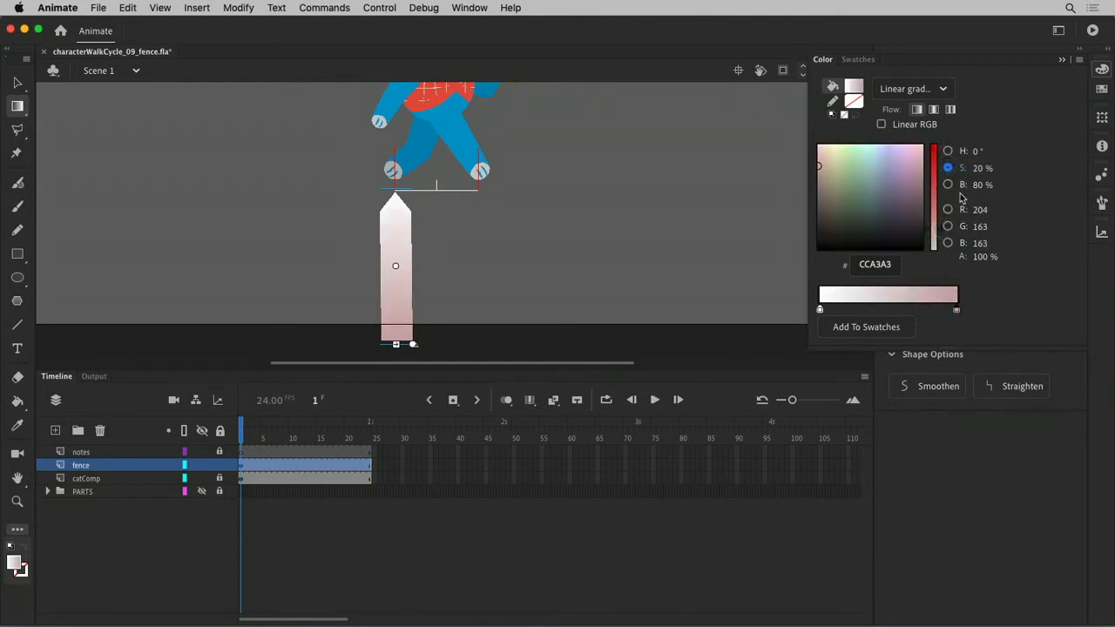
pyautogui.click(948, 150)
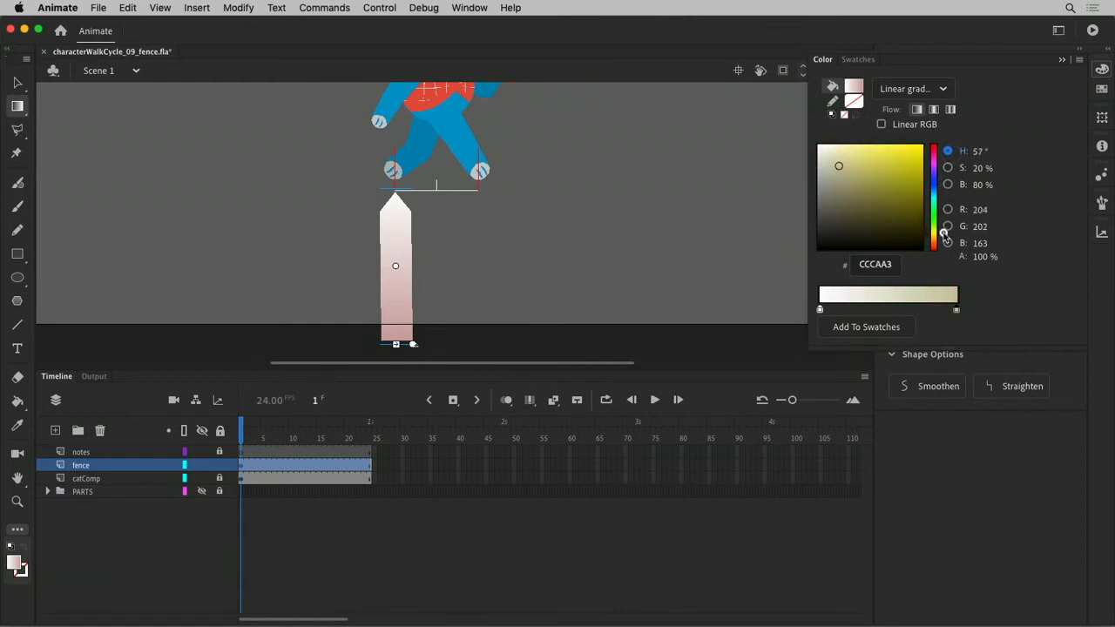
pyautogui.click(944, 235)
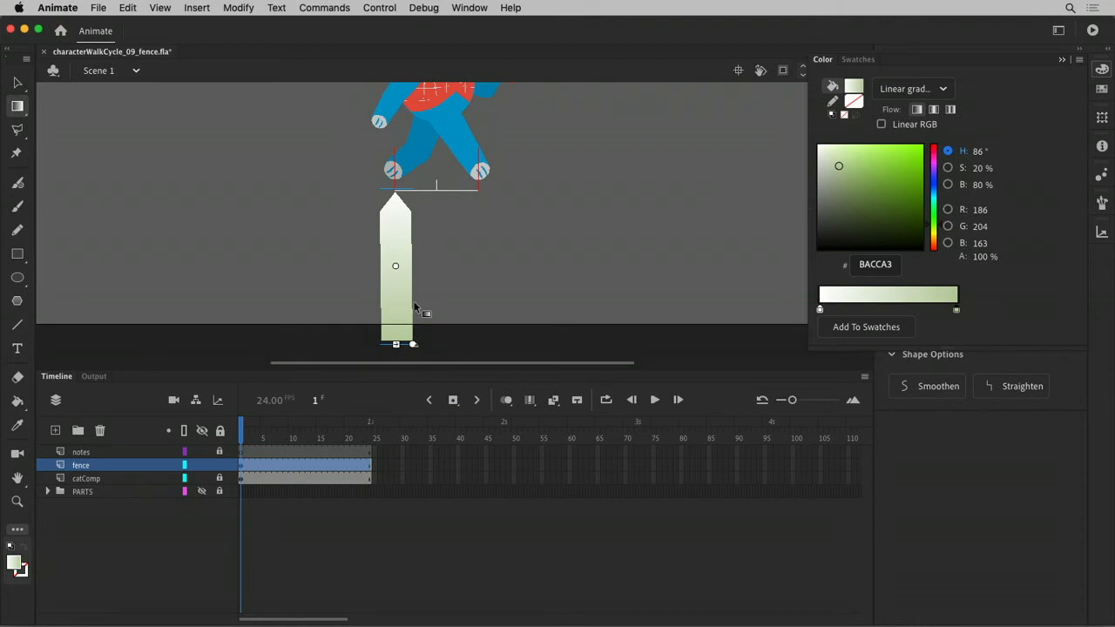
pyautogui.moveTo(886, 326)
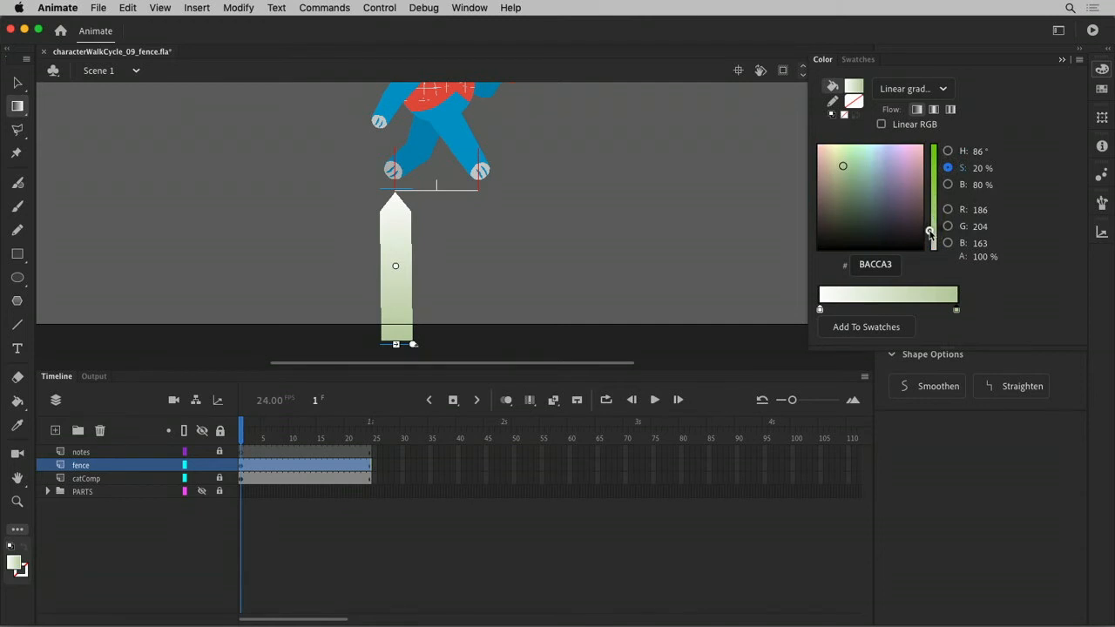
pyautogui.moveTo(929, 233); pyautogui.dragTo(929, 241)
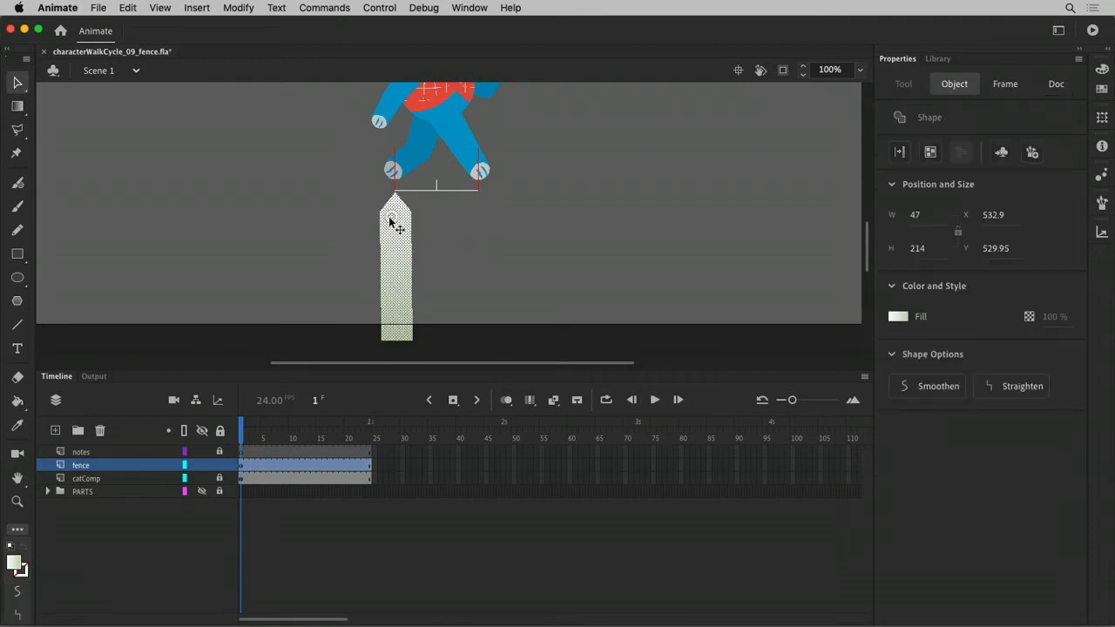
pyautogui.moveTo(483, 259)
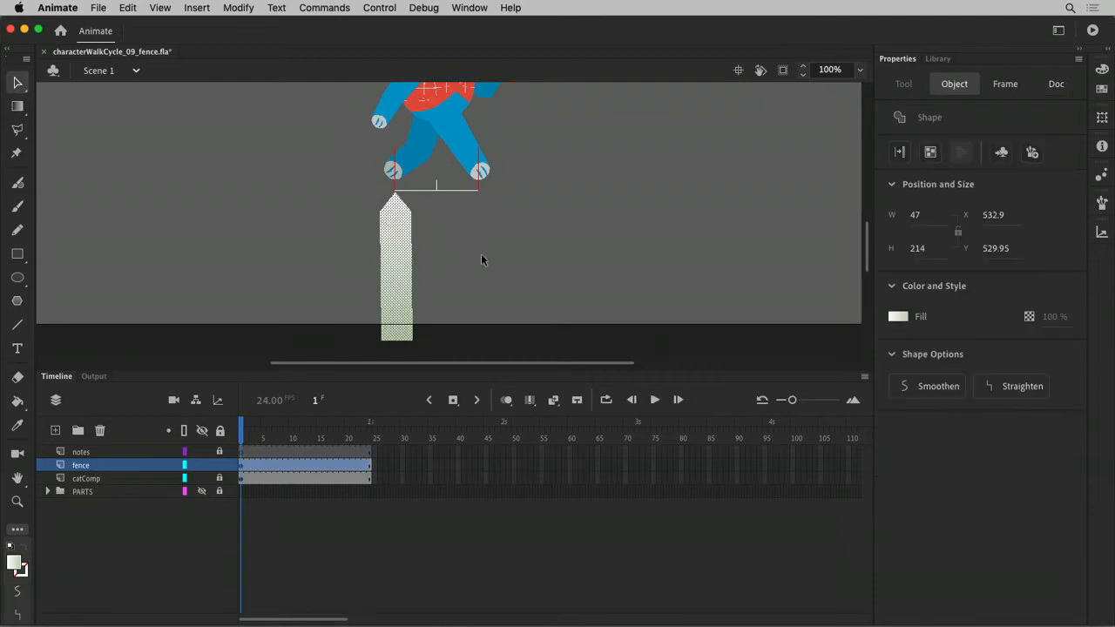
# Convert the gradient picket shape into a graphic symbol named 'picket'
pyautogui.press('F8')
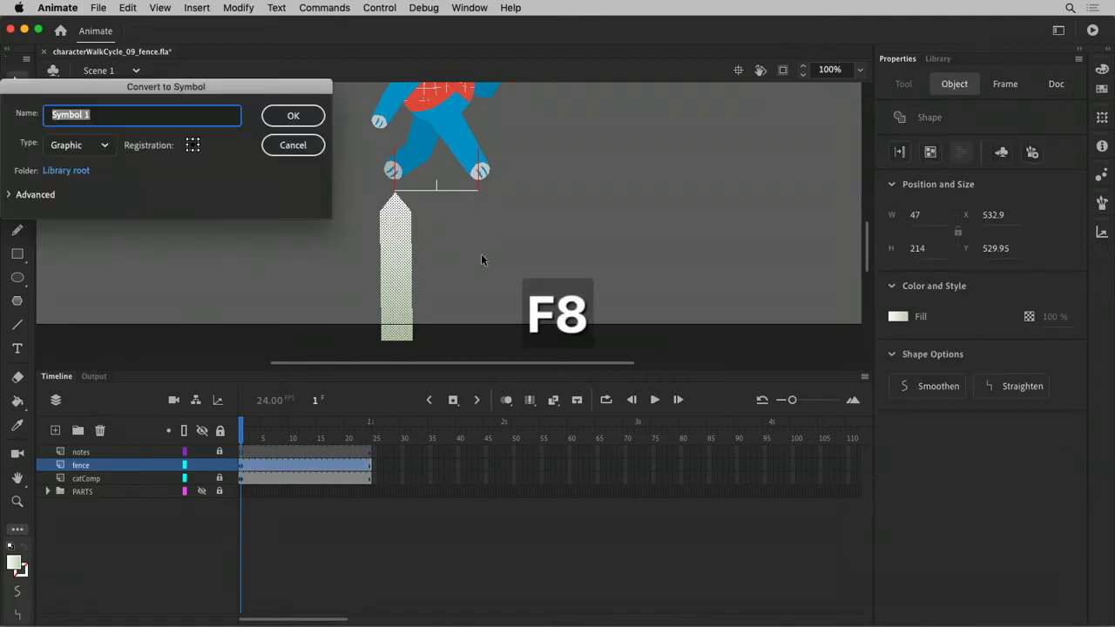
pyautogui.write('picke')
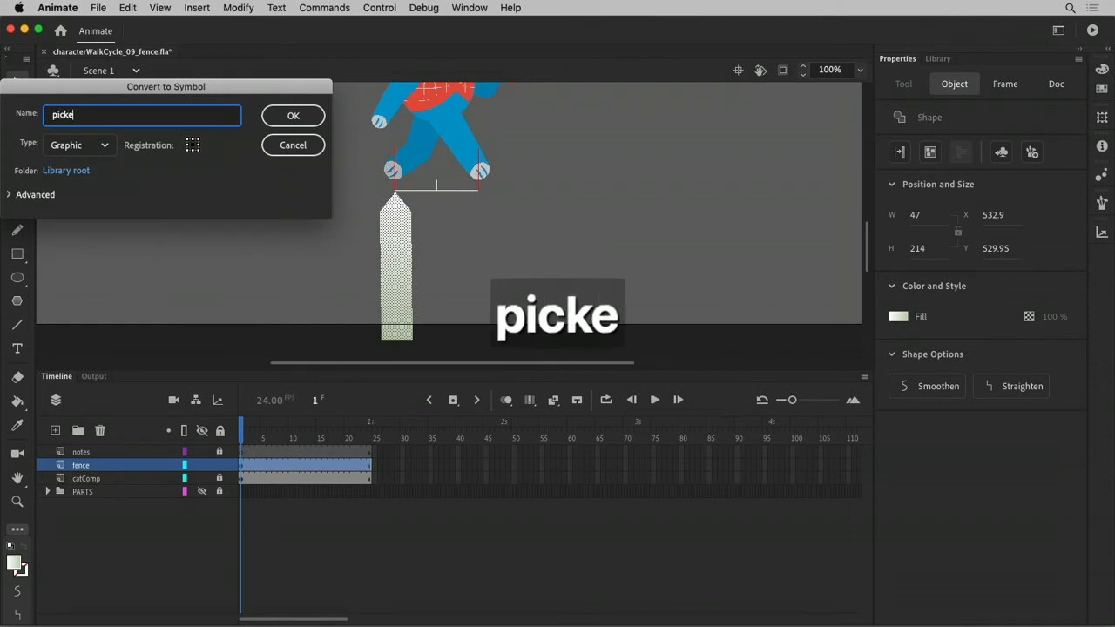
pyautogui.click(293, 115)
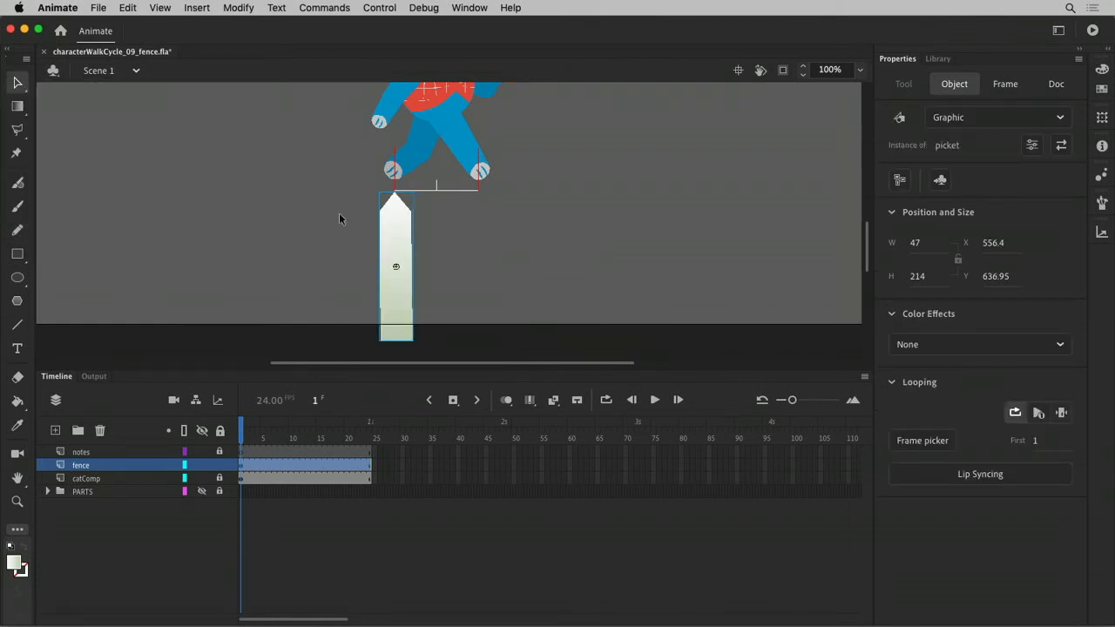
# Duplicate the picket into three copies, nudge them up, and even the middle one's spacing
pyautogui.doubleClick(396, 265)
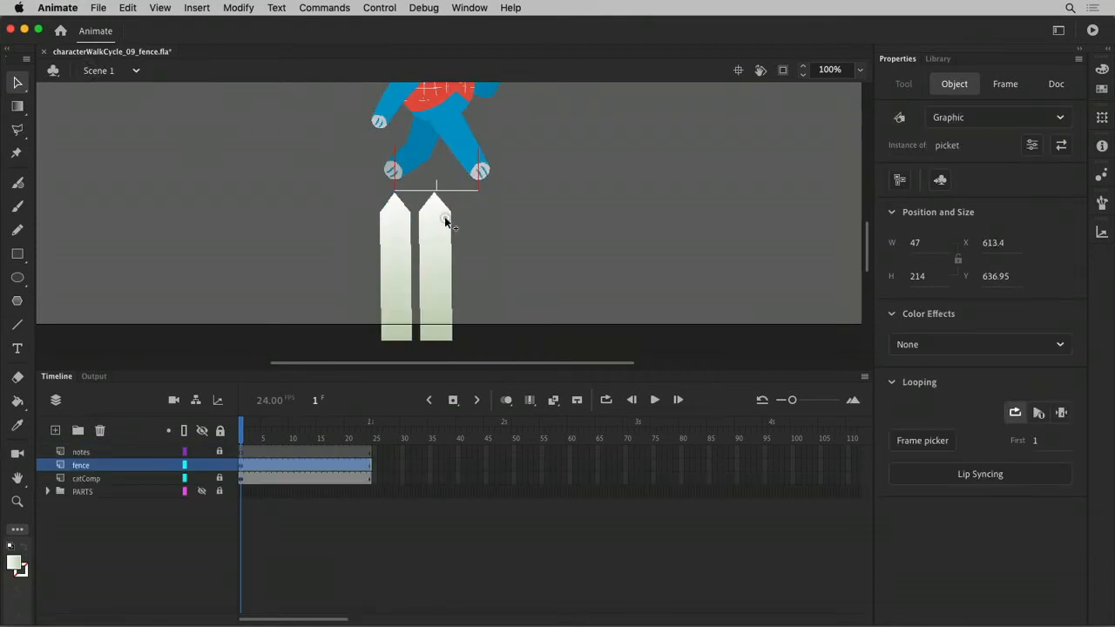
pyautogui.moveTo(436, 218); pyautogui.dragTo(485, 219)
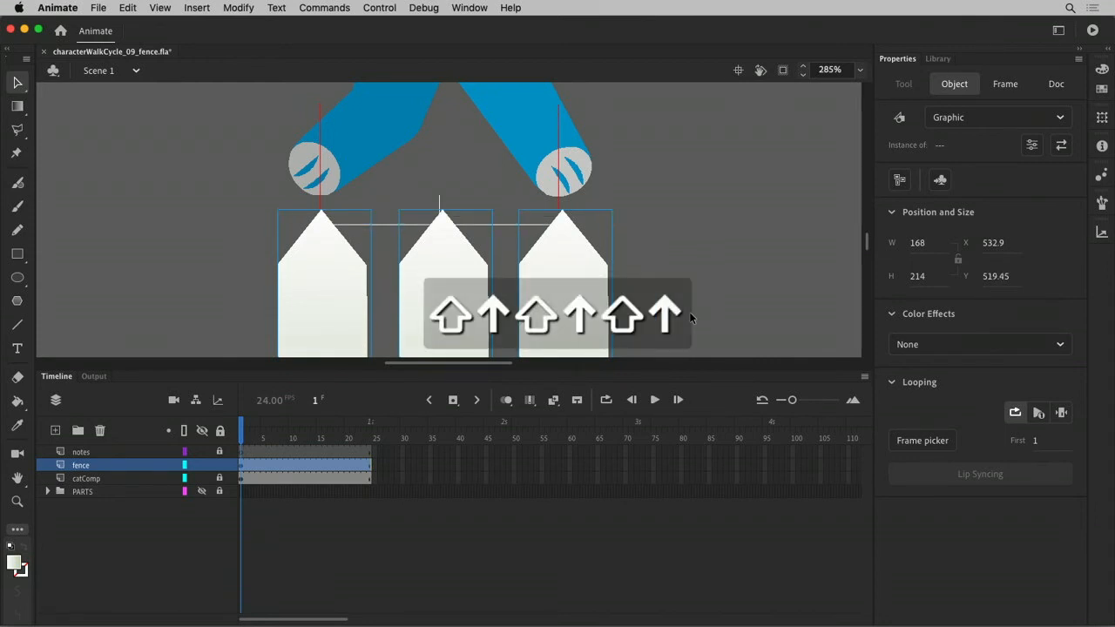
pyautogui.press('up')
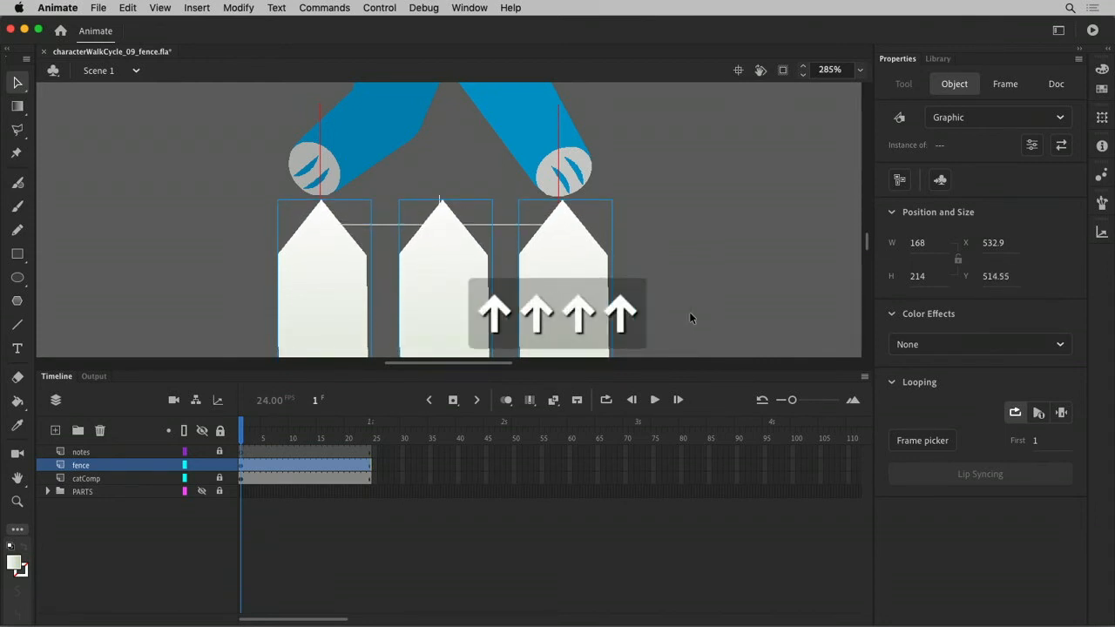
pyautogui.click(337, 267)
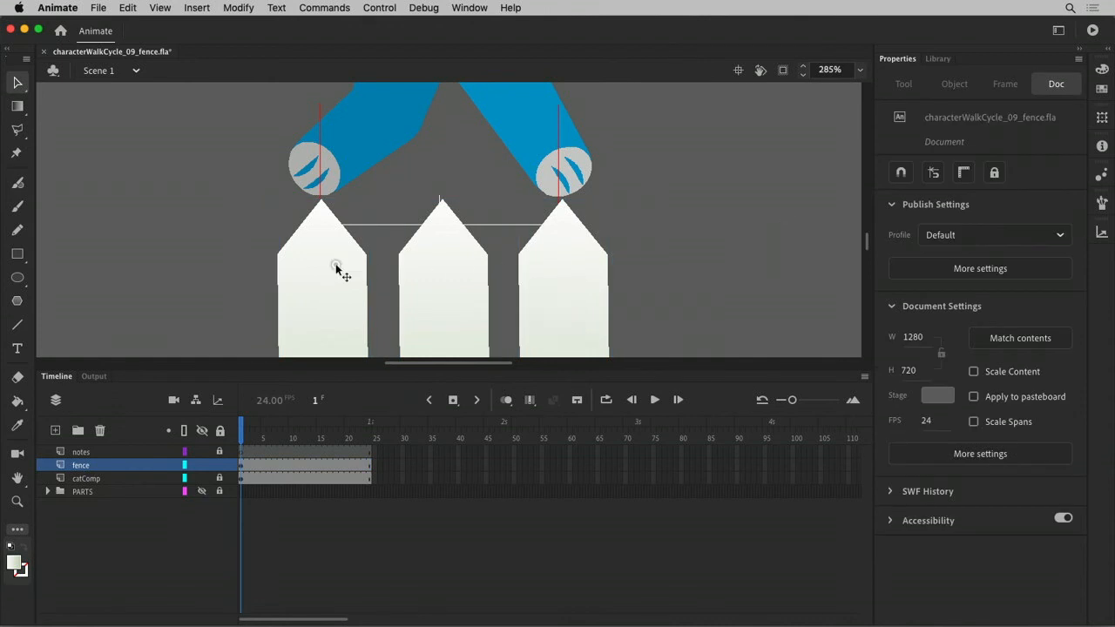
pyautogui.click(336, 266)
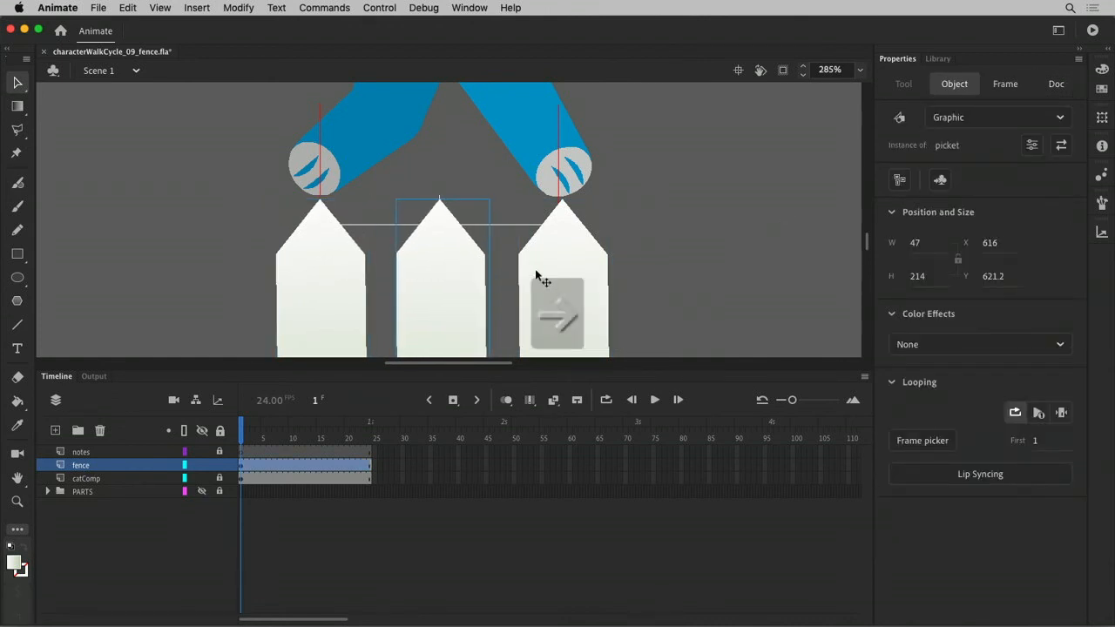
pyautogui.moveTo(562, 278); pyautogui.dragTo(609, 279)
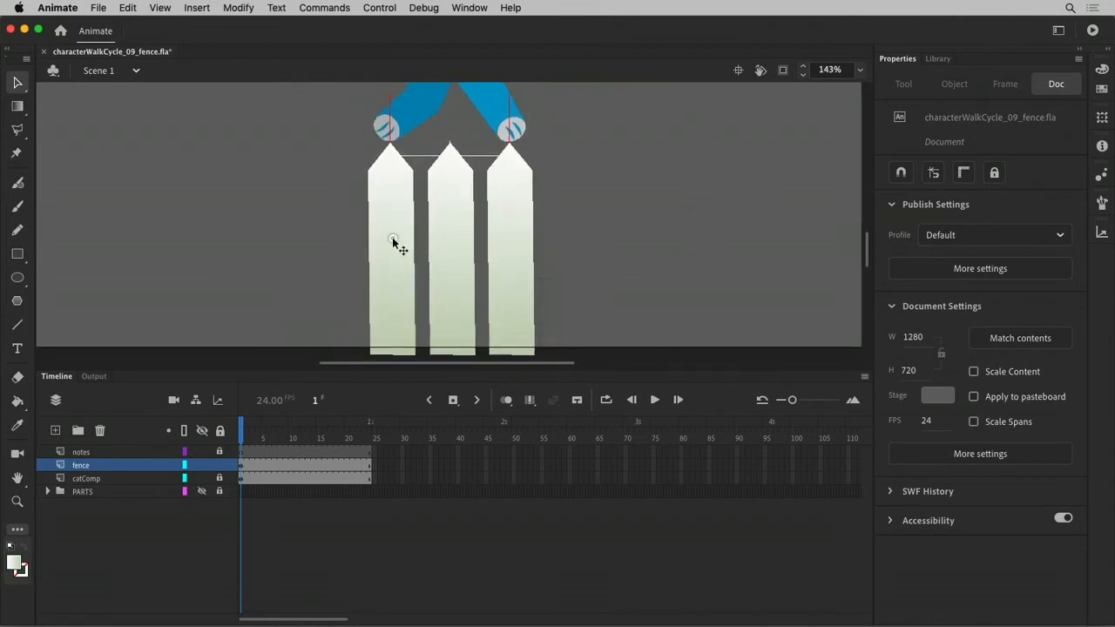
# Group the three selected pickets into a graphic symbol named 'fence'
pyautogui.click(511, 249)
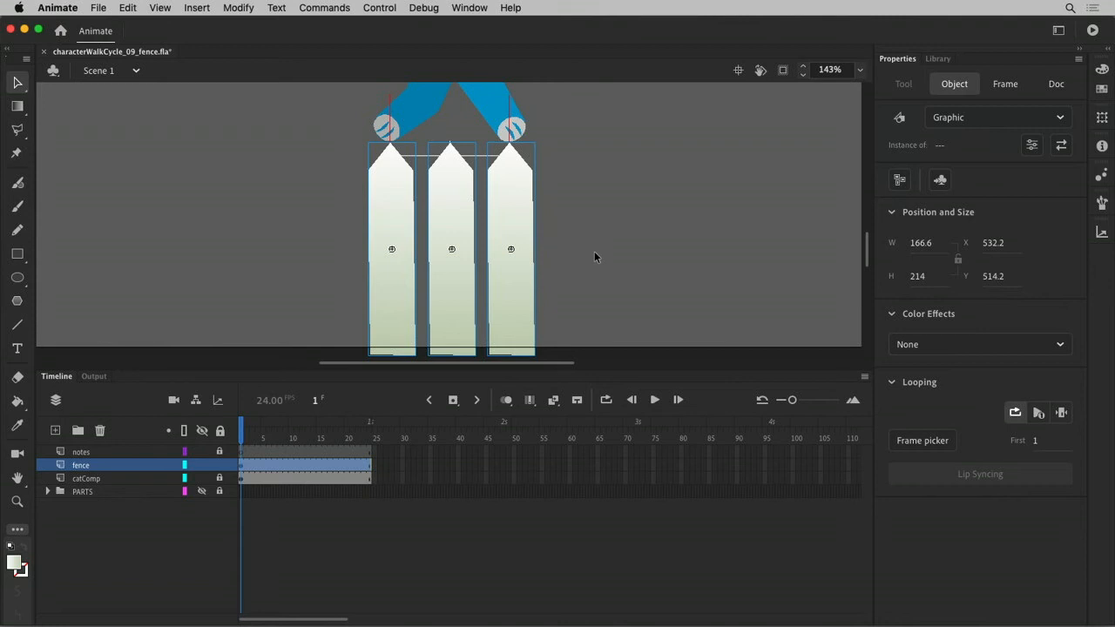
pyautogui.write('fen')
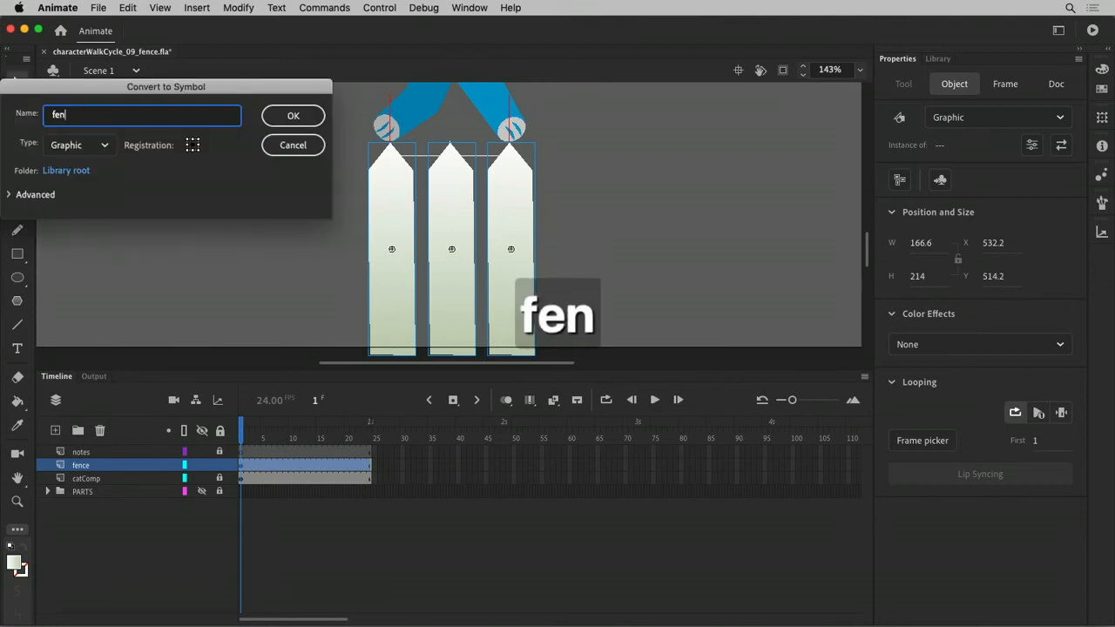
pyautogui.click(293, 114)
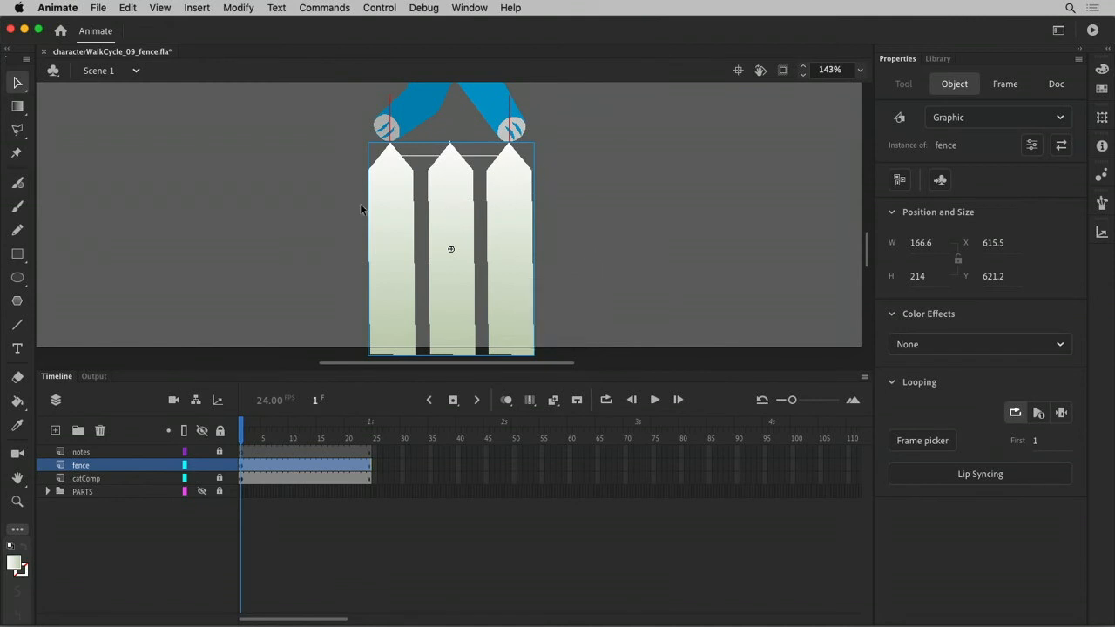
# Drill from the fence symbol into the left picket, trying then undoing a frame-2 keyframe
pyautogui.doubleClick(451, 249)
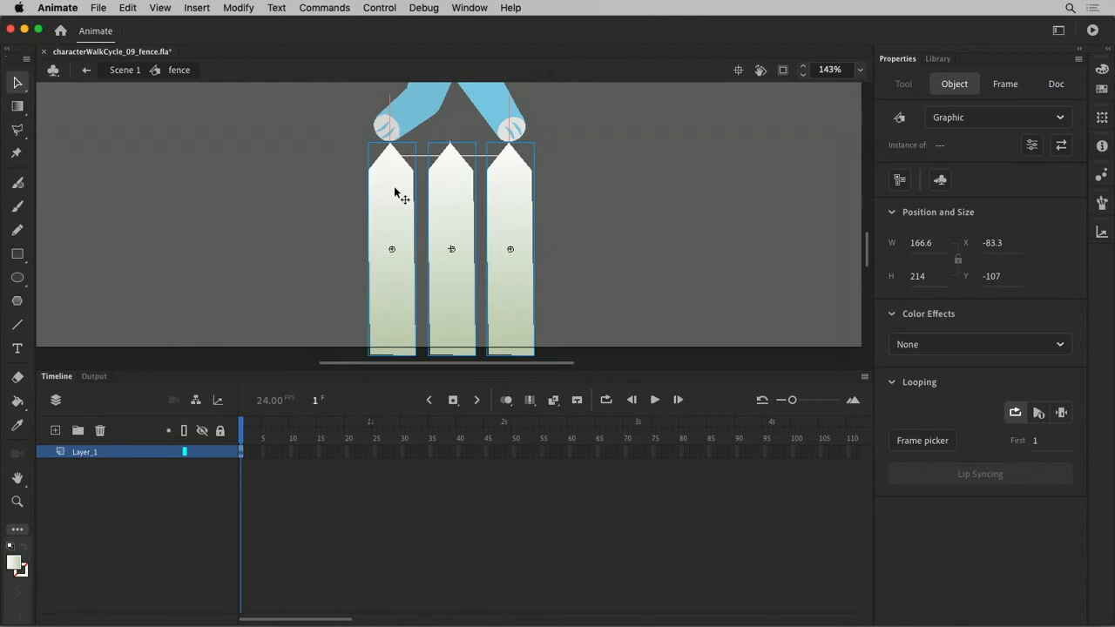
pyautogui.moveTo(441, 212)
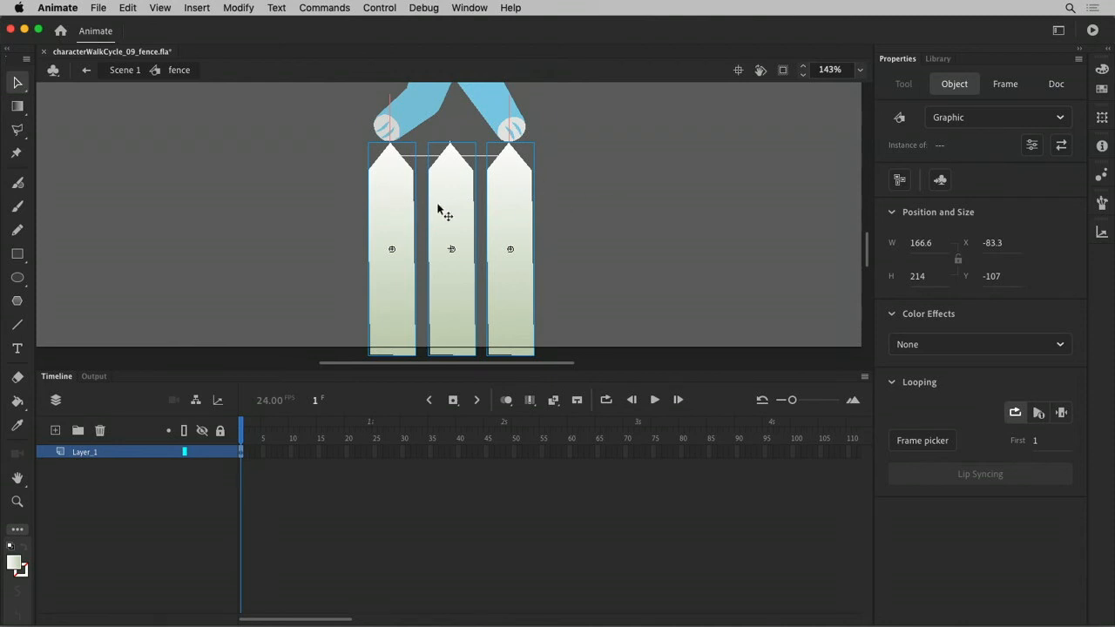
pyautogui.doubleClick(391, 248)
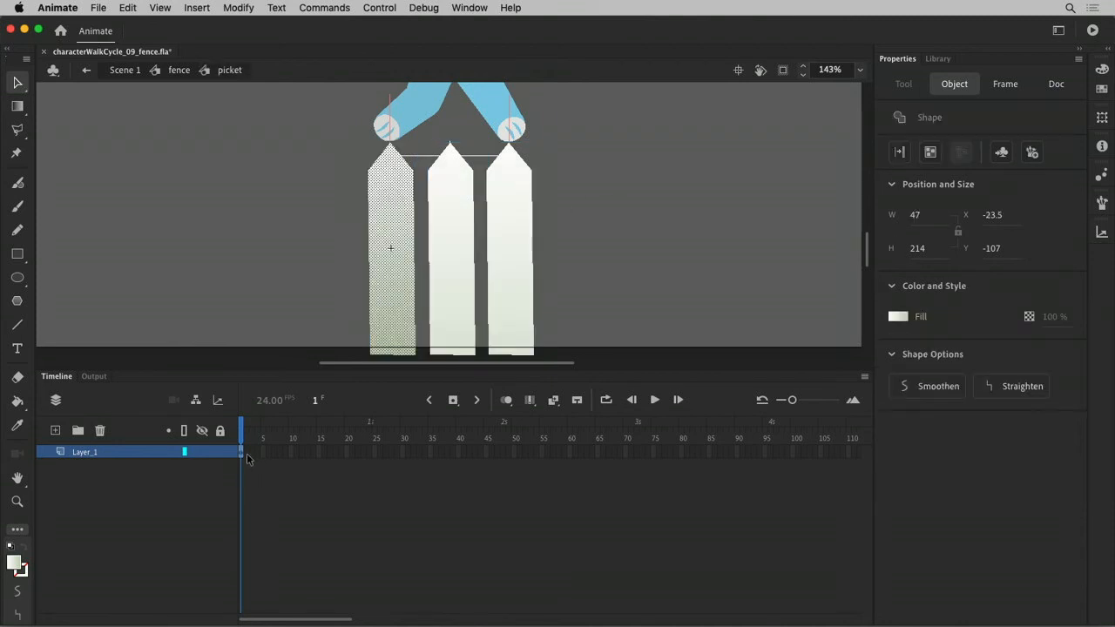
pyautogui.press('F6')
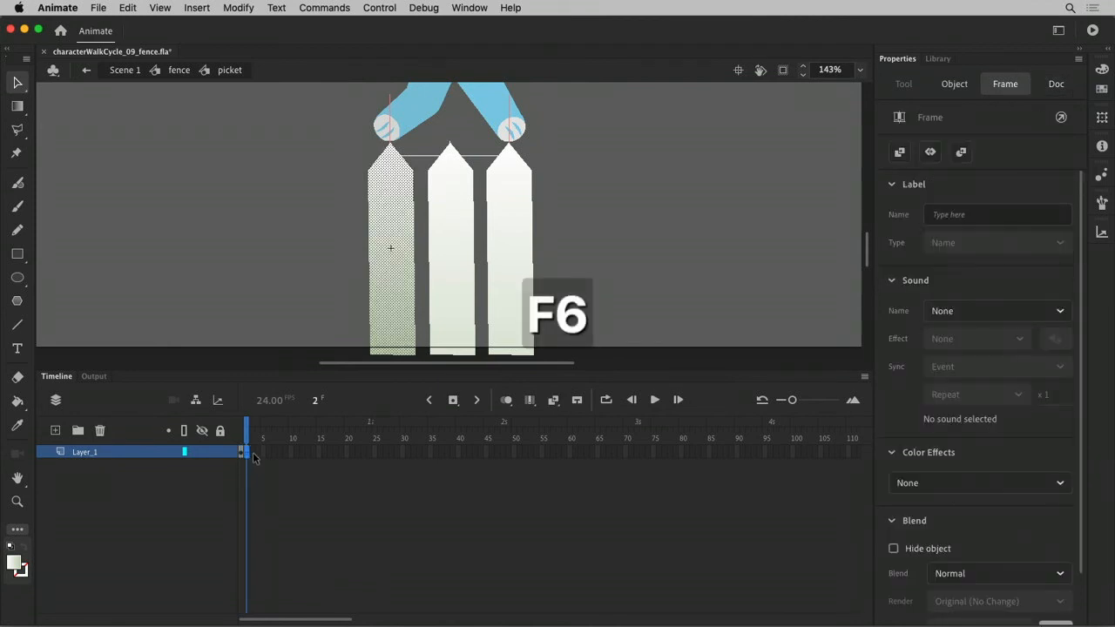
pyautogui.press('cmd+z')
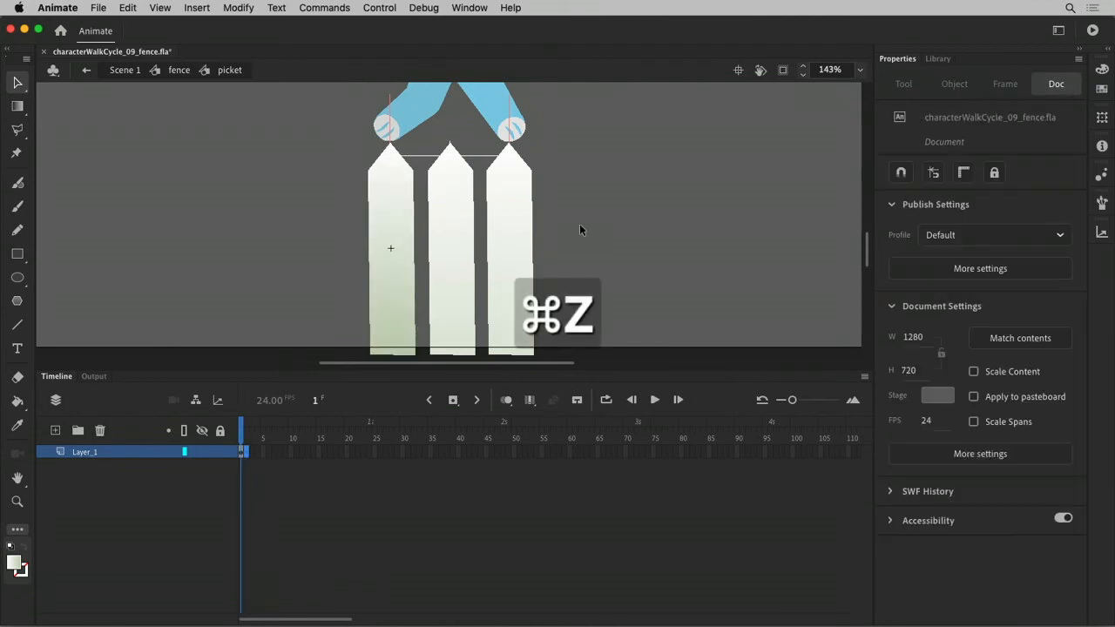
pyautogui.press('cmd+z')
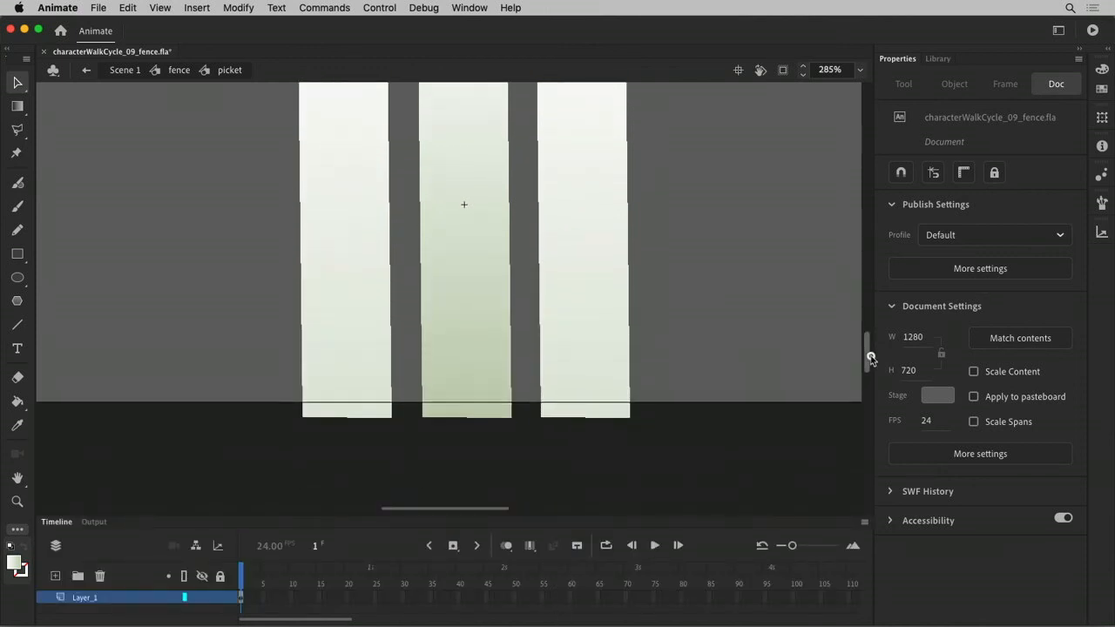
pyautogui.scroll(3)
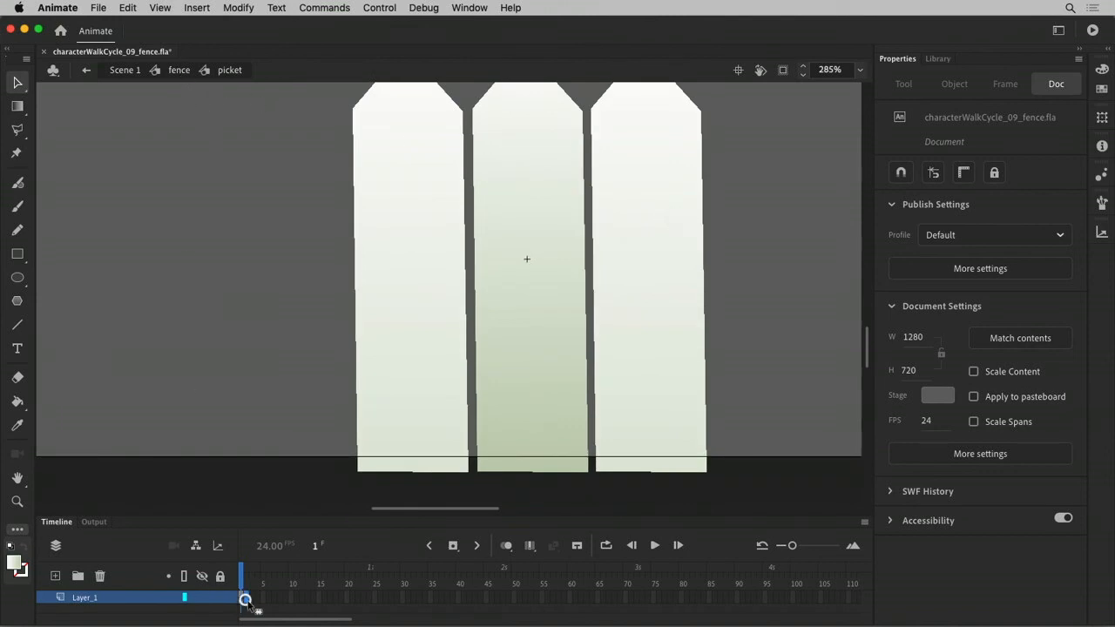
# Hold the middle picket on frame 2 and the right picket on frame 3, then zoom out
pyautogui.press('F6')
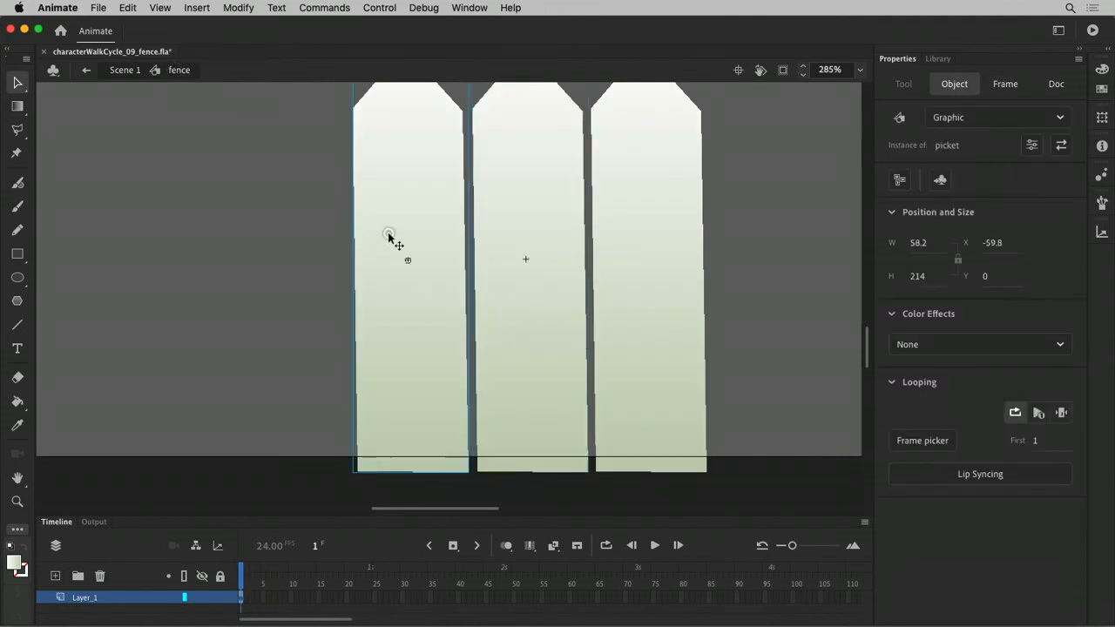
pyautogui.click(1061, 412)
pyautogui.write('2')
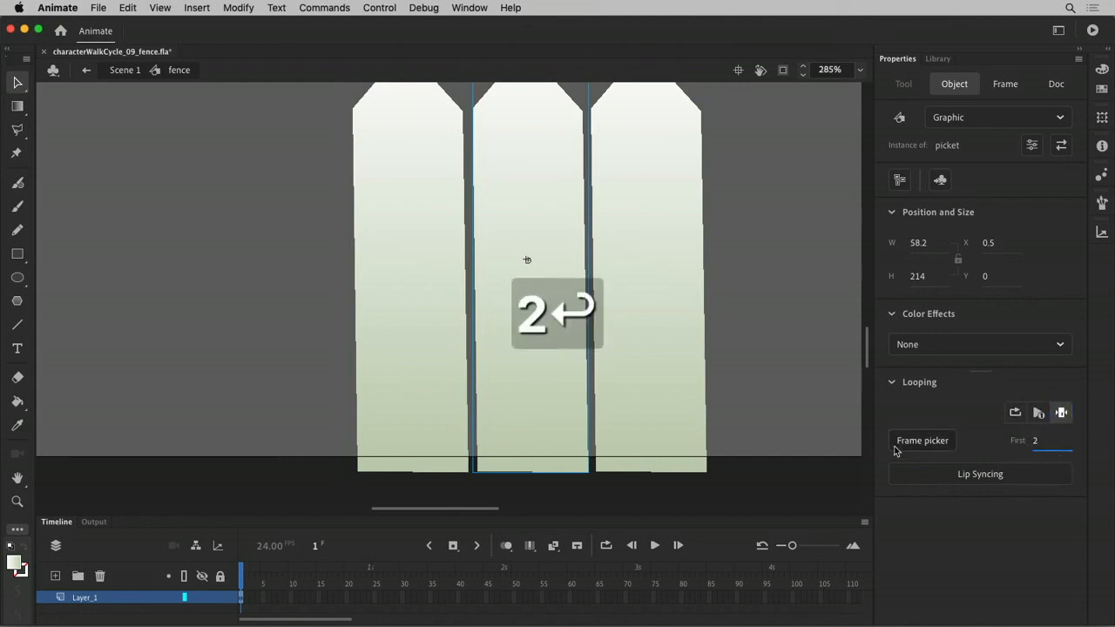
pyautogui.click(1061, 412)
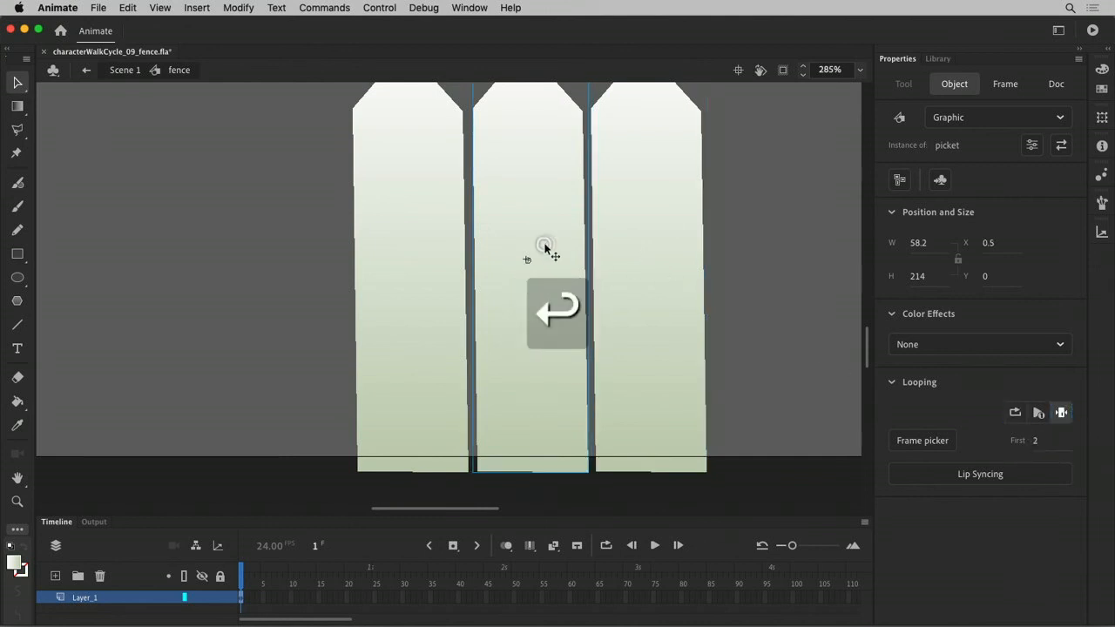
pyautogui.doubleClick(544, 244)
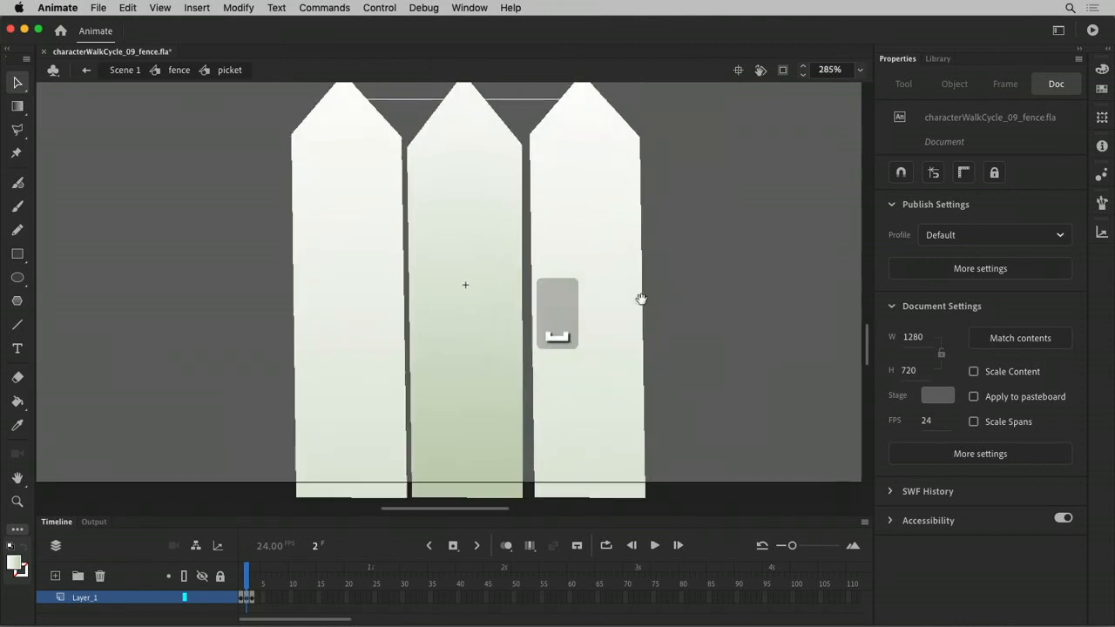
pyautogui.click(583, 261)
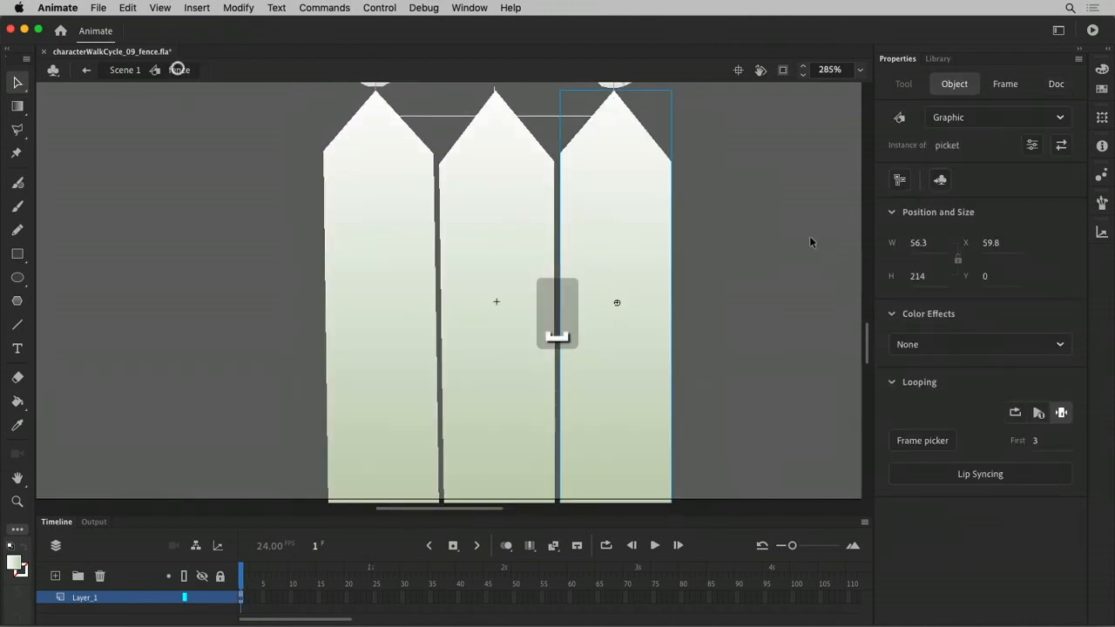
pyautogui.press('cmd+-')
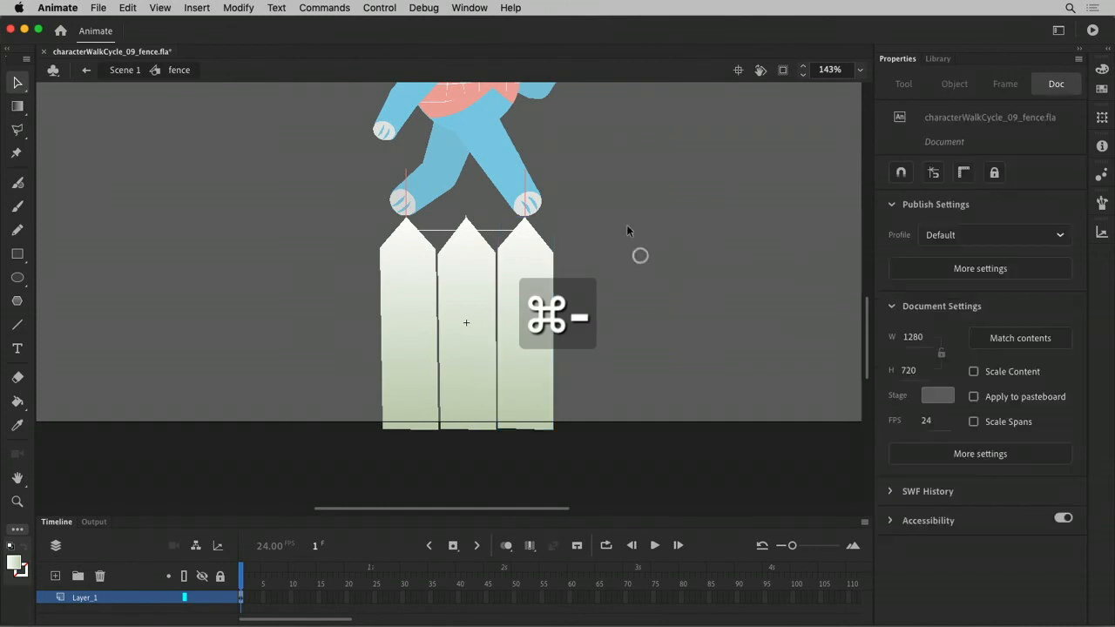